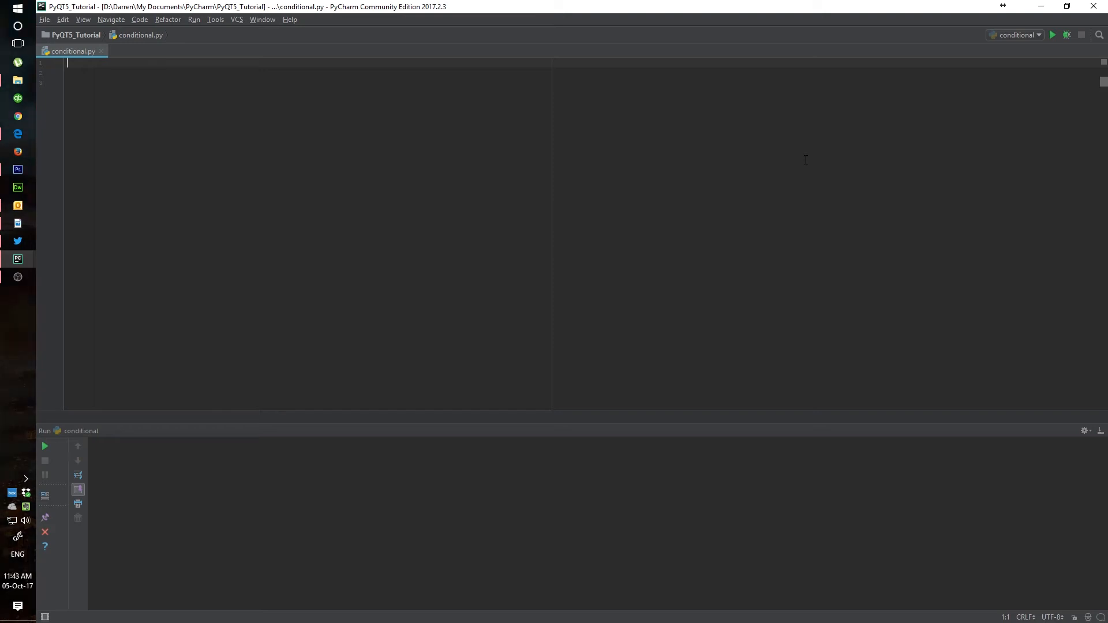
pyautogui.moveTo(363, 104)
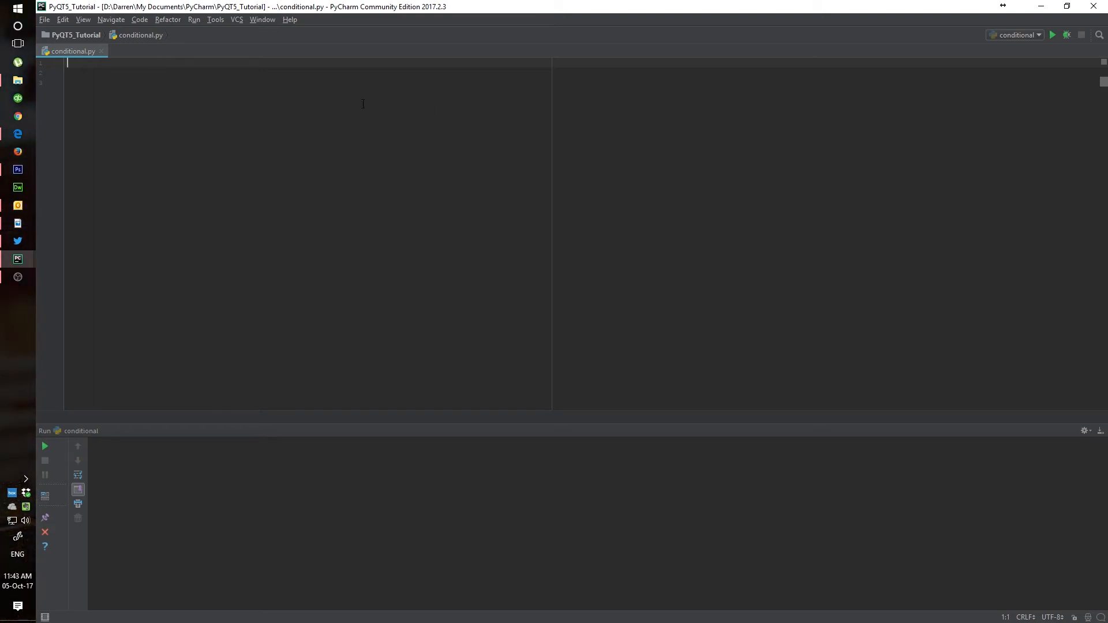
pyautogui.moveTo(188, 60)
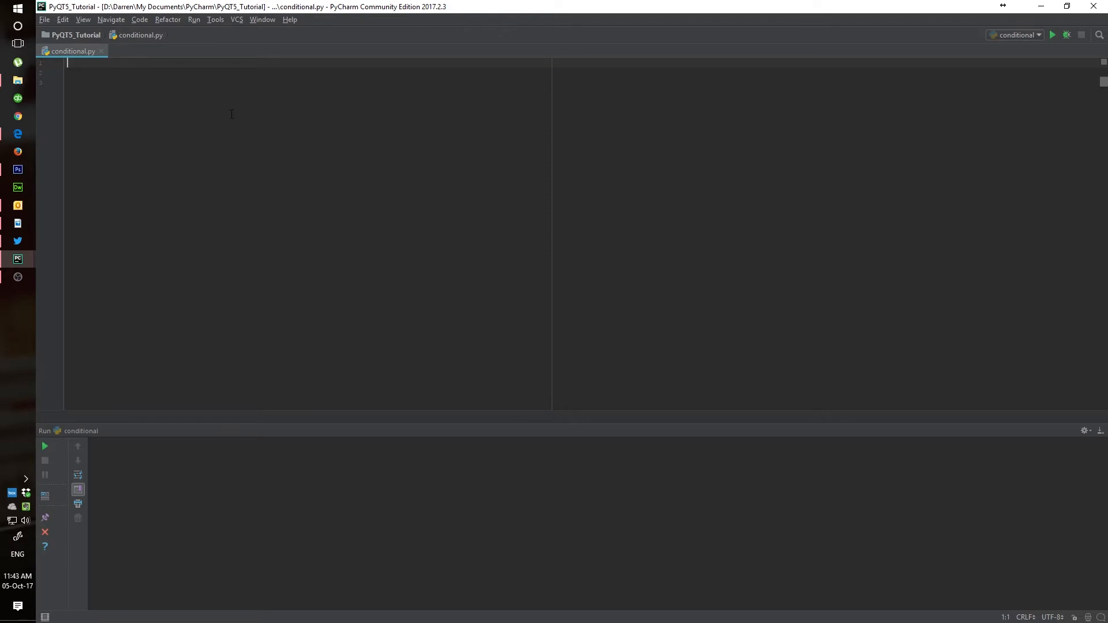
pyautogui.moveTo(217, 110)
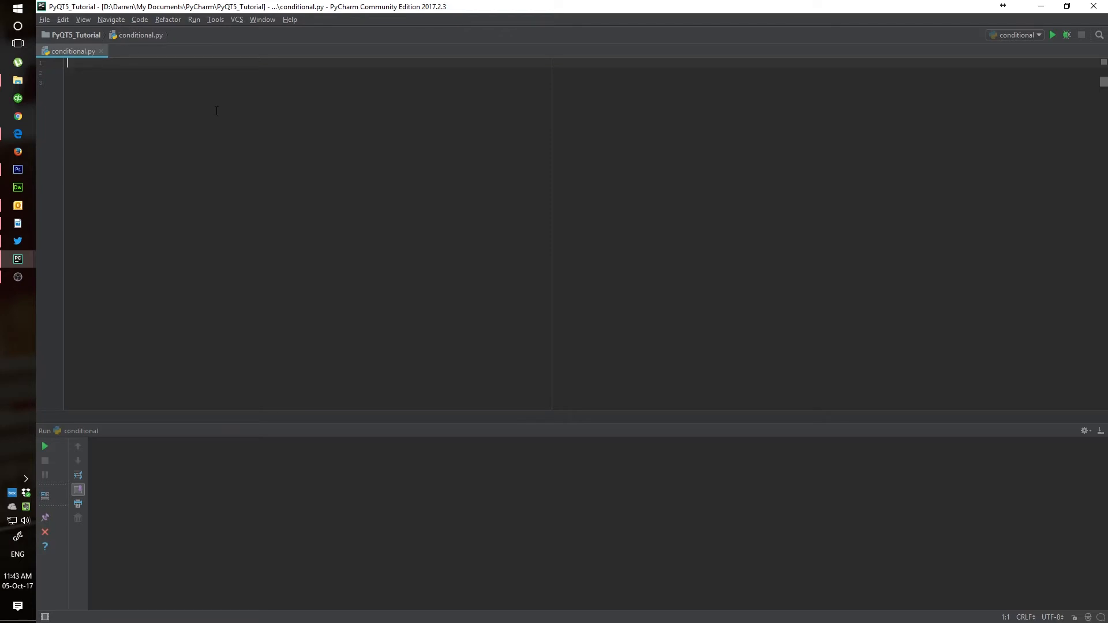
pyautogui.moveTo(91, 23)
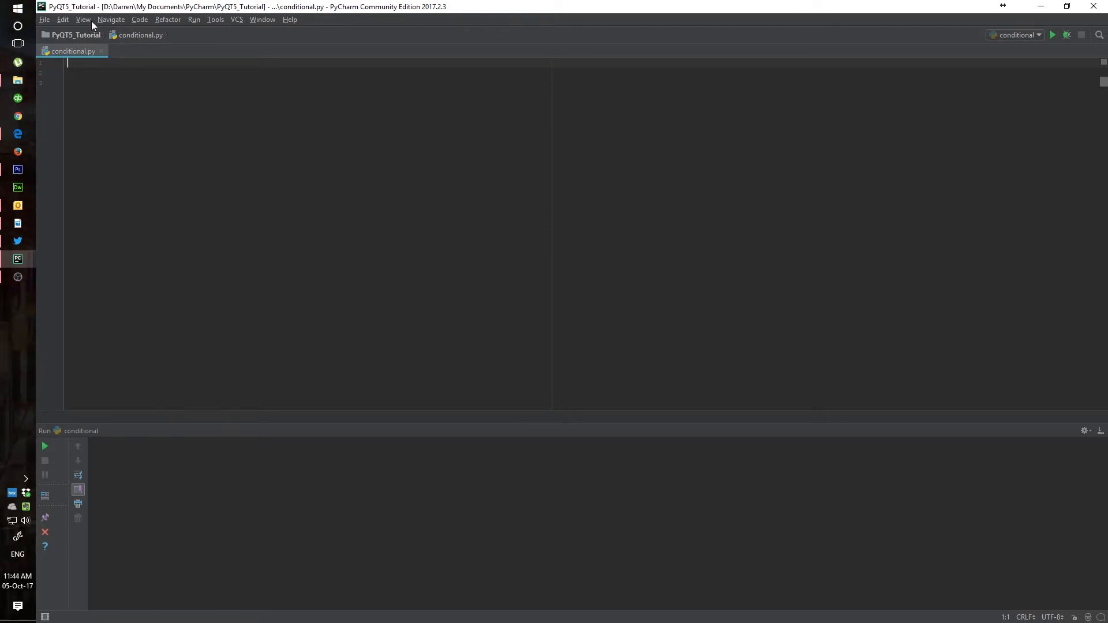
# Step: Open the View menu while conditional.py is still empty
pyautogui.click(82, 19)
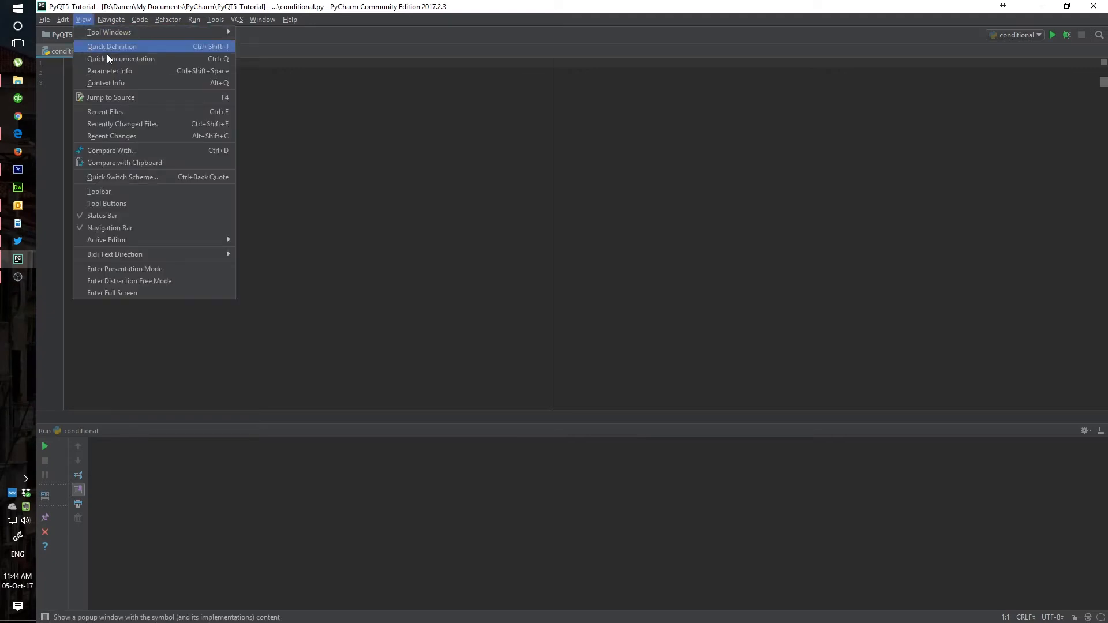
pyautogui.moveTo(124, 268)
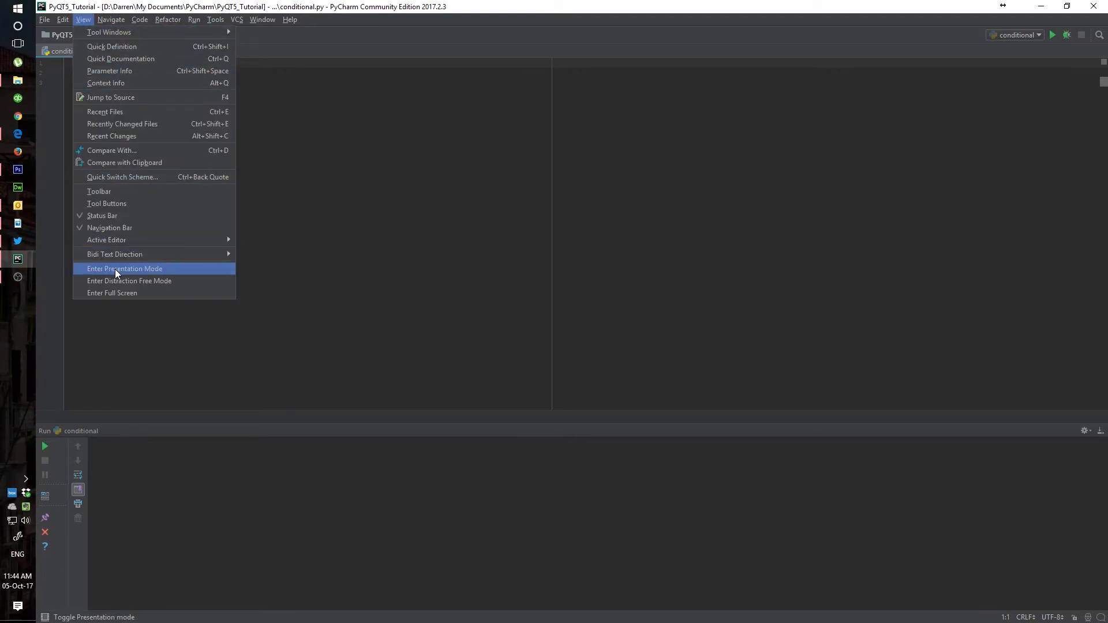
# Step: Enter presentation mode and type 'if expression:' with the indented body 'suite'
pyautogui.click(124, 268)
pyautogui.write('if')
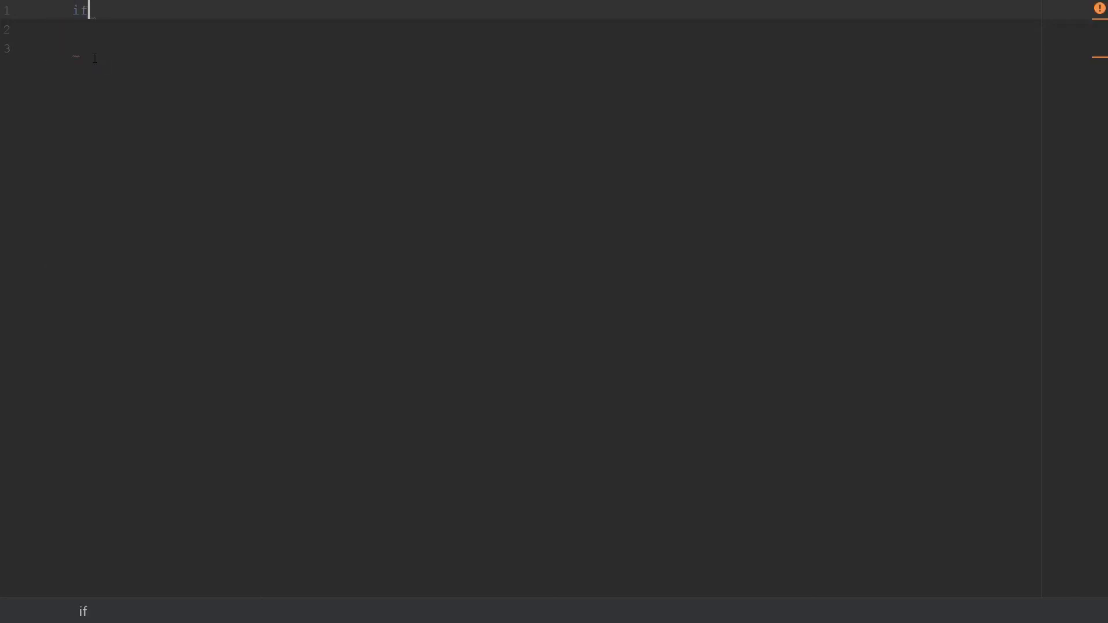
pyautogui.write('expr')
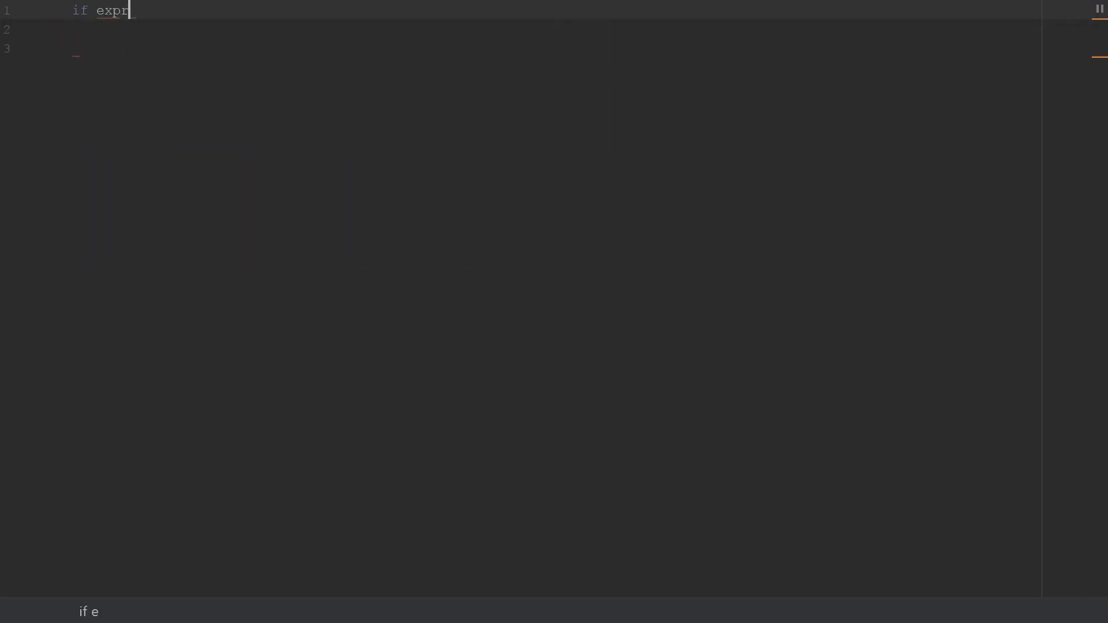
pyautogui.write('ession')
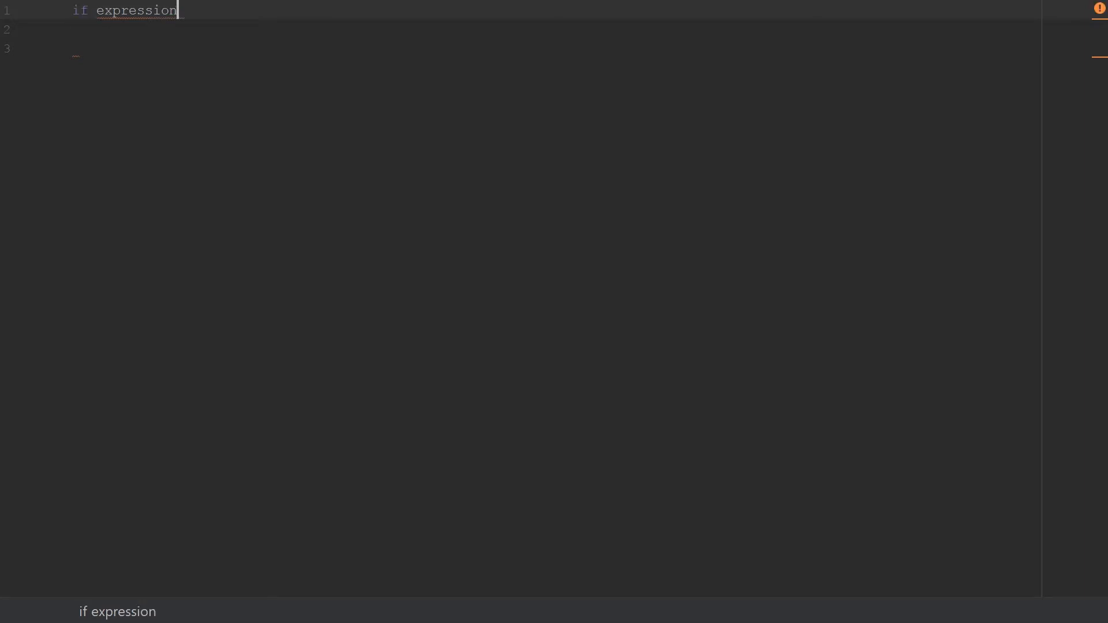
pyautogui.write(':')
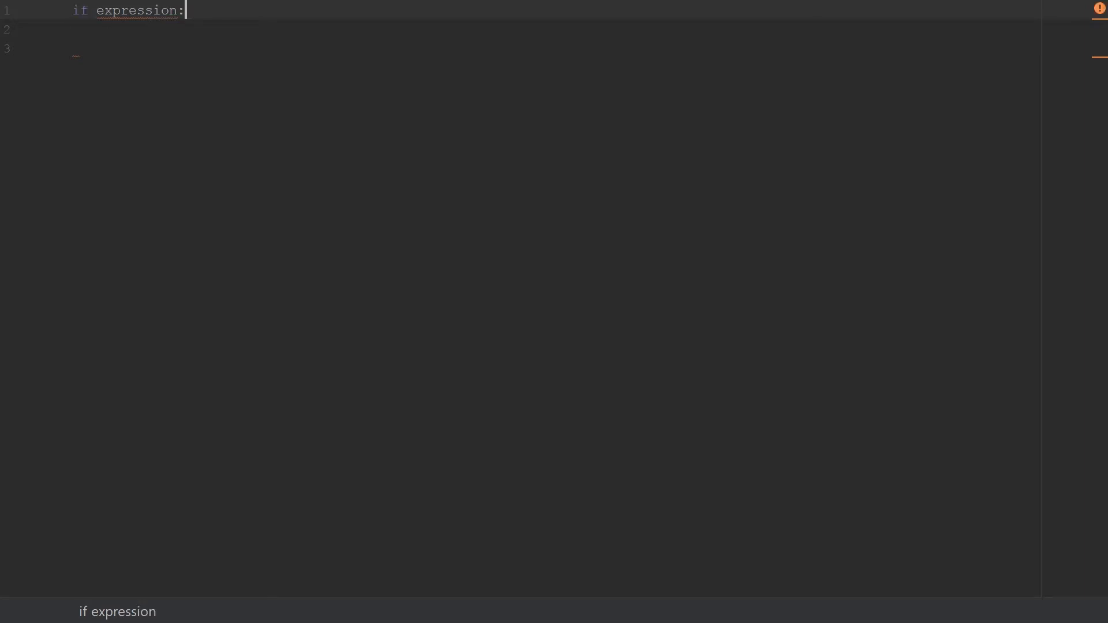
pyautogui.press('enter')
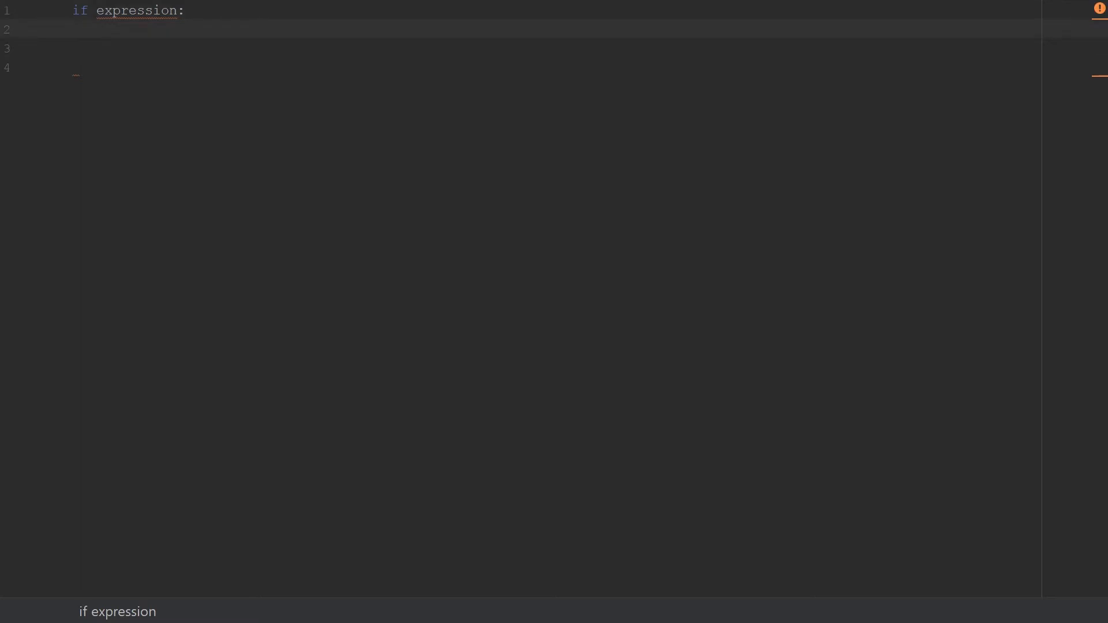
pyautogui.write('suite')
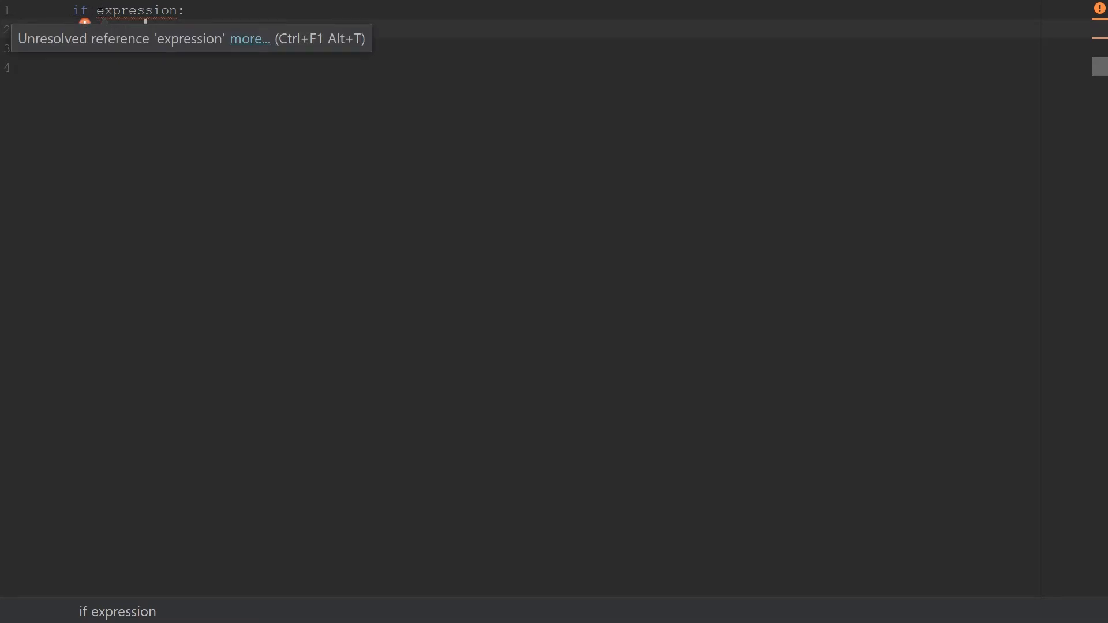
pyautogui.write('suite')
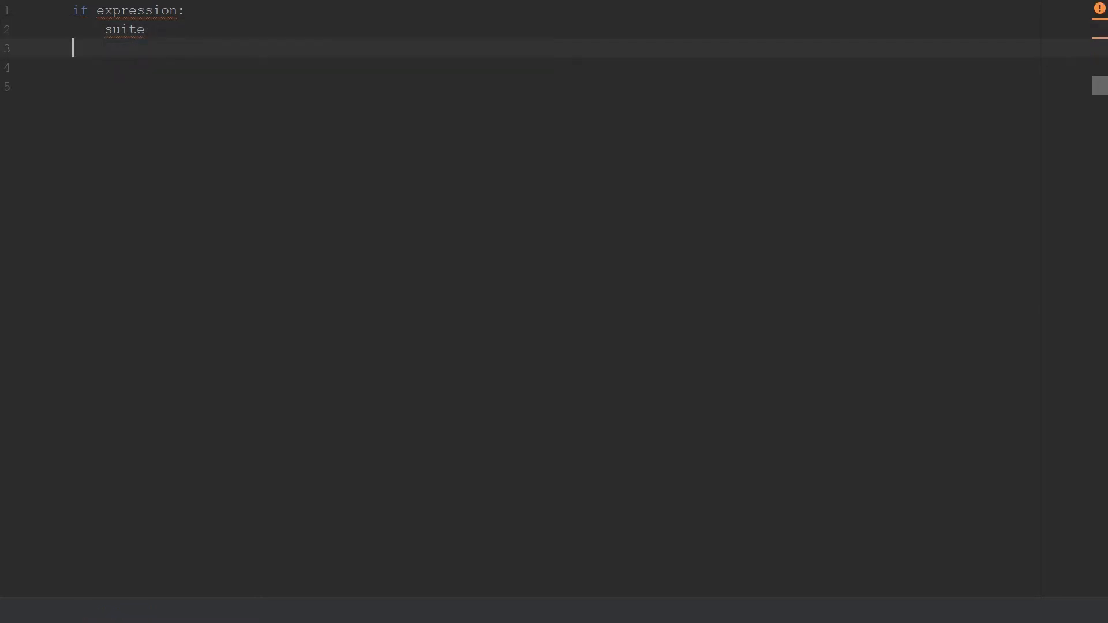
# Step: Type the 'elif expression2:' branch with the indented body 'suite2'
pyautogui.write('elis')
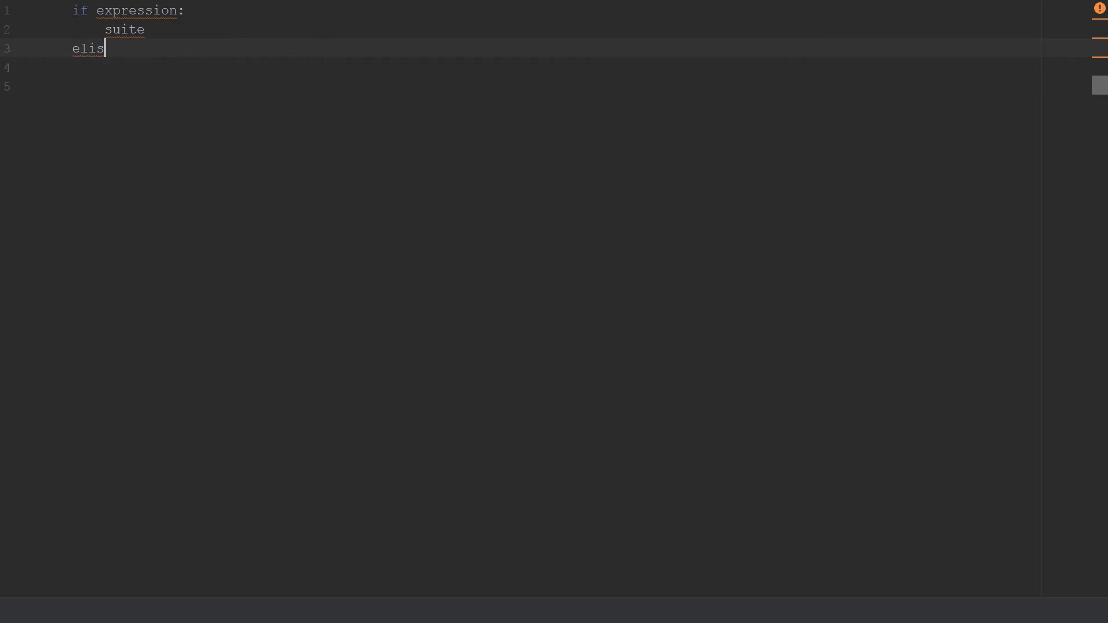
pyautogui.write('f')
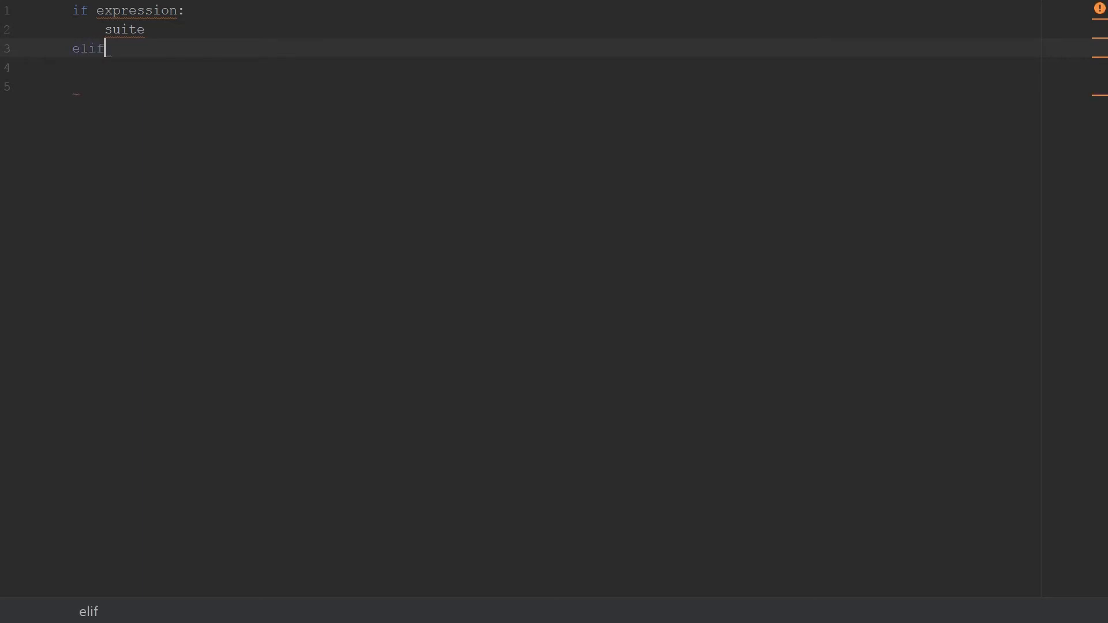
pyautogui.write('expre')
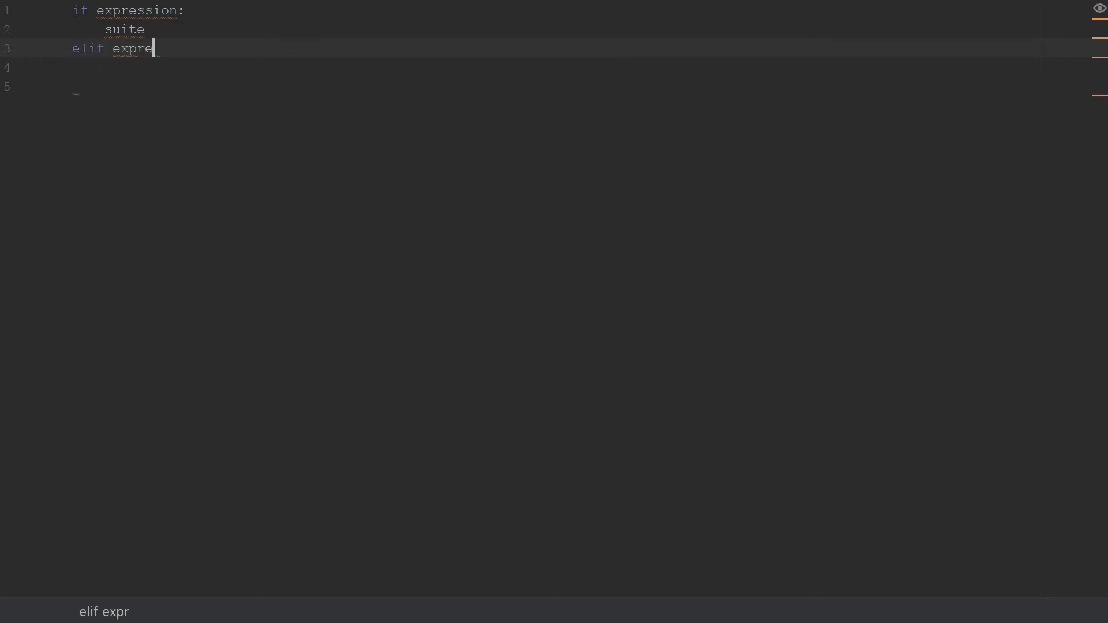
pyautogui.write('ssion2')
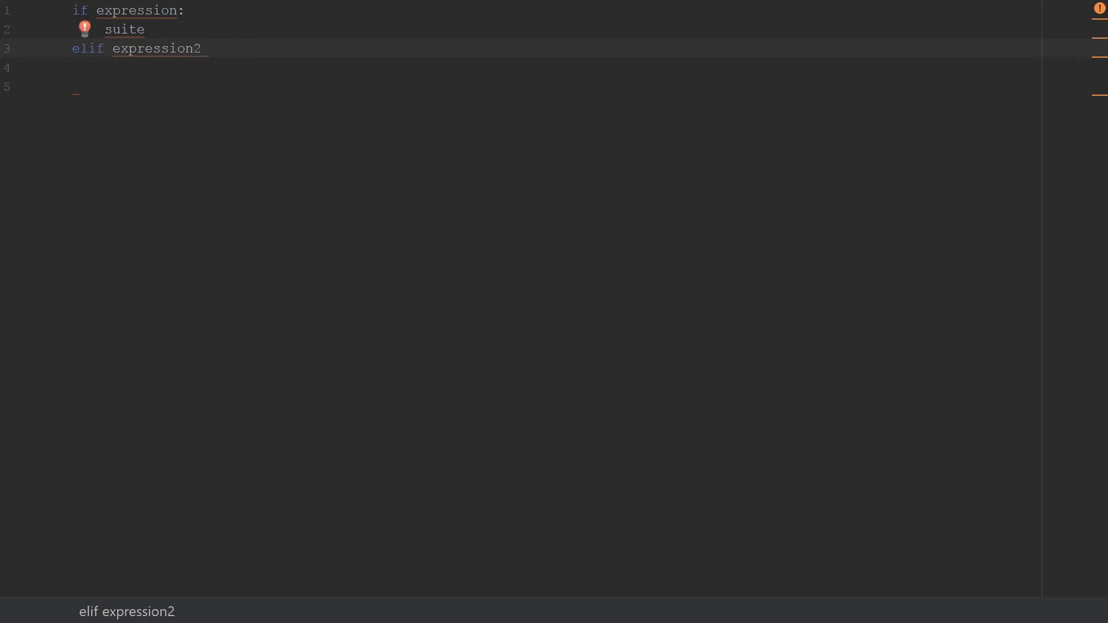
pyautogui.write(':')
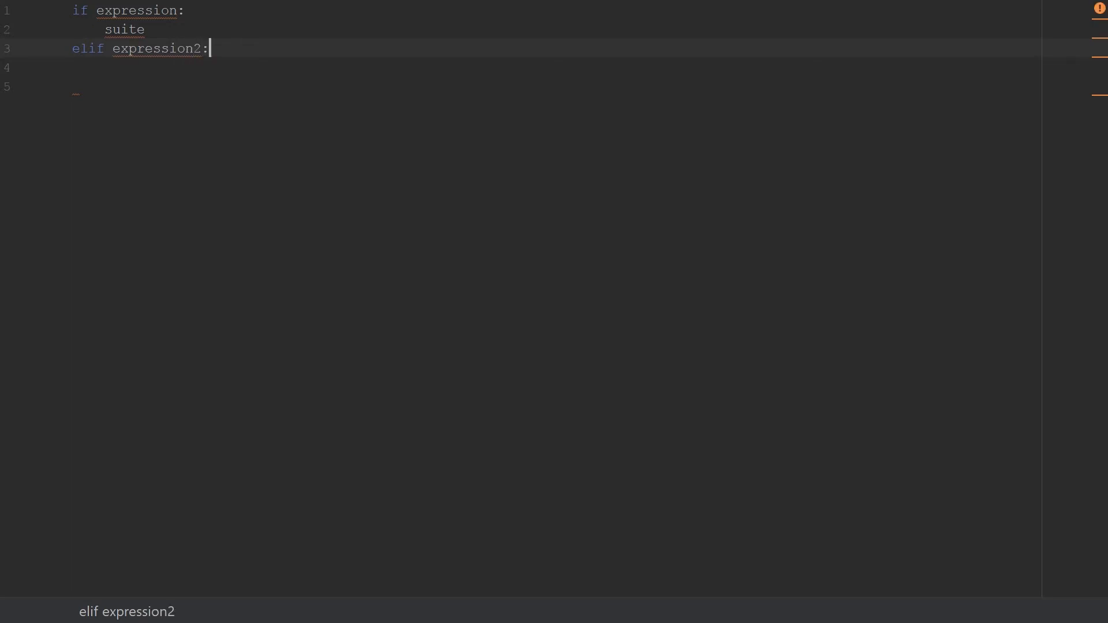
pyautogui.write('s')
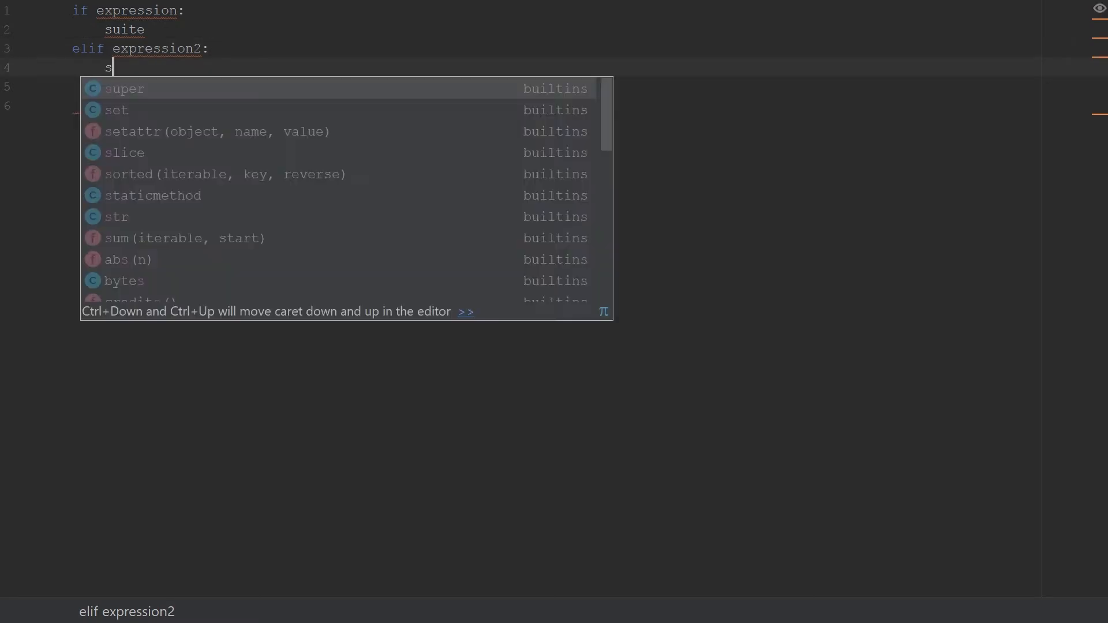
pyautogui.write('uite2')
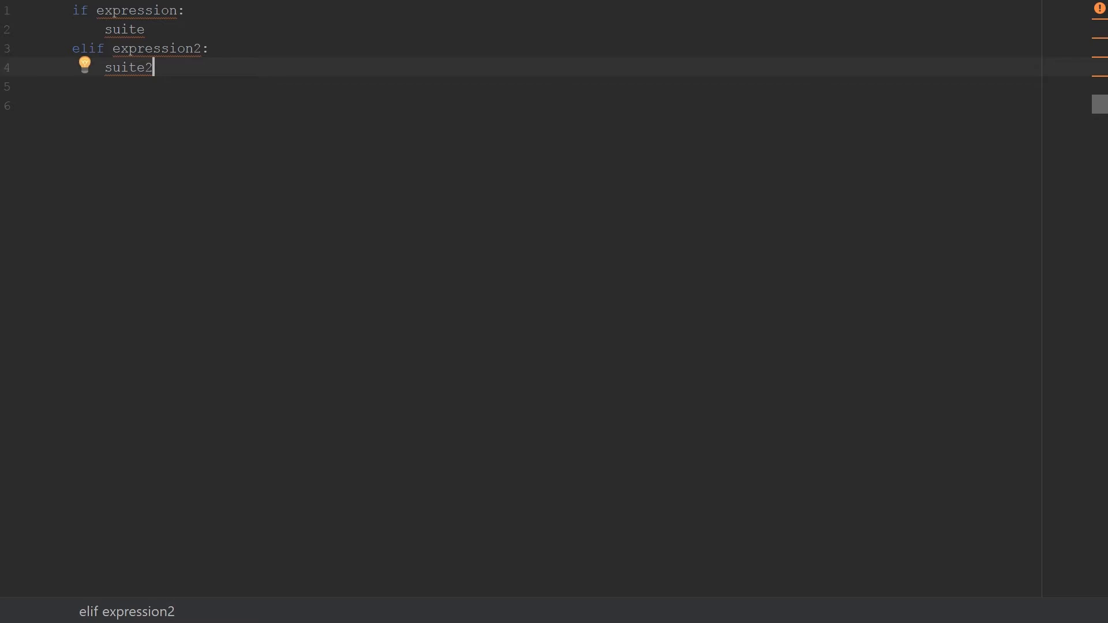
pyautogui.press('enter')
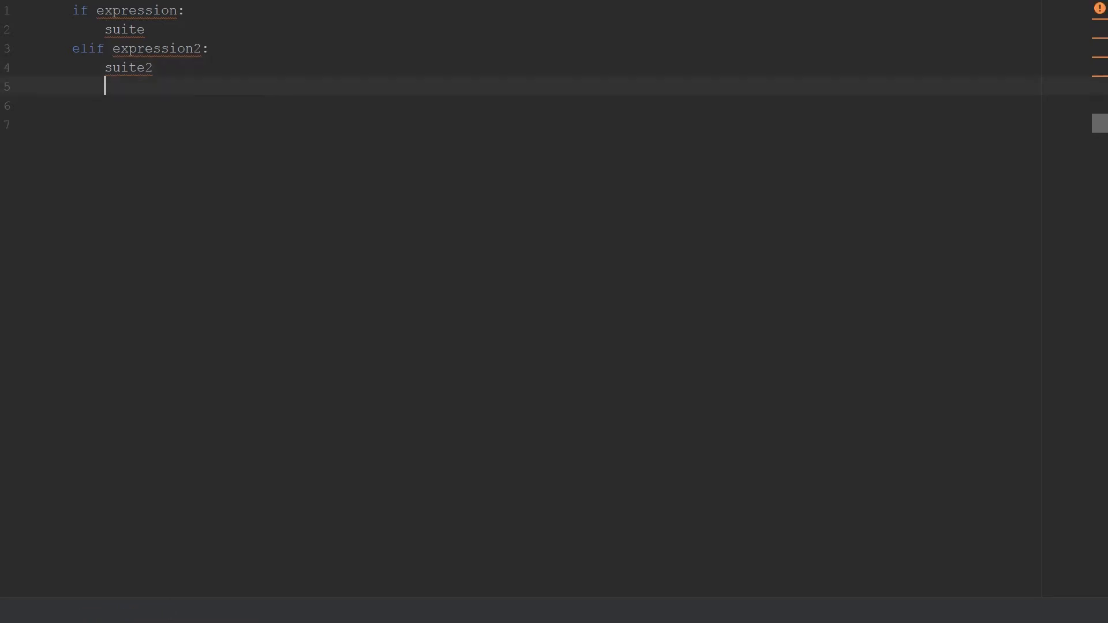
# Step: Add an 'else:' branch with body 'suitex', then select all the template code
pyautogui.write('els')
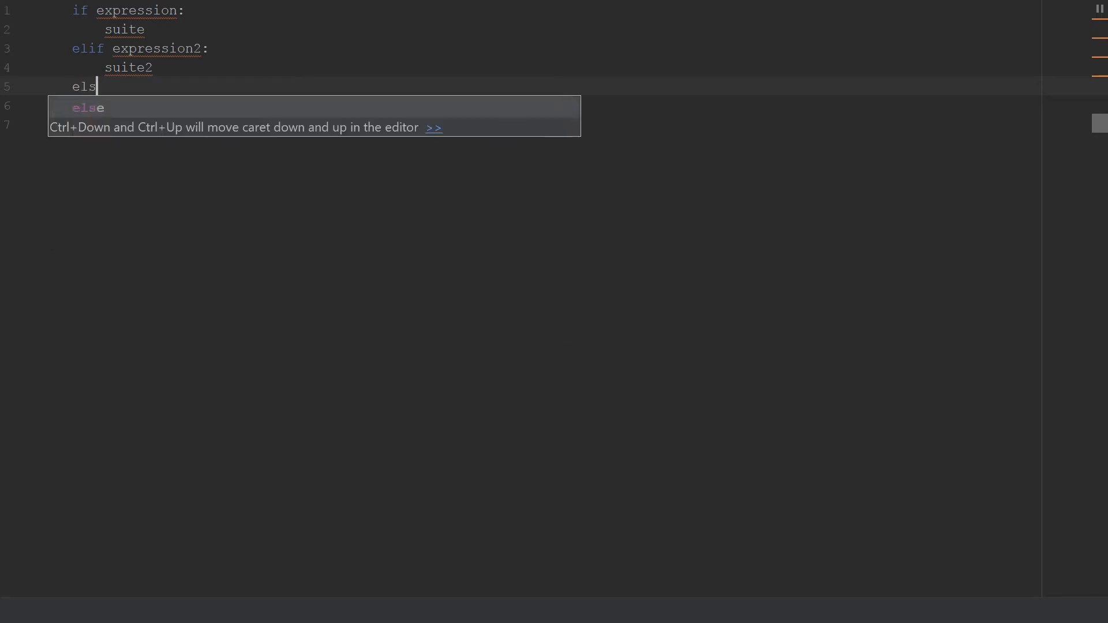
pyautogui.write('e:')
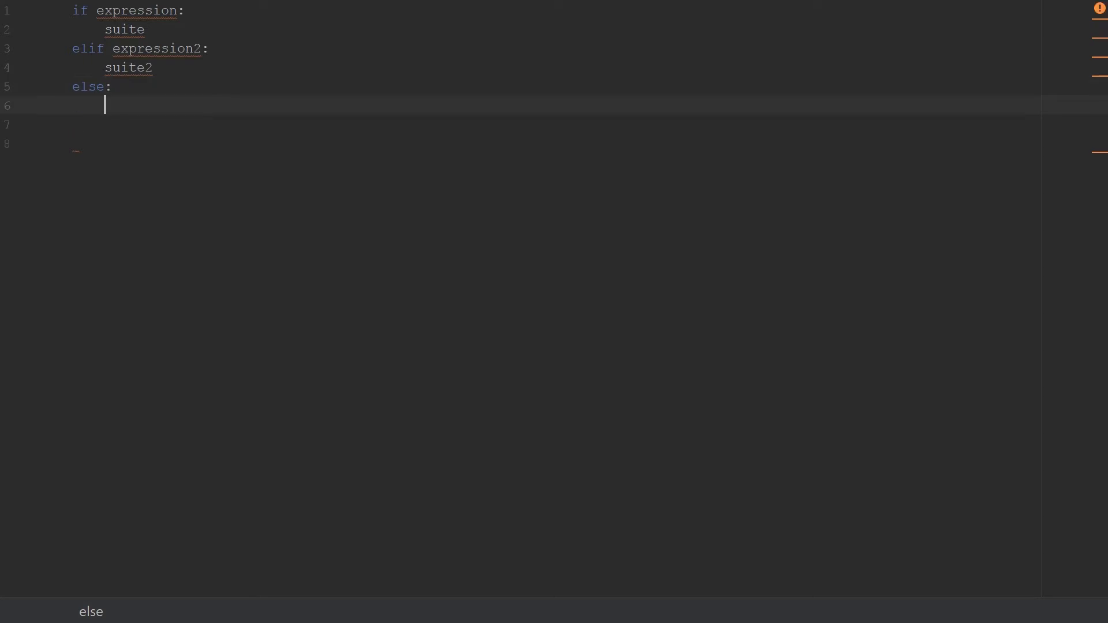
pyautogui.write('suti')
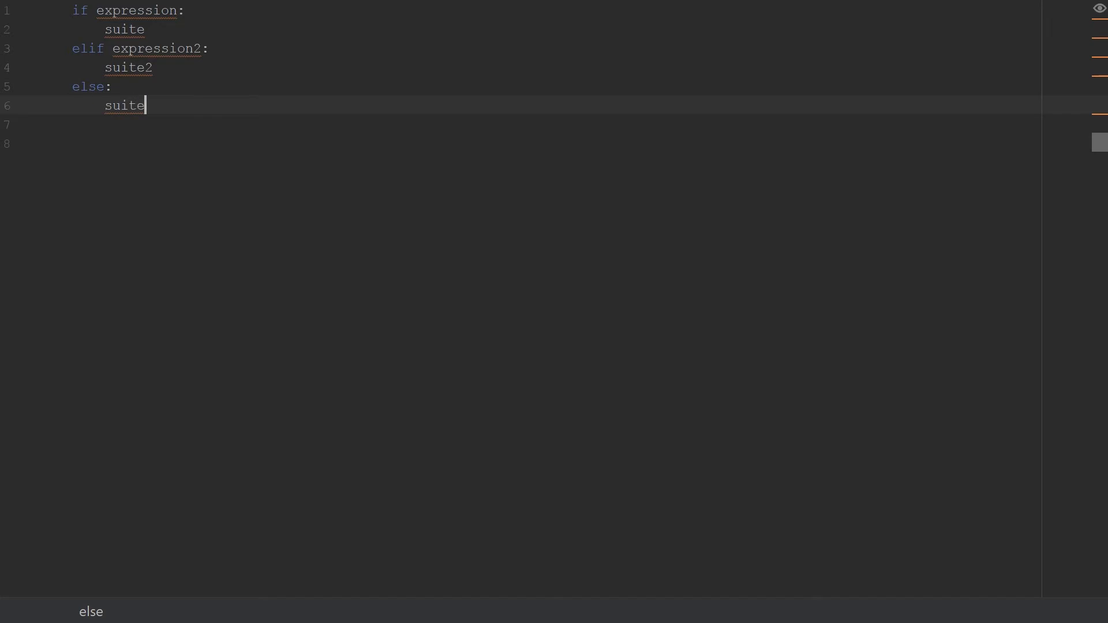
pyautogui.write('x')
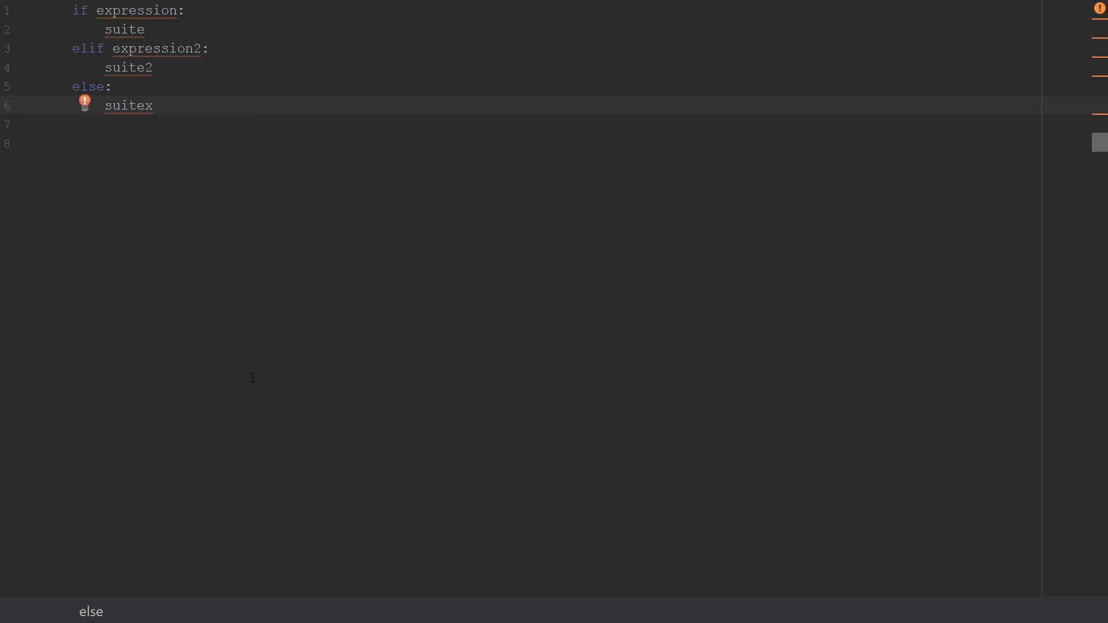
pyautogui.doubleClick(130, 105)
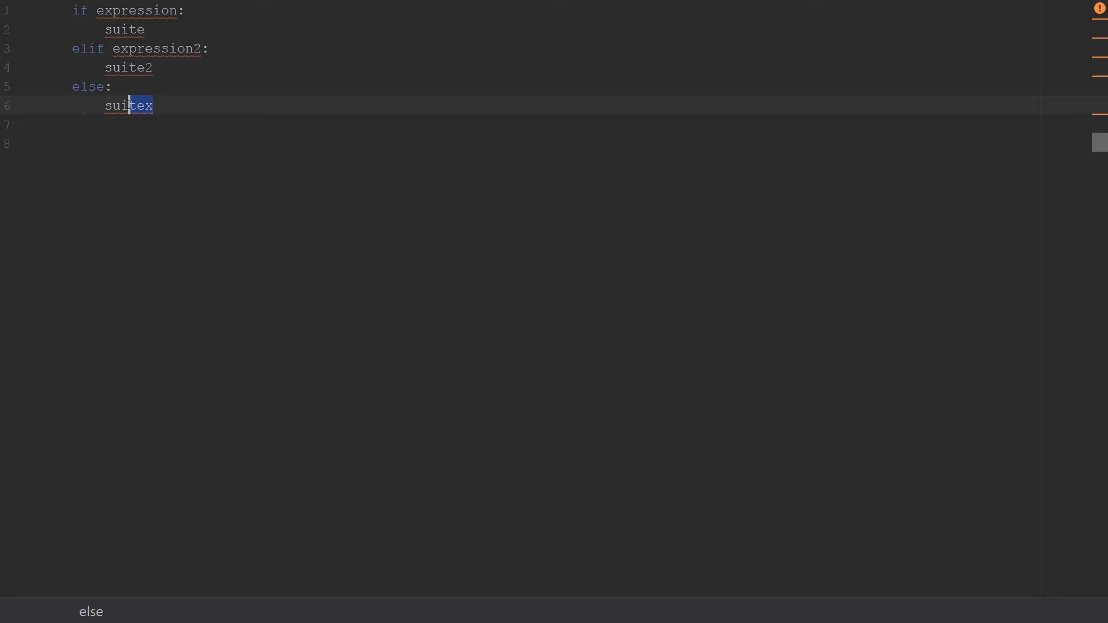
pyautogui.press('ctrl+a')
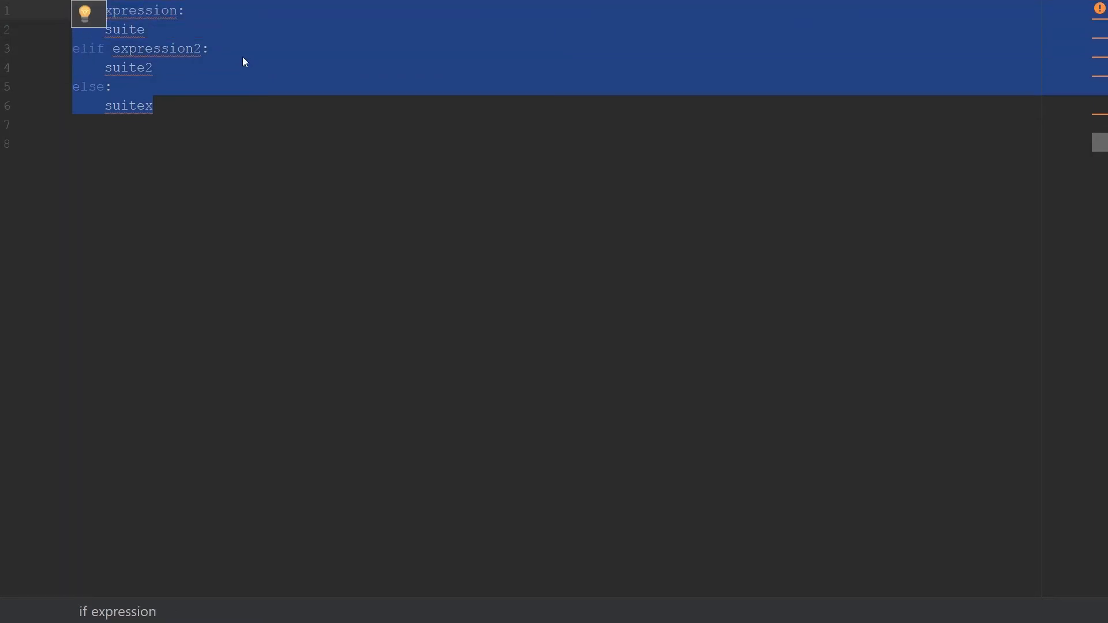
# Step: Replace the template with 'x = 5' and 'y = 10' followed by blank lines
pyautogui.write('x =')
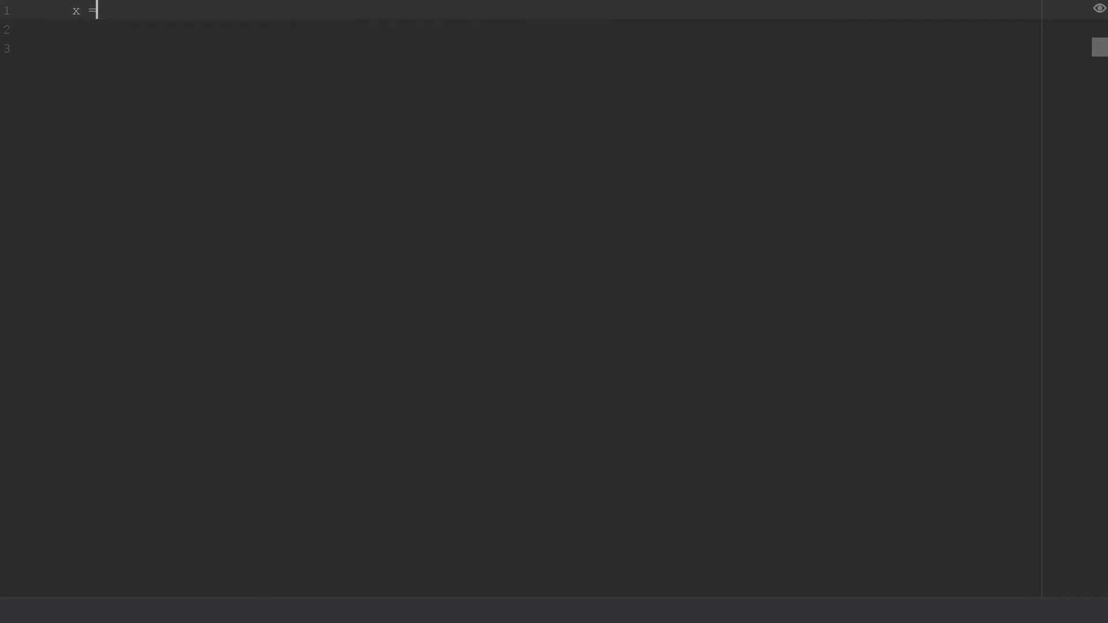
pyautogui.write('5')
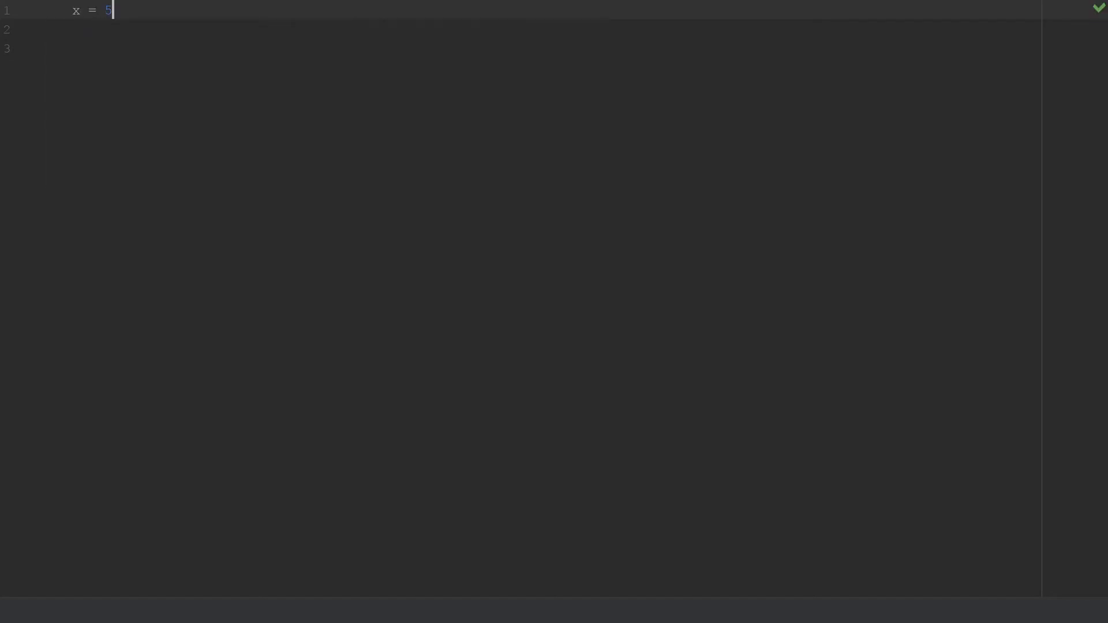
pyautogui.write('y')
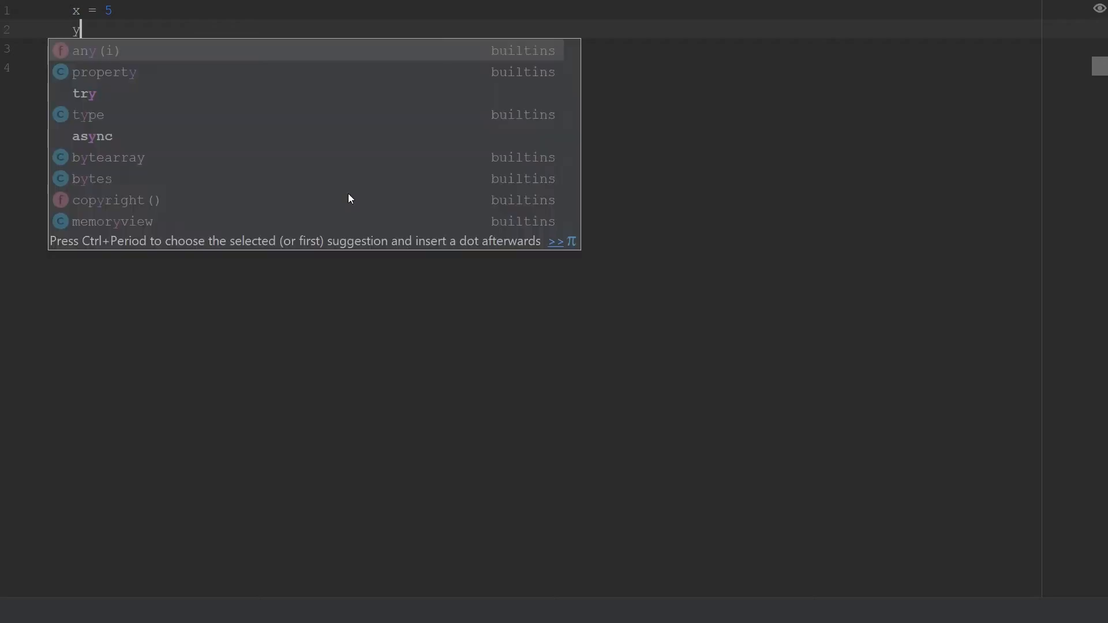
pyautogui.write('=')
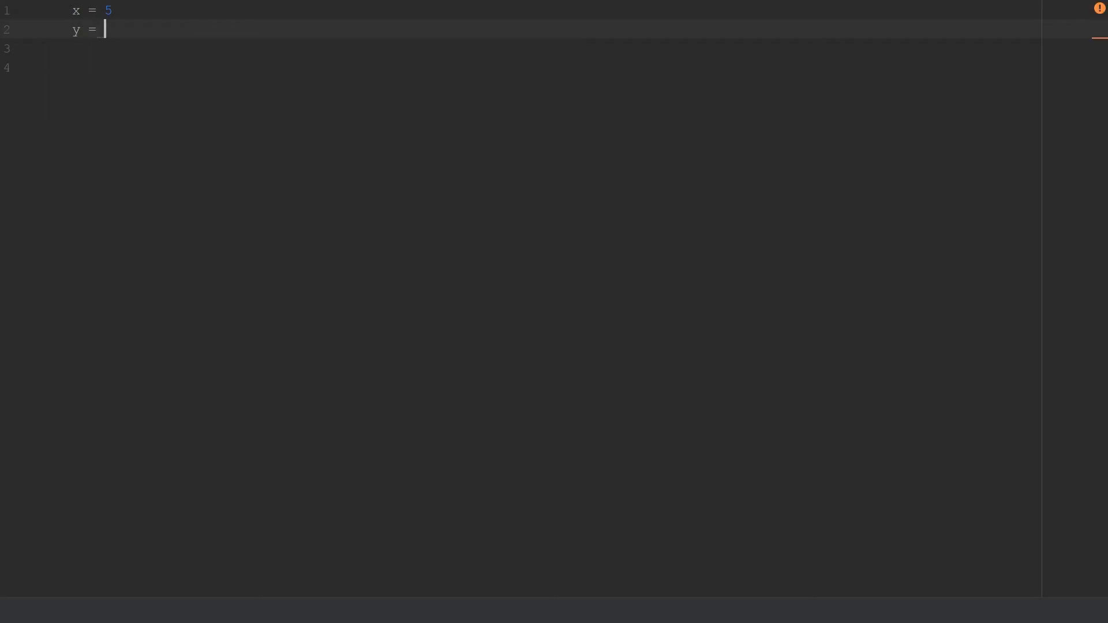
pyautogui.write('10')
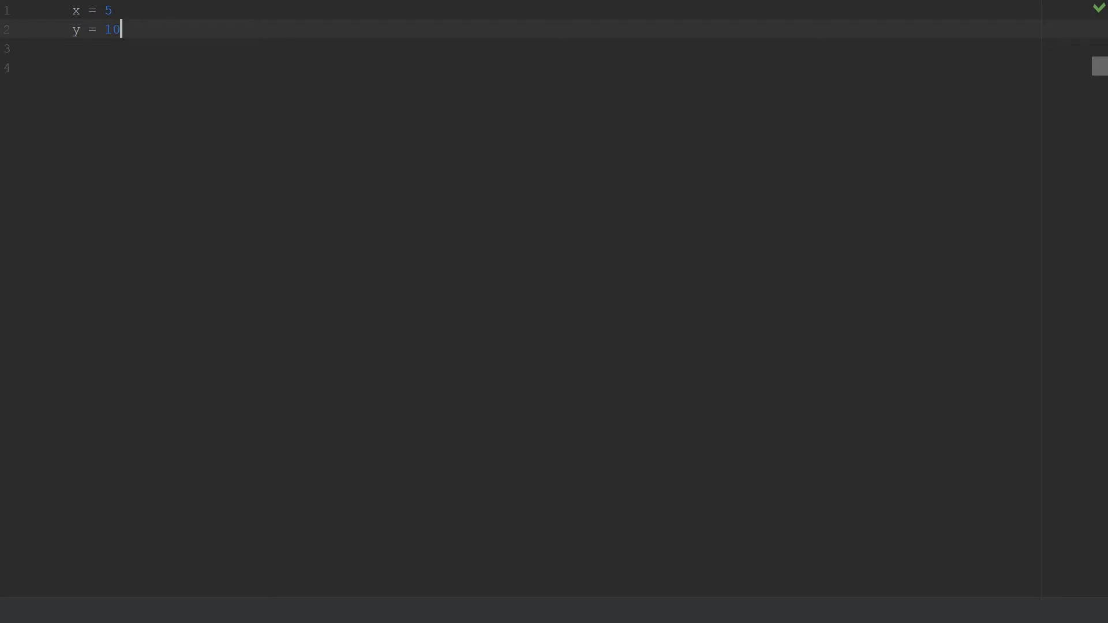
pyautogui.press('enter')
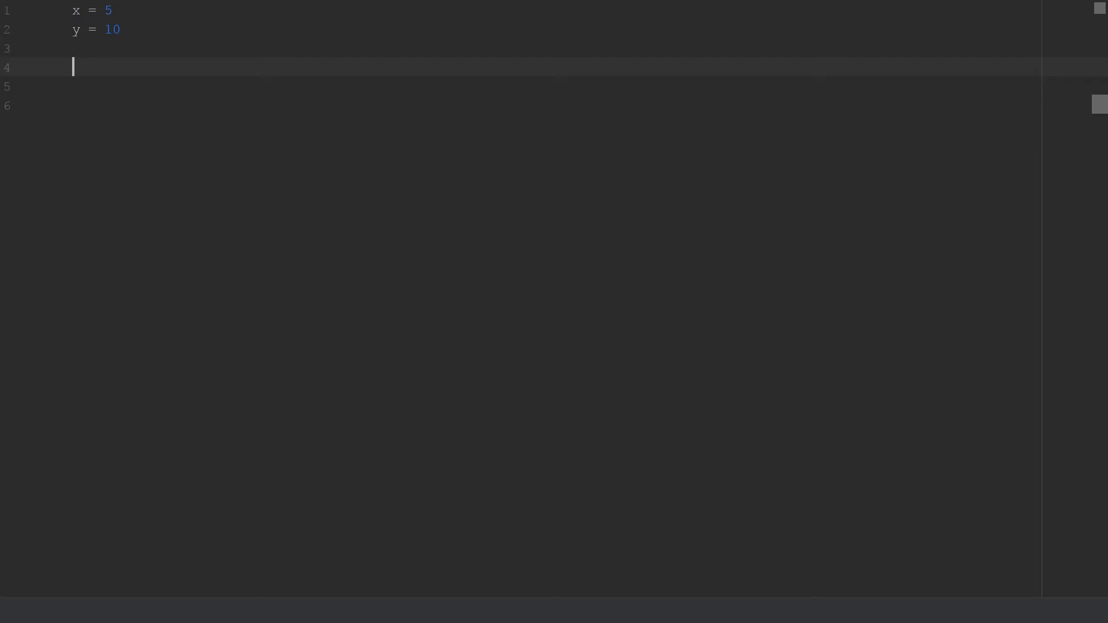
# Step: Write 'if x > y:' with an indented print(x) body
pyautogui.write('if x')
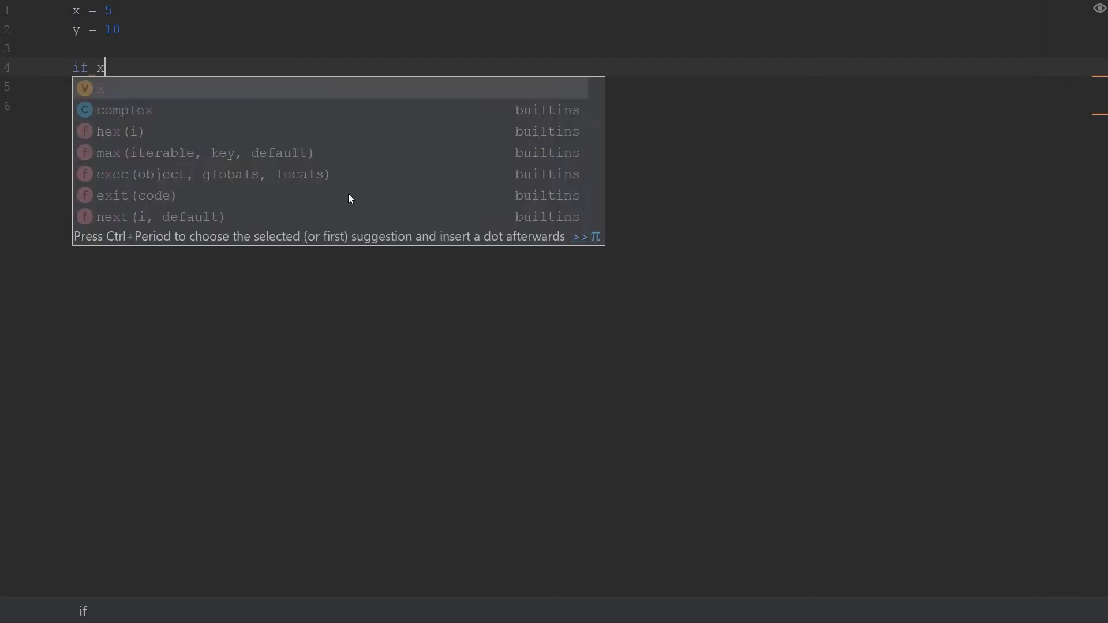
pyautogui.write('>')
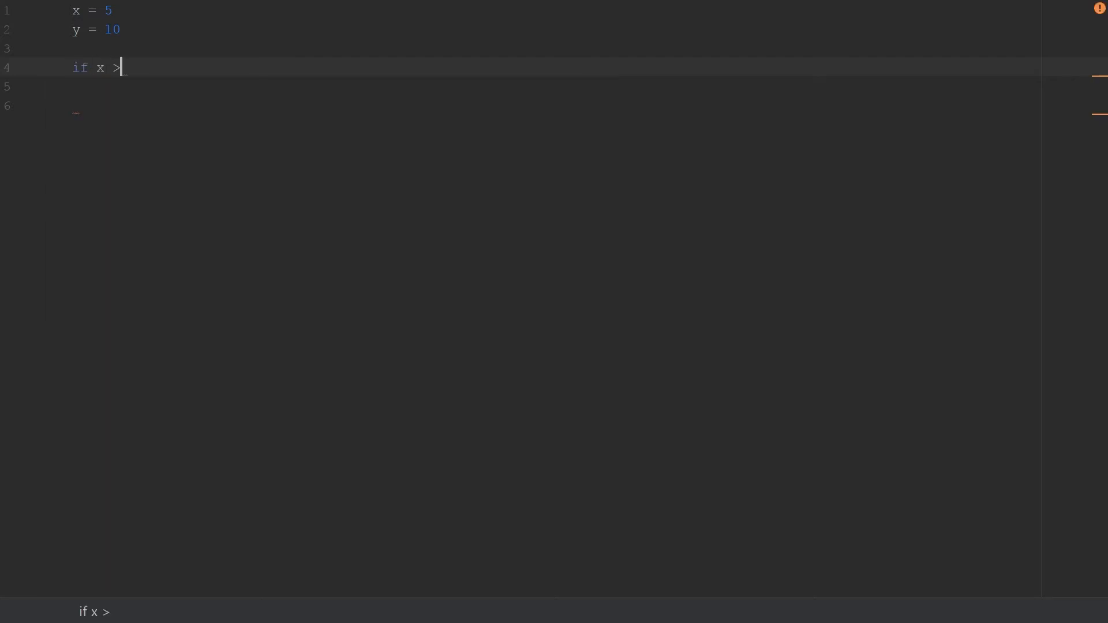
pyautogui.write('y:')
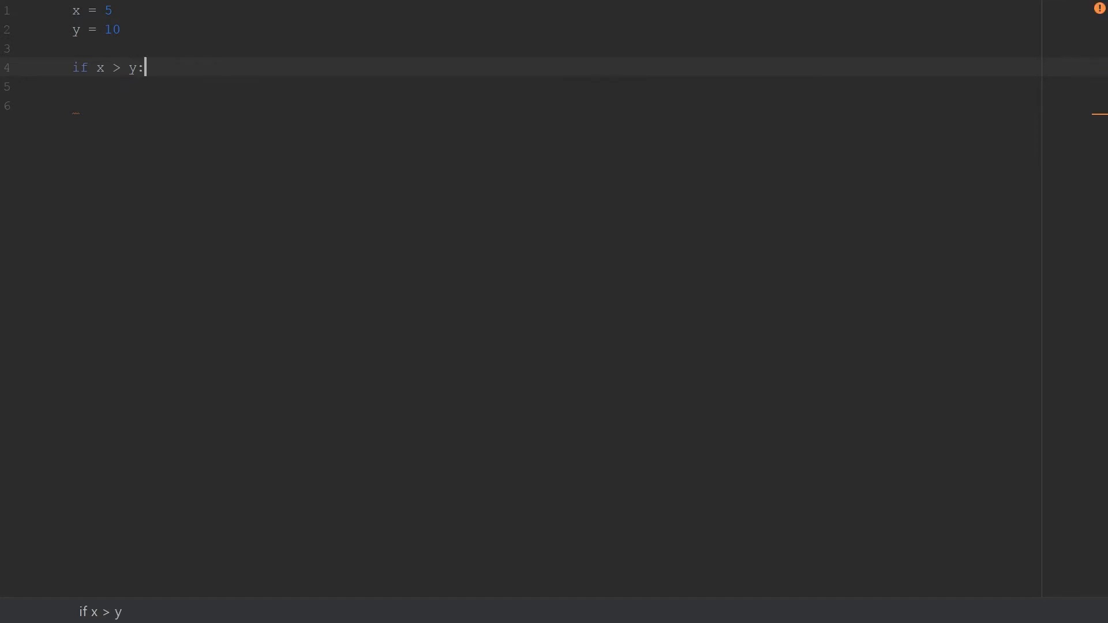
pyautogui.press('enter')
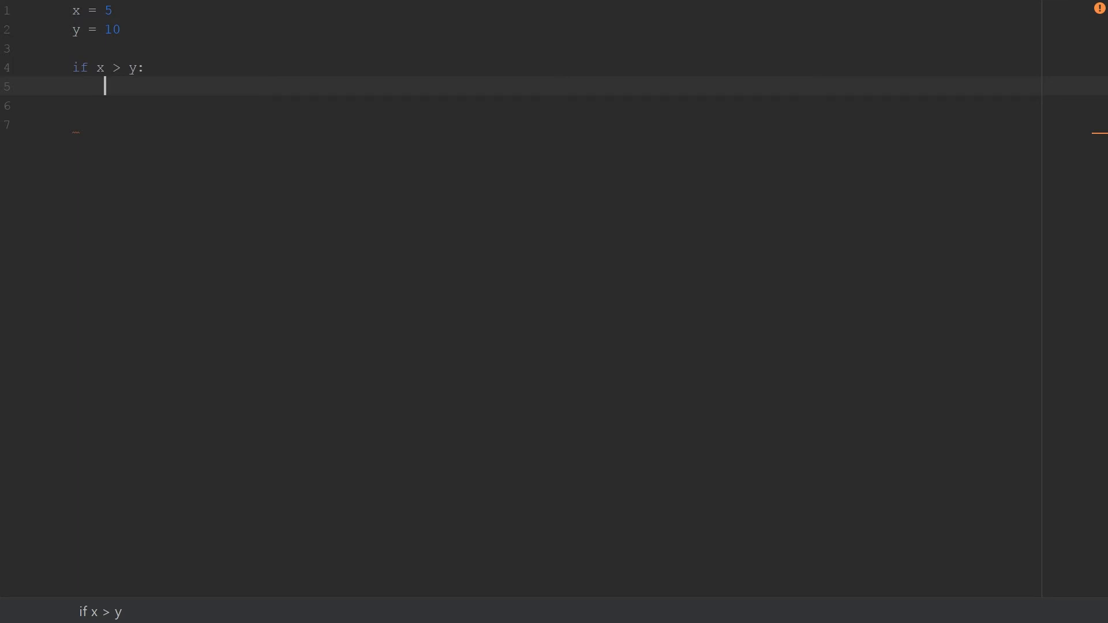
pyautogui.write('print')
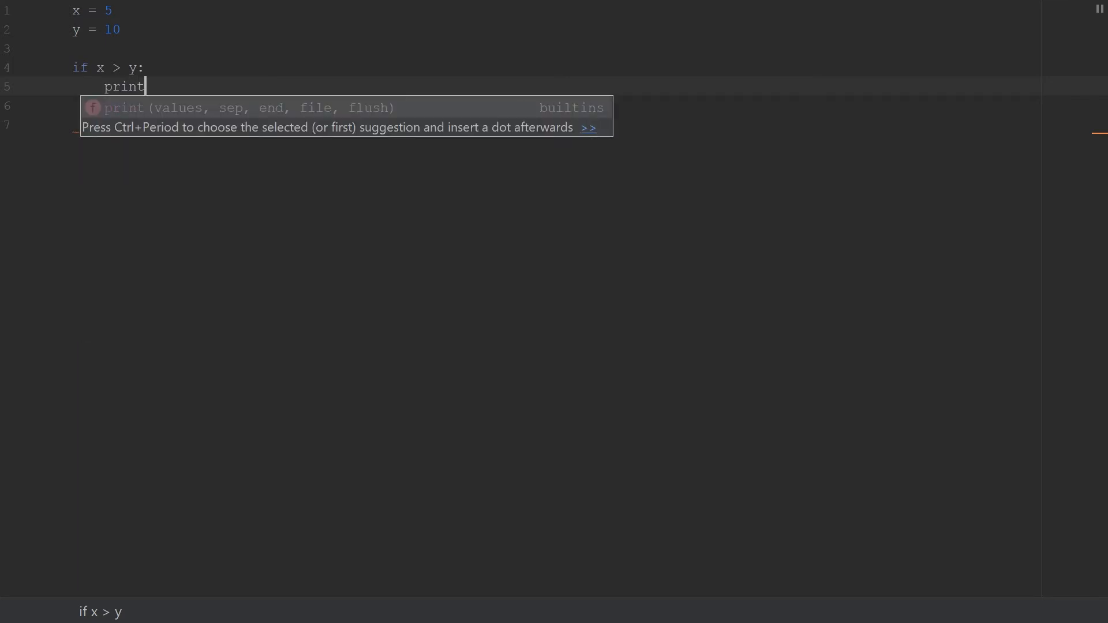
pyautogui.write('(x')
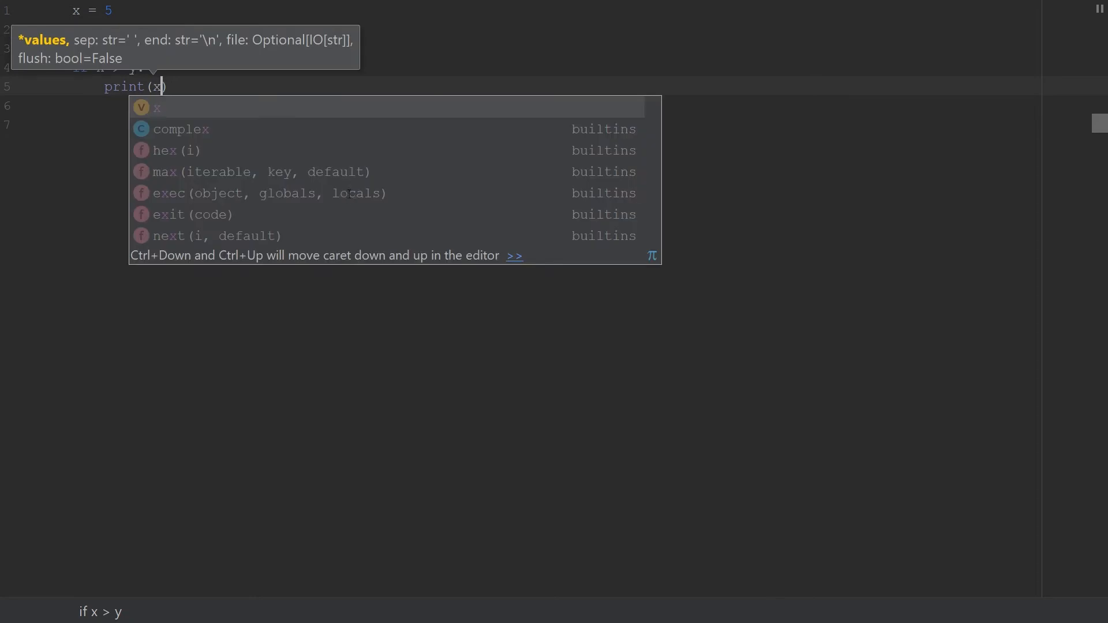
pyautogui.press('Escape')
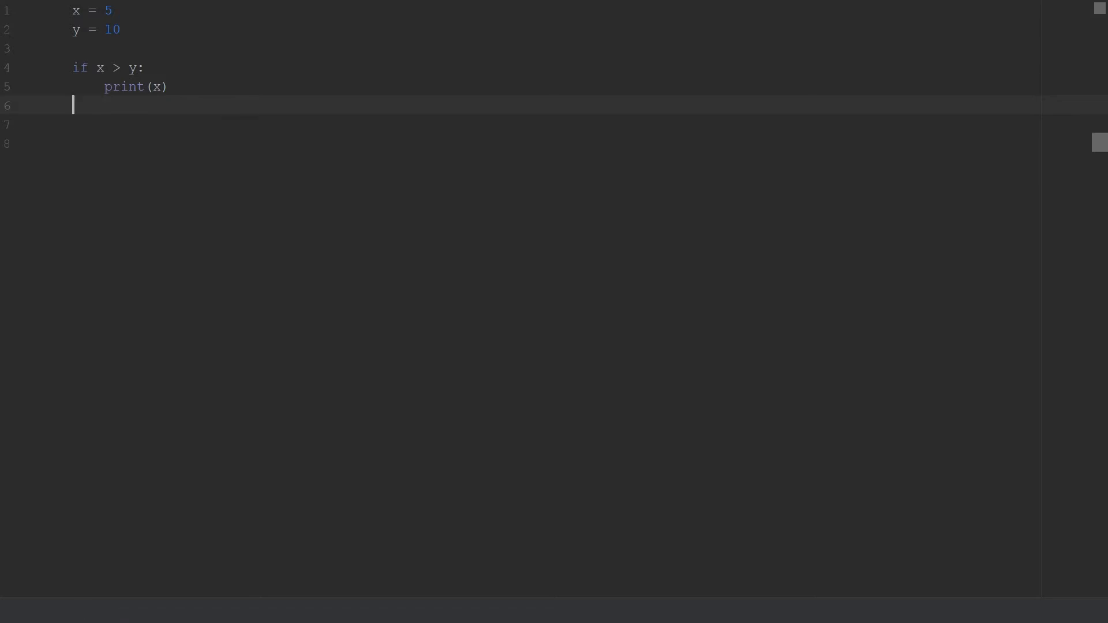
# Step: Add an else branch printing "x is not greater than y"
pyautogui.write('else:')
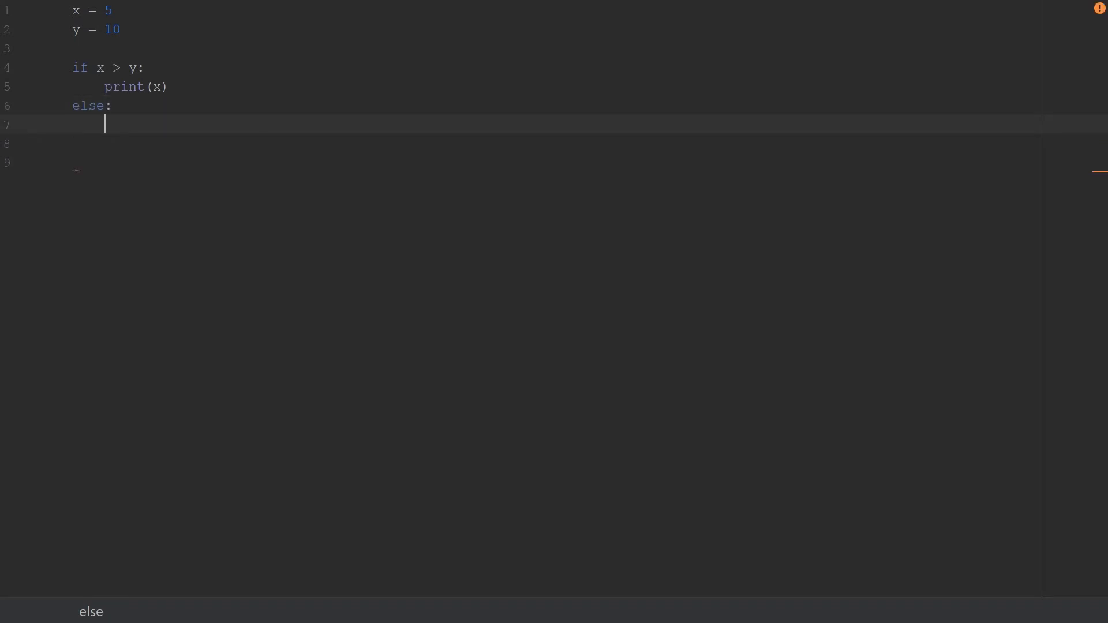
pyautogui.write('print')
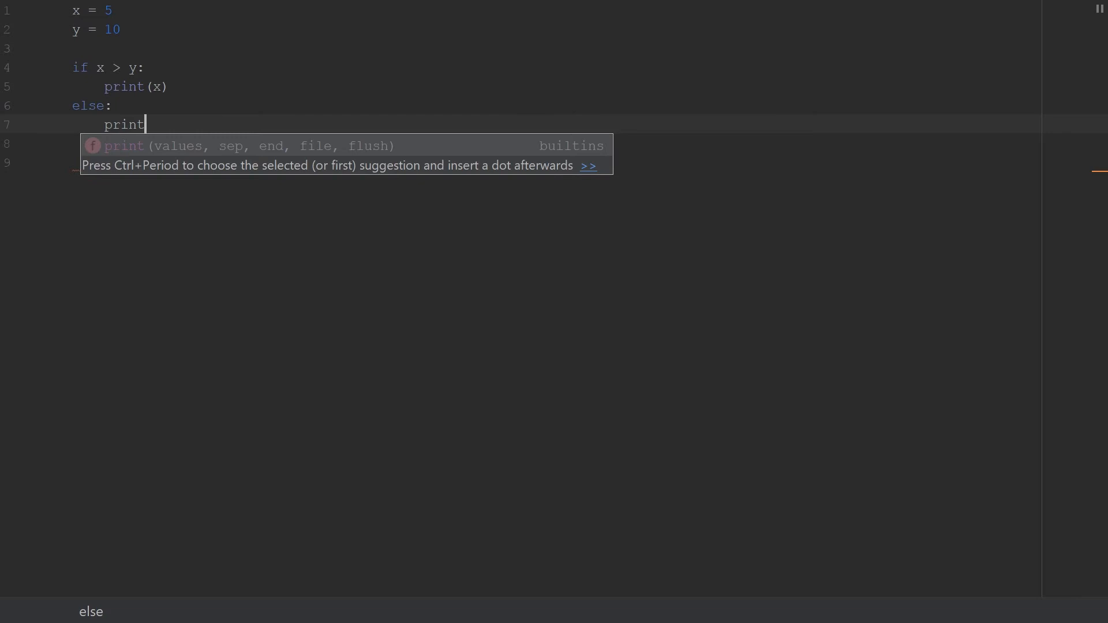
pyautogui.write('(')
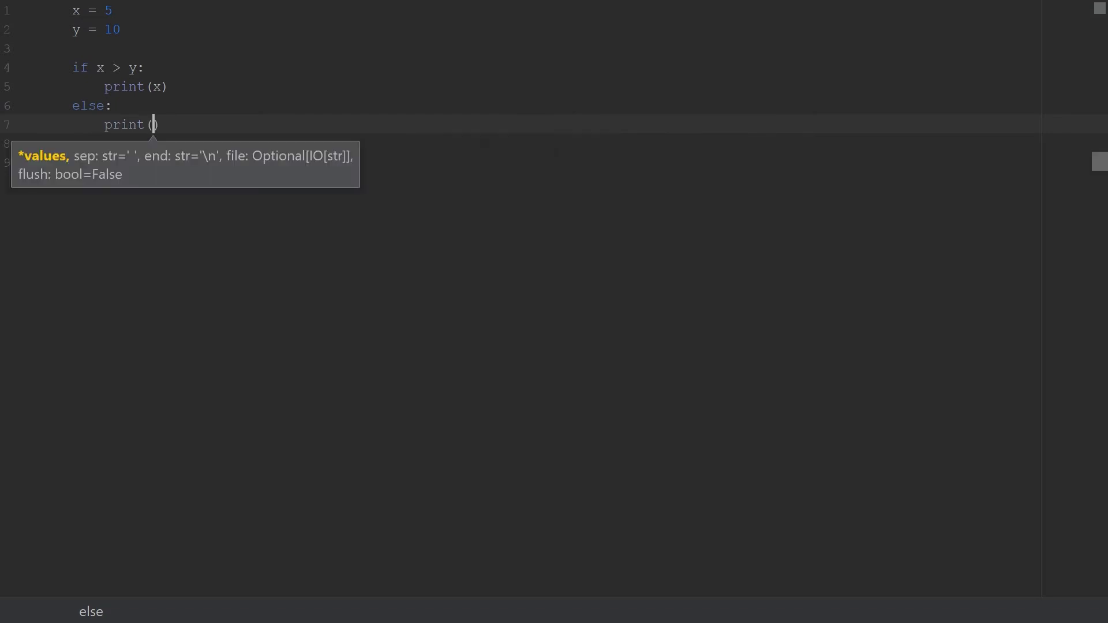
pyautogui.write('"x')
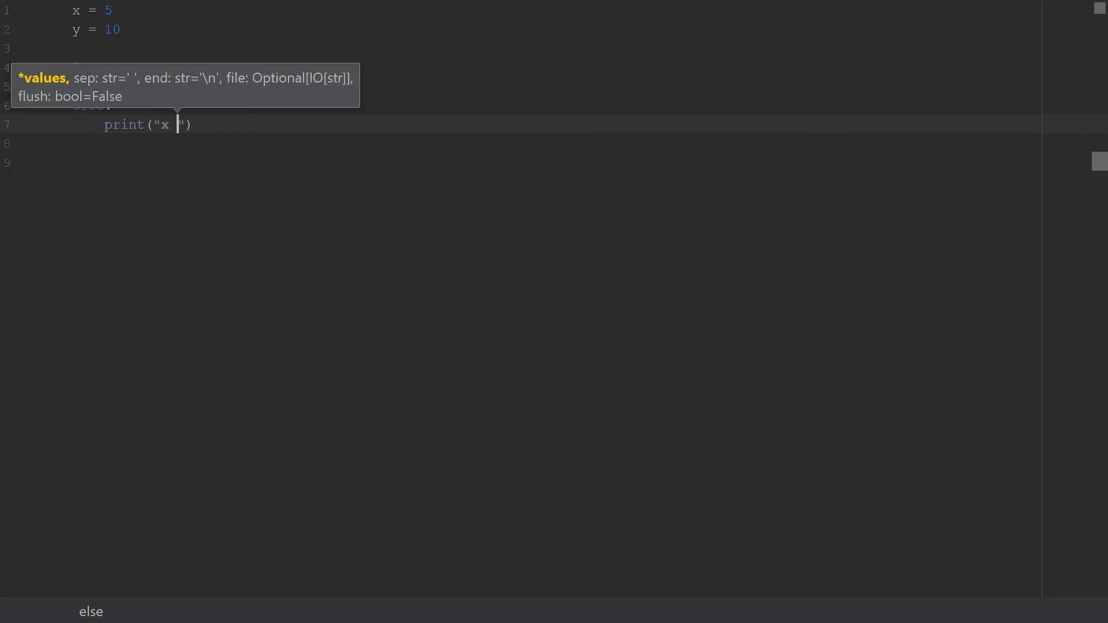
pyautogui.write('is not great')
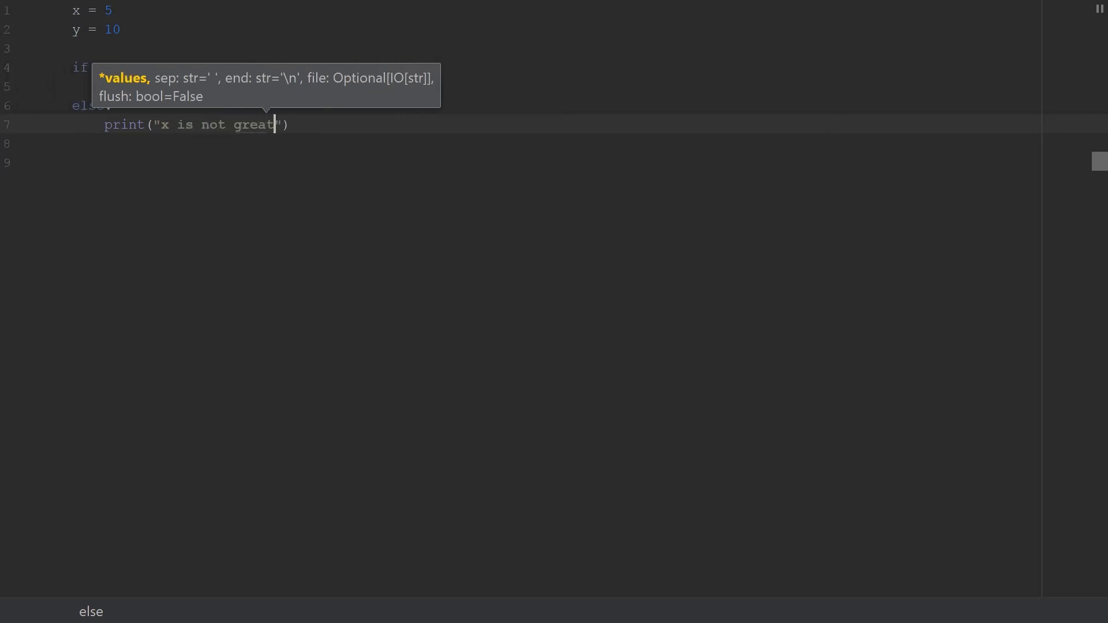
pyautogui.write('o')
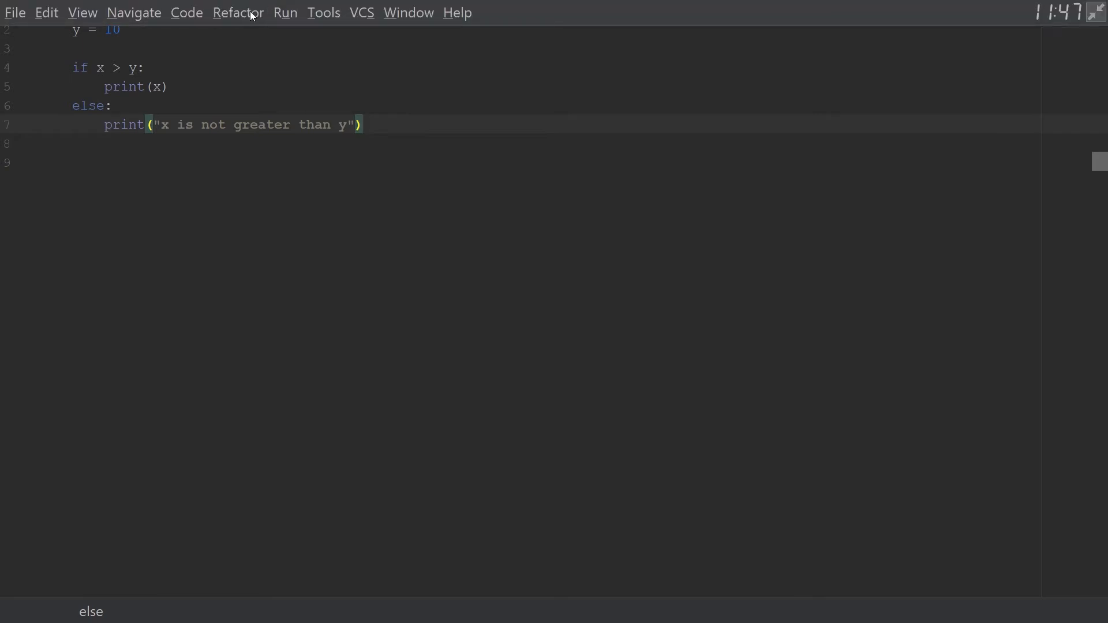
# Step: Run the 'conditional' configuration and check the output in the Run panel
pyautogui.click(283, 13)
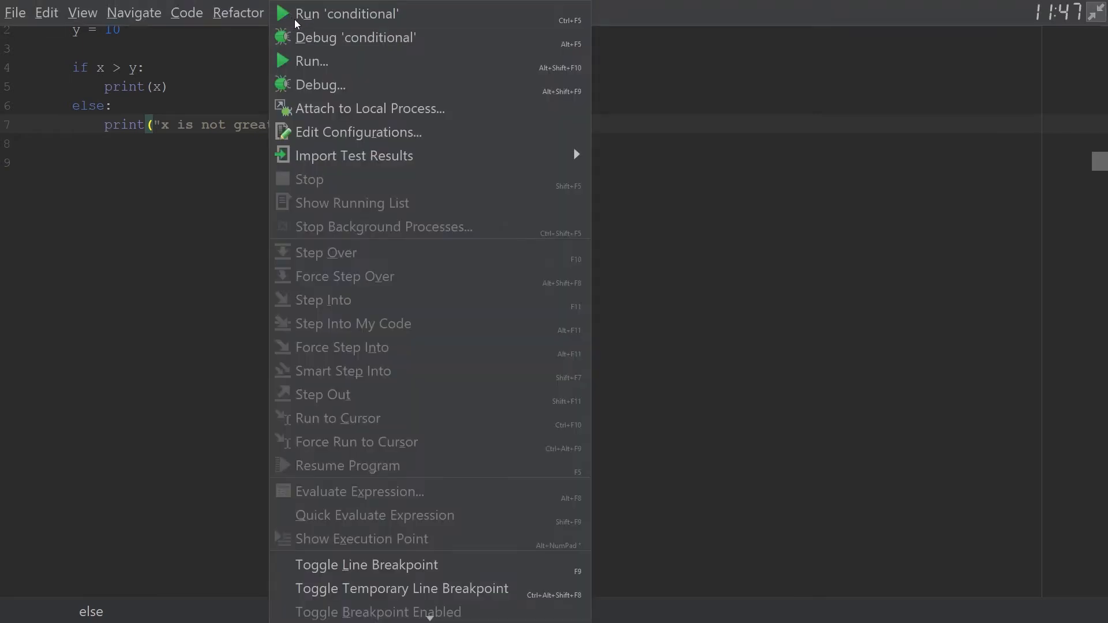
pyautogui.moveTo(311, 61)
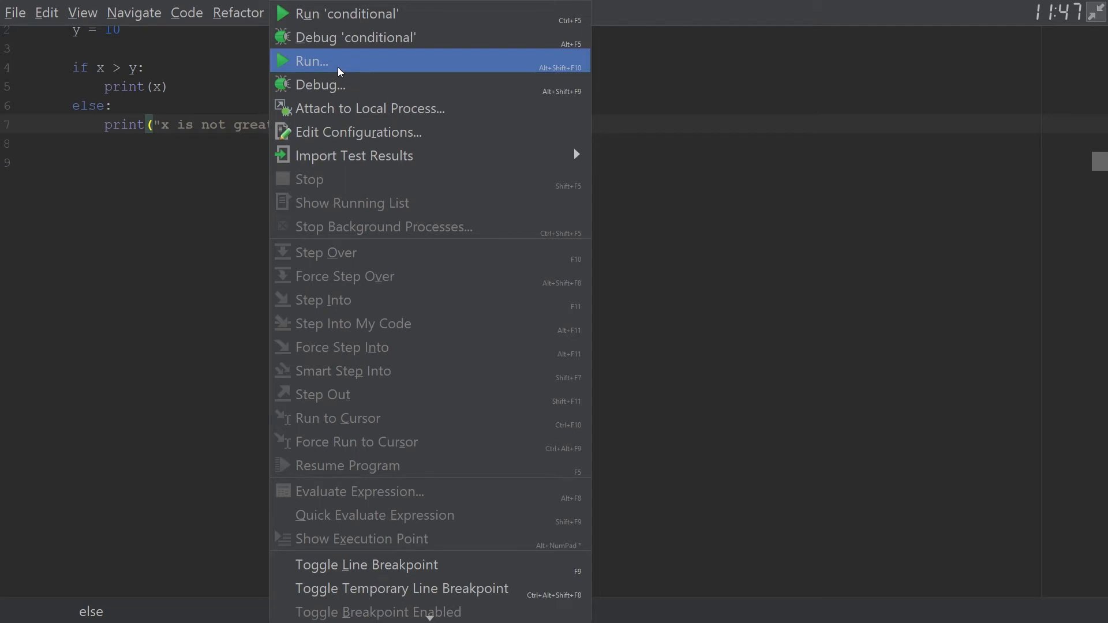
pyautogui.click(311, 61)
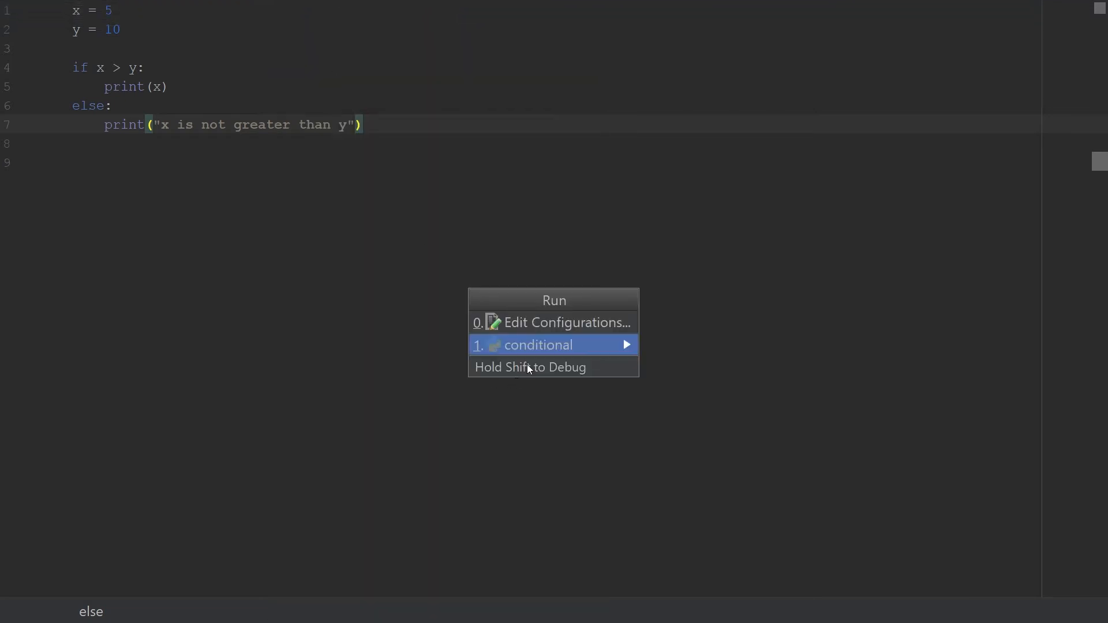
pyautogui.moveTo(497, 349)
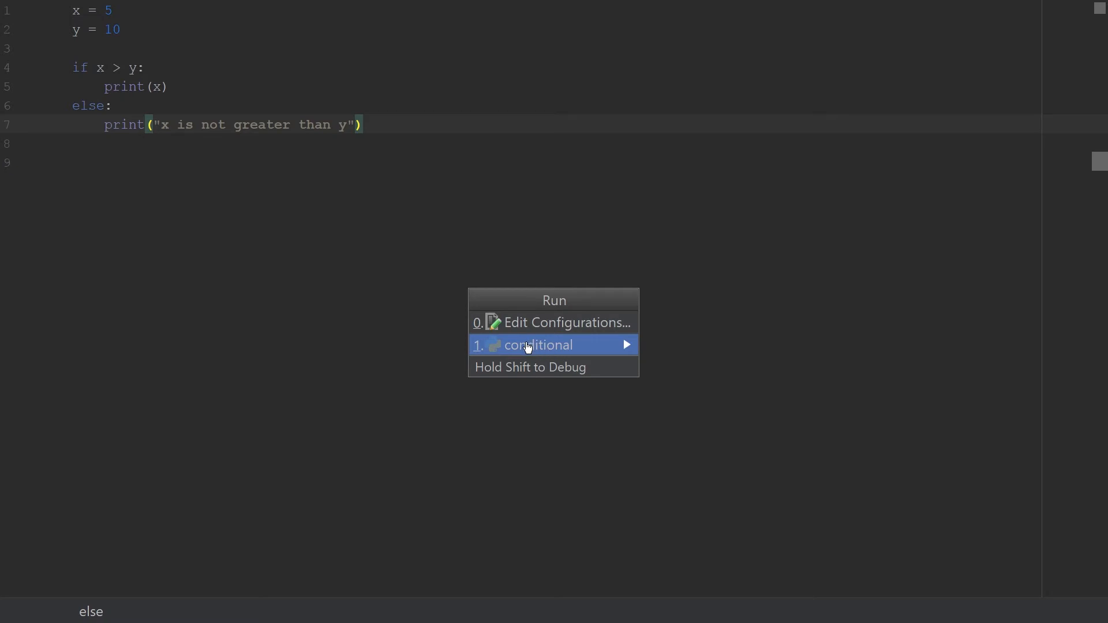
pyautogui.click(538, 345)
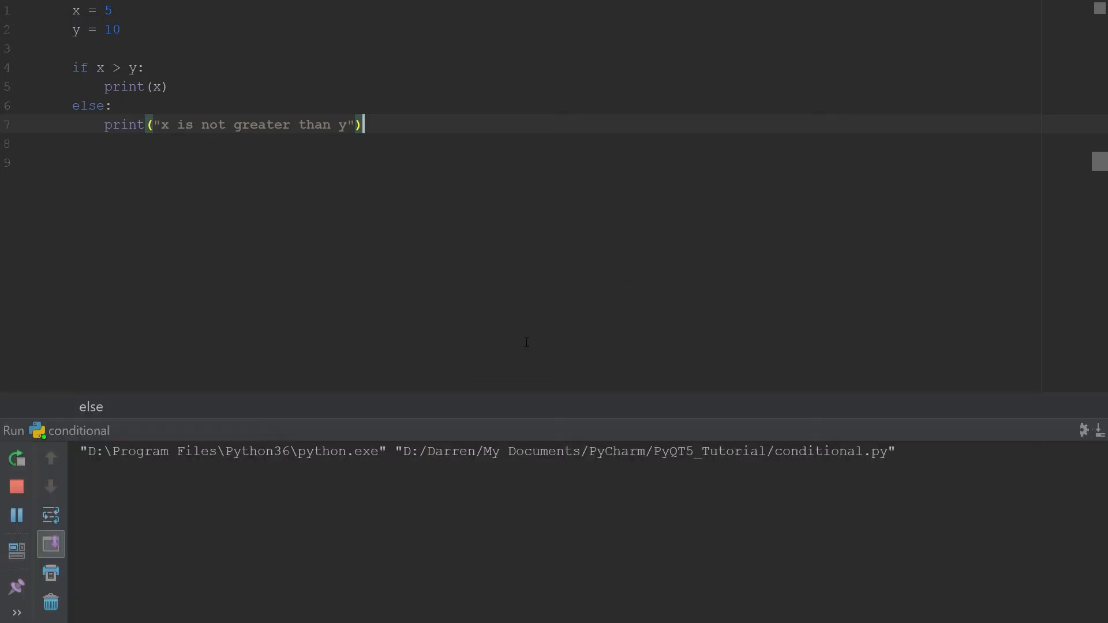
pyautogui.click(16, 458)
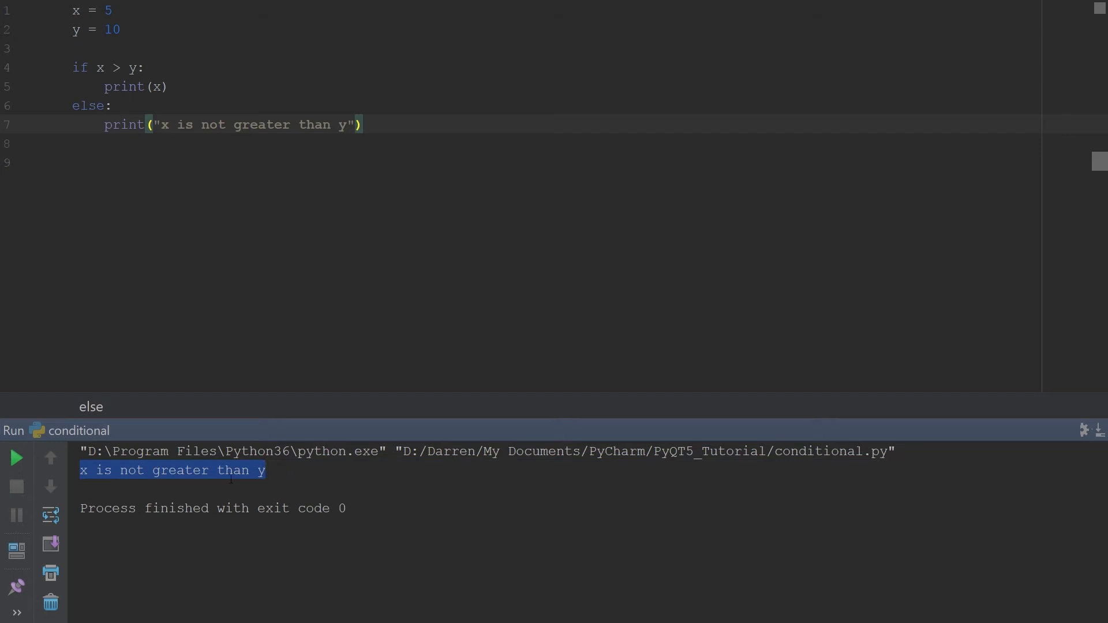
pyautogui.click(262, 167)
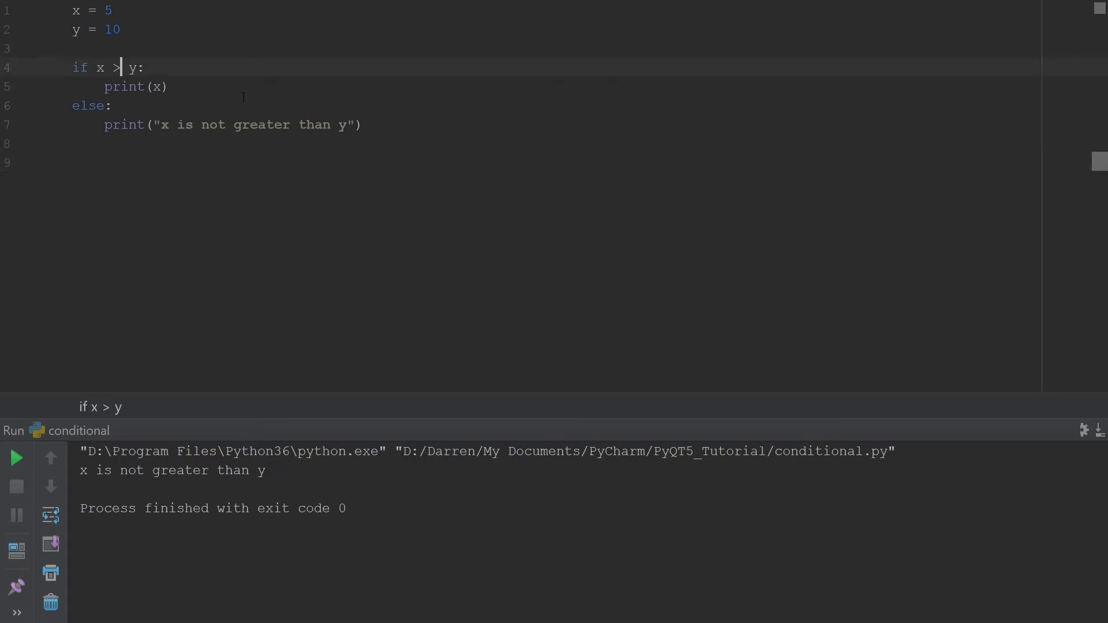
# Step: Change the condition's > operator to <
pyautogui.press('Backspace')
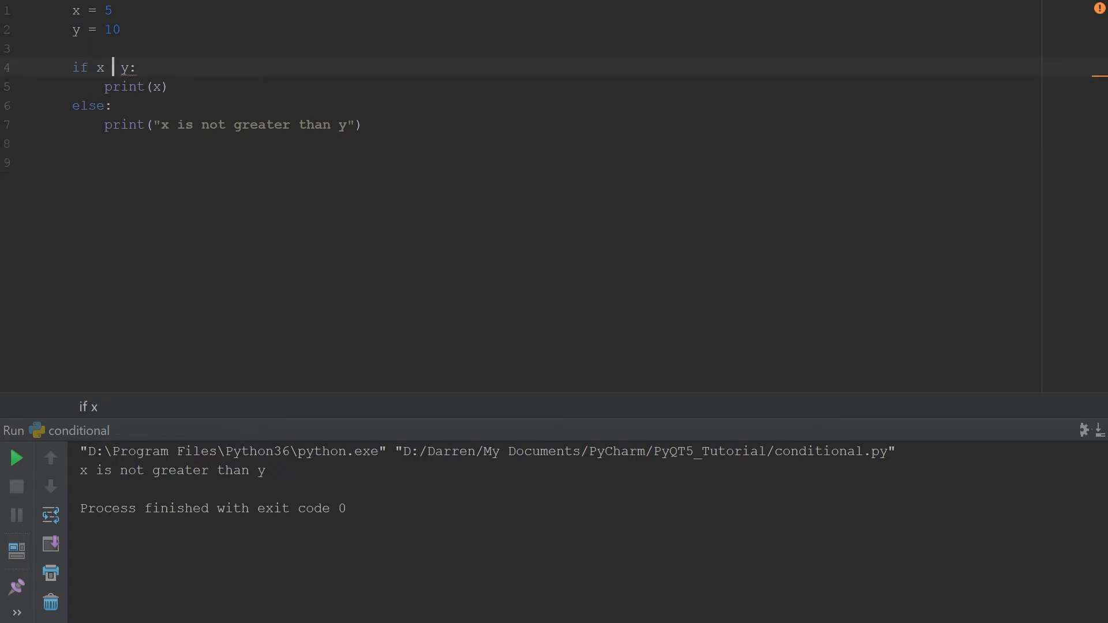
pyautogui.write('<')
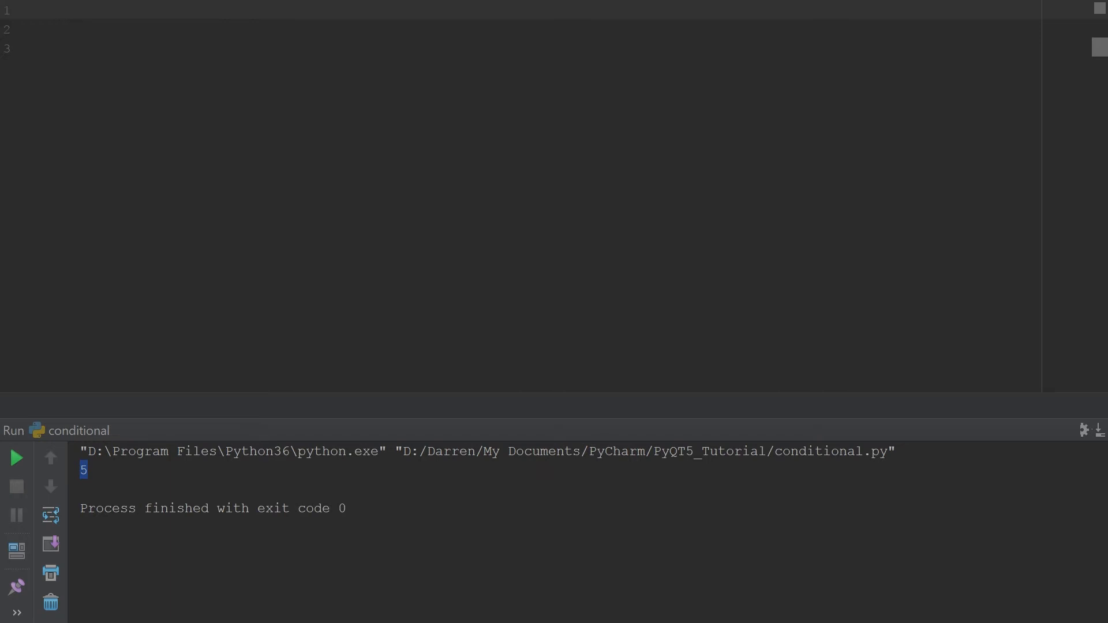
# Step: Define 'cost = 50' followed by blank lines
pyautogui.write('cost')
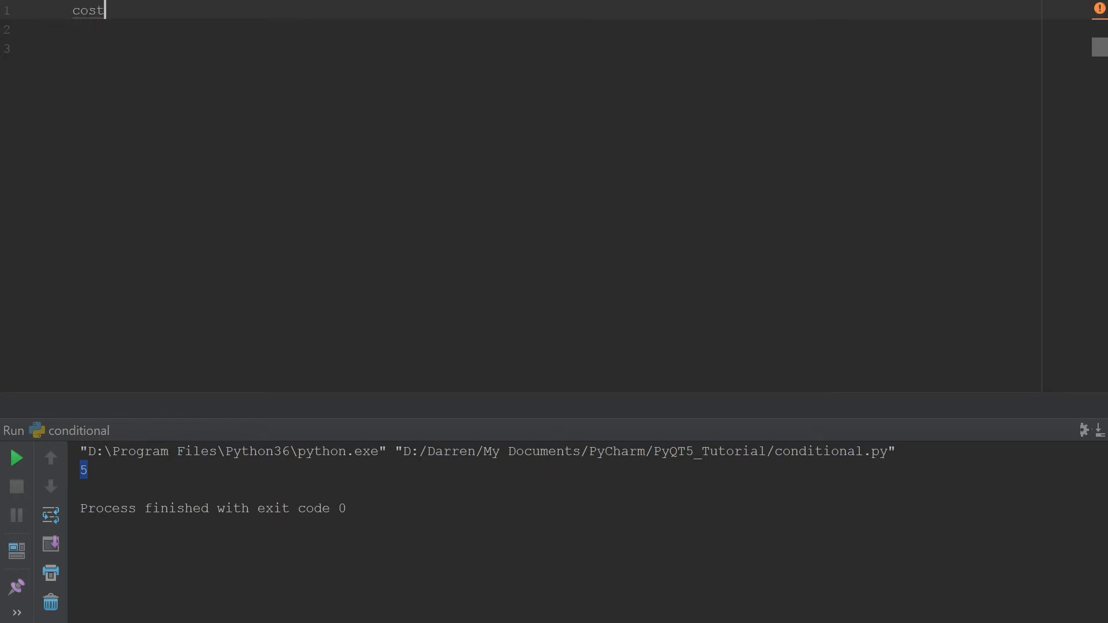
pyautogui.write('=')
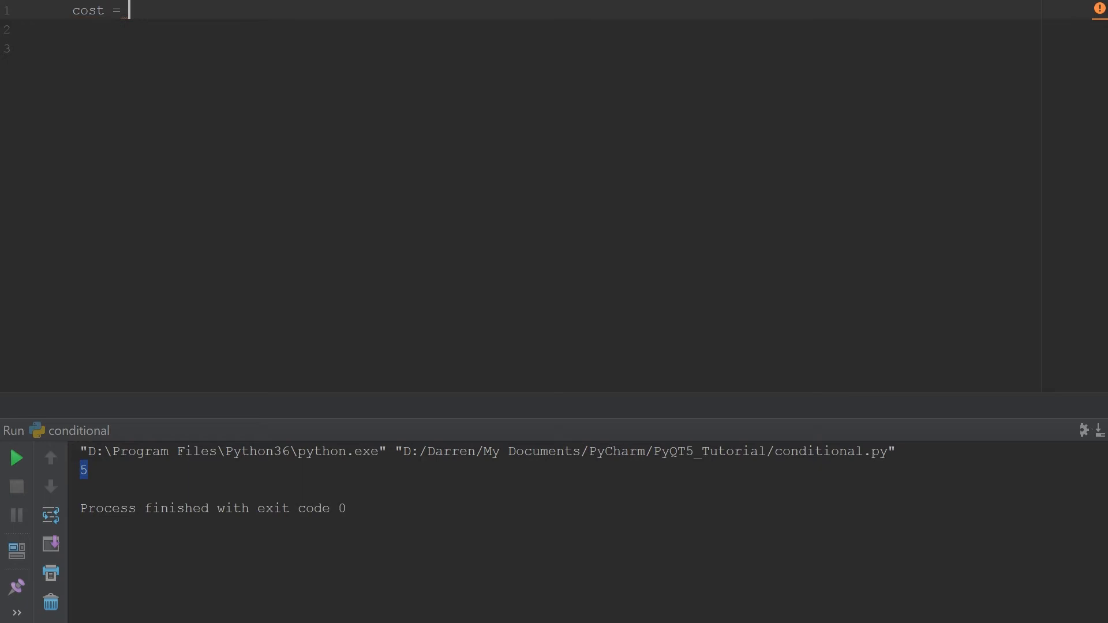
pyautogui.write('50')
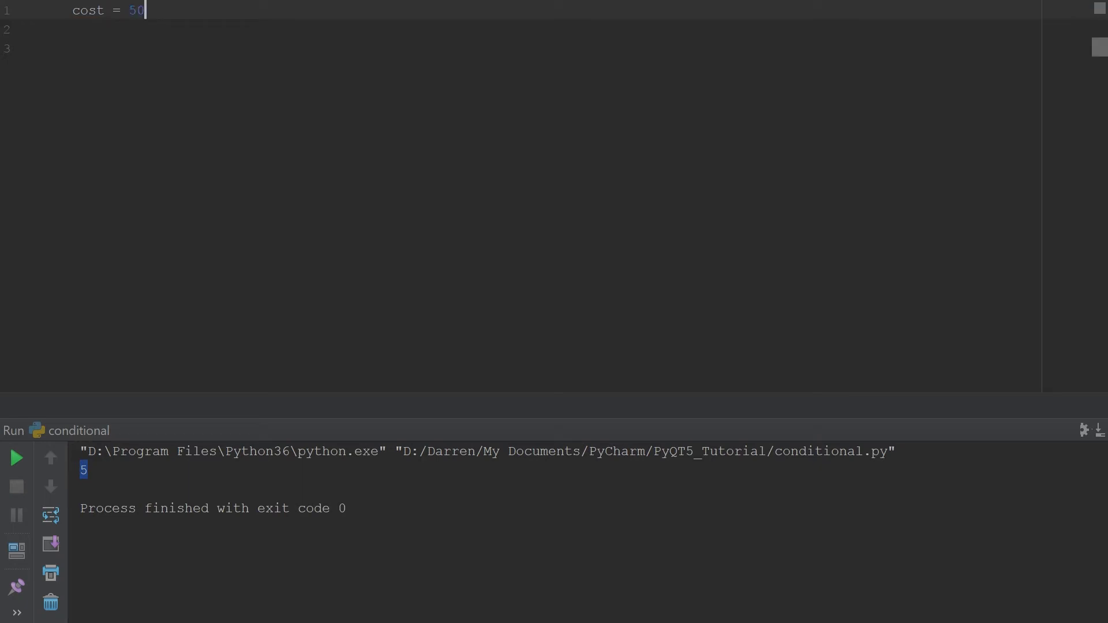
pyautogui.press('enter')
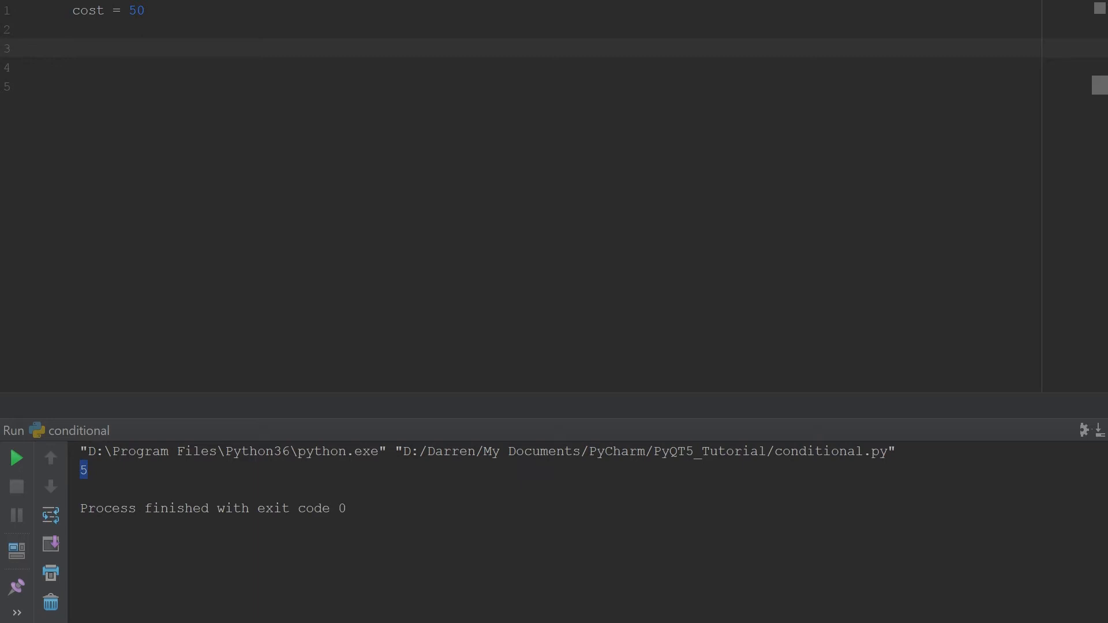
# Step: Type the condition line 'if cost < 10:'
pyautogui.write('if co')
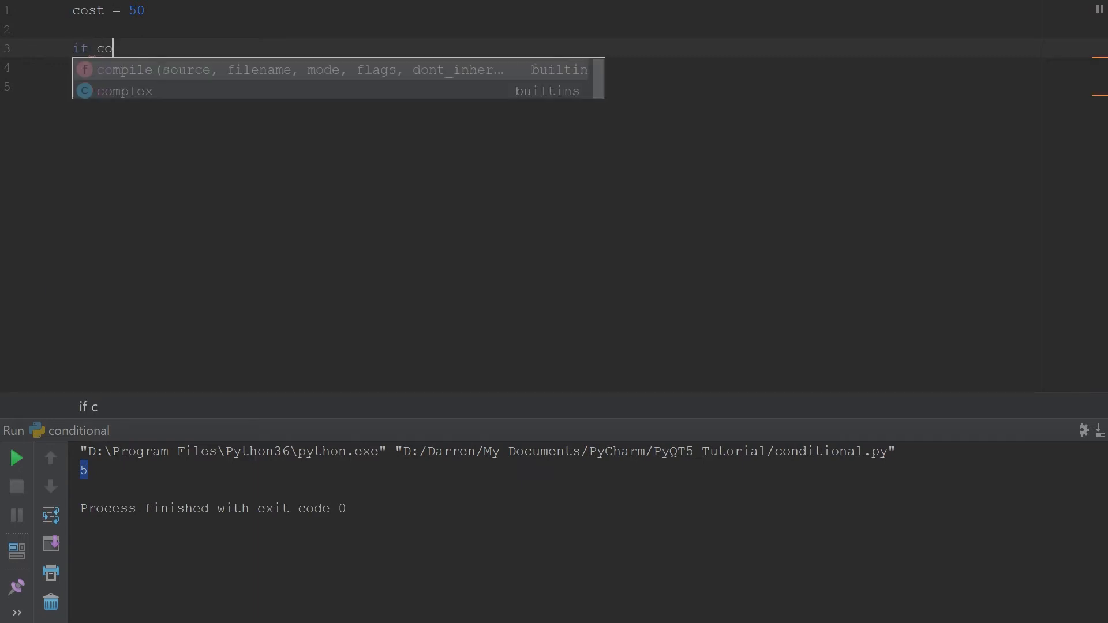
pyautogui.write('st')
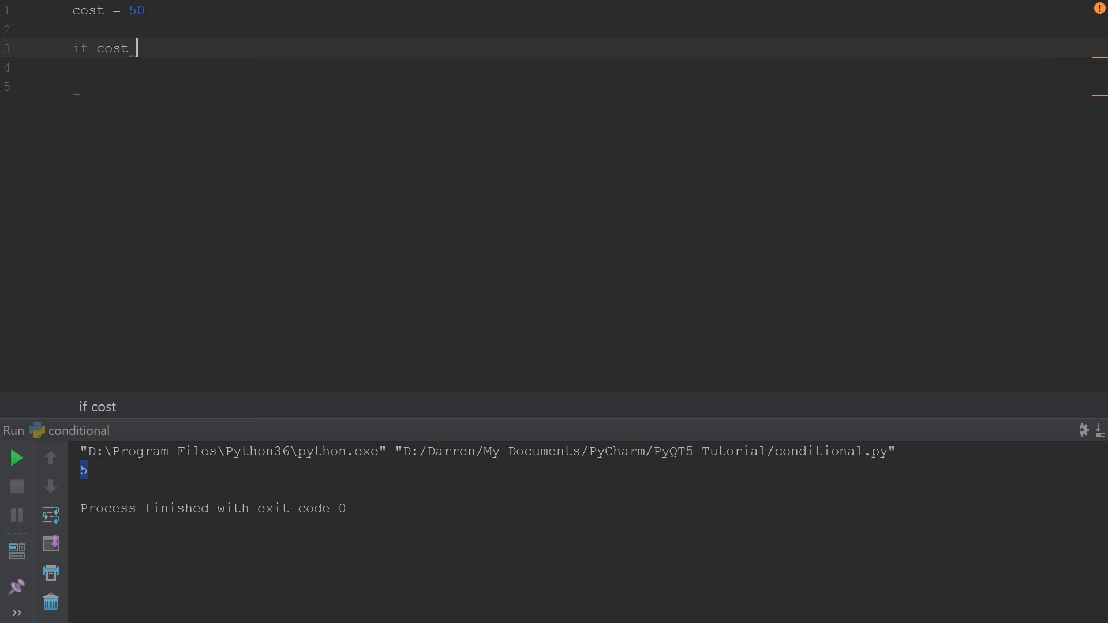
pyautogui.write('<')
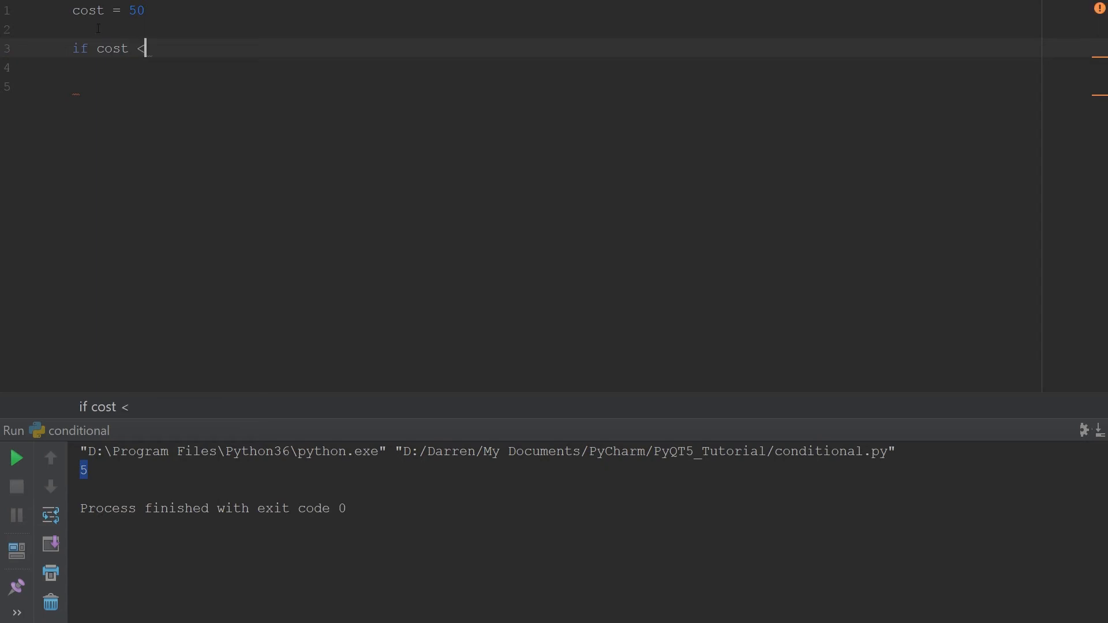
pyautogui.write('1')
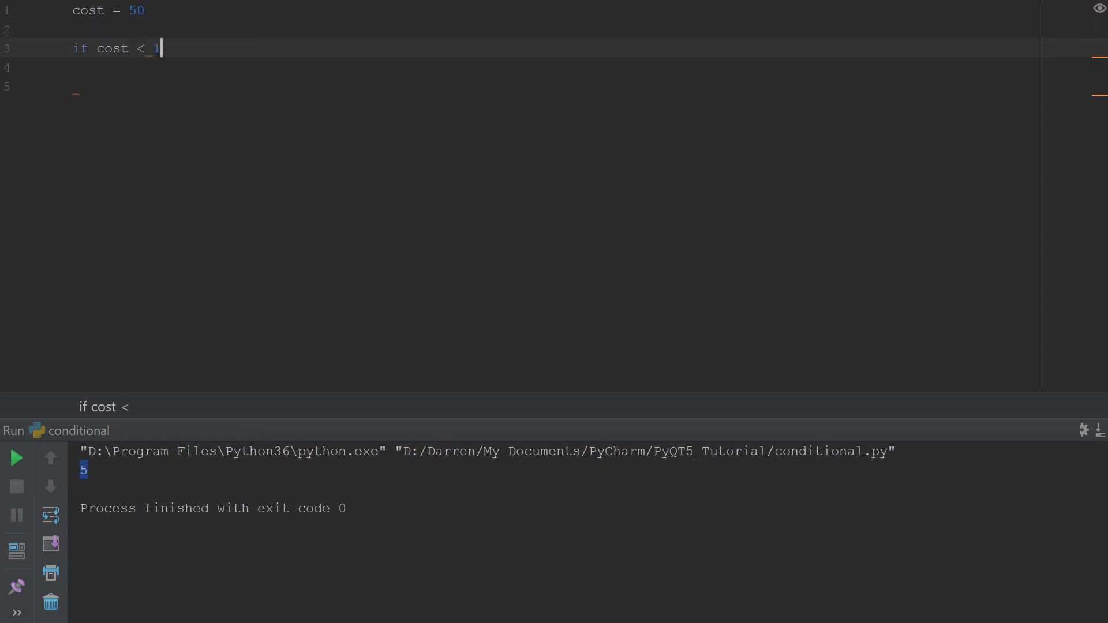
pyautogui.write('0')
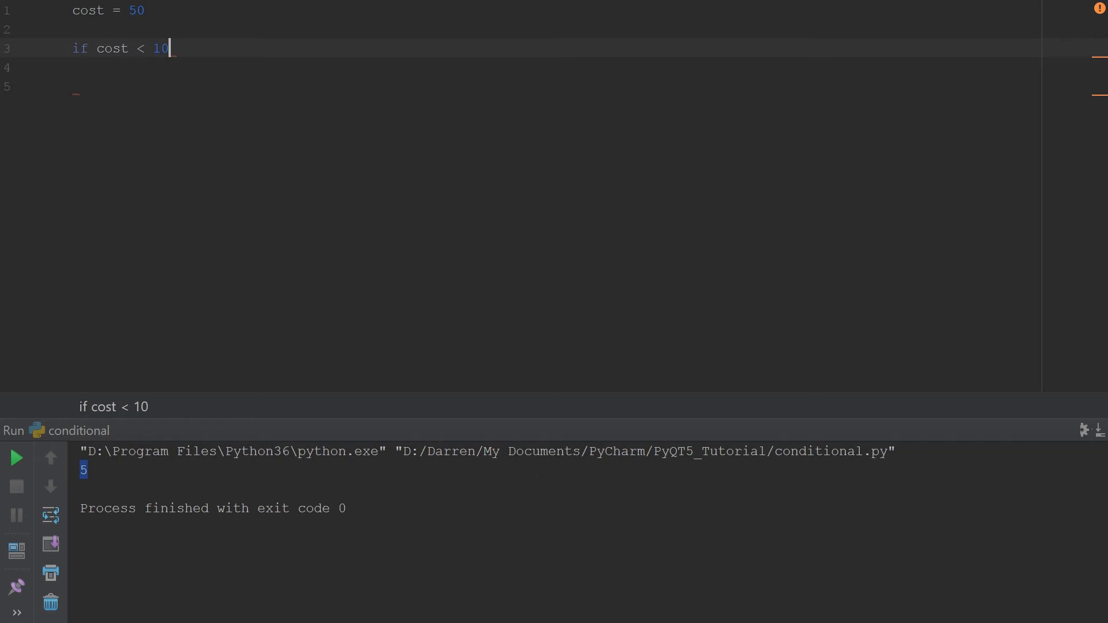
pyautogui.write(':')
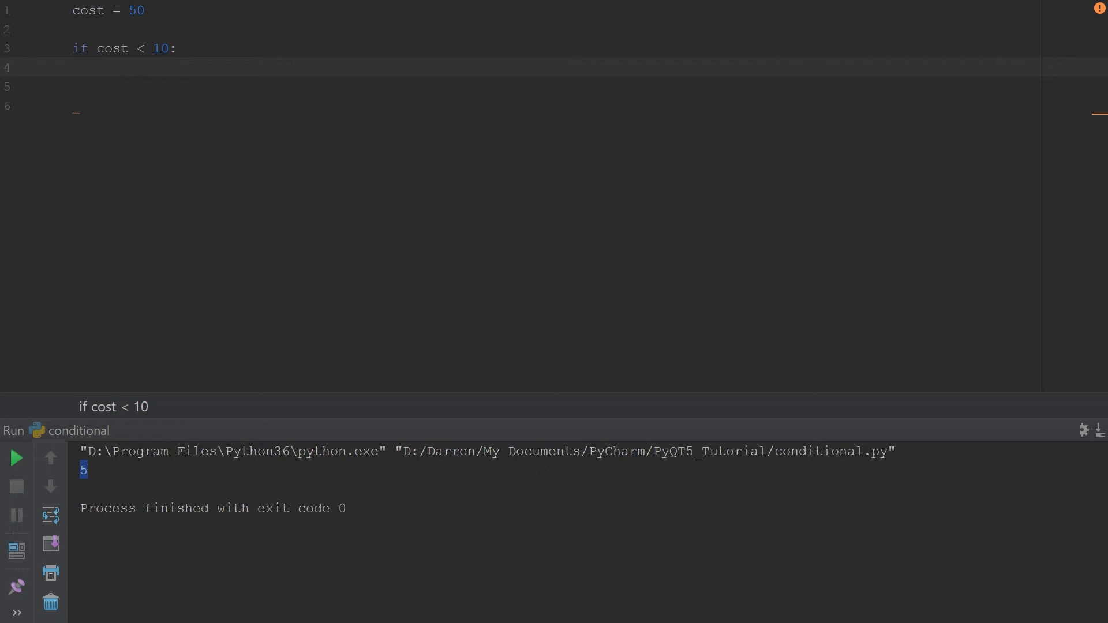
# Step: Make the if body print "Cost is low"
pyautogui.write('print')
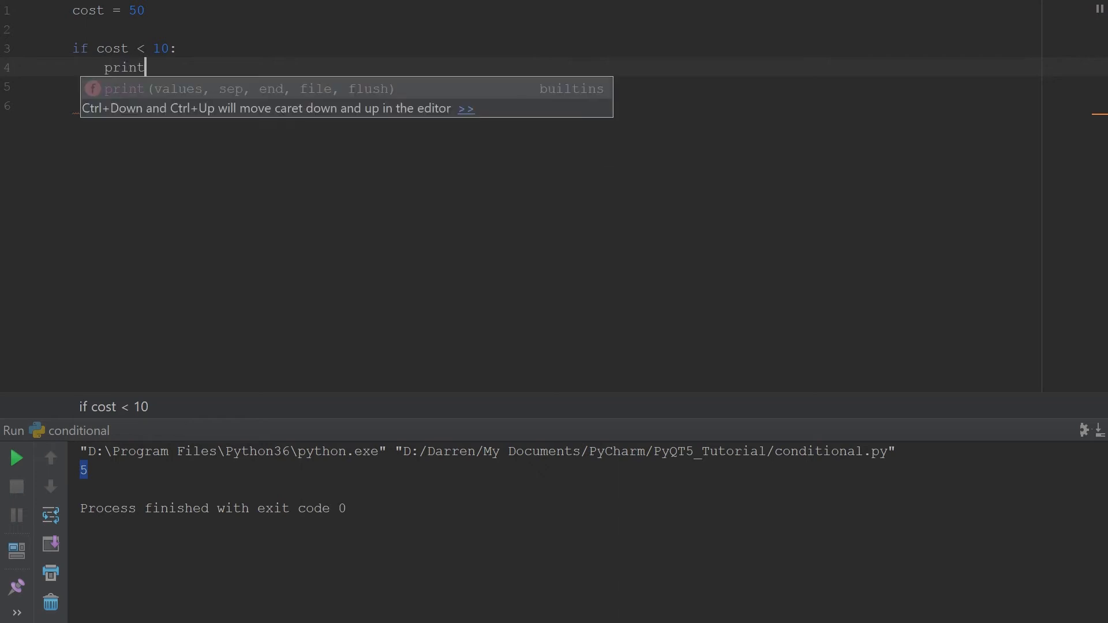
pyautogui.write('(')
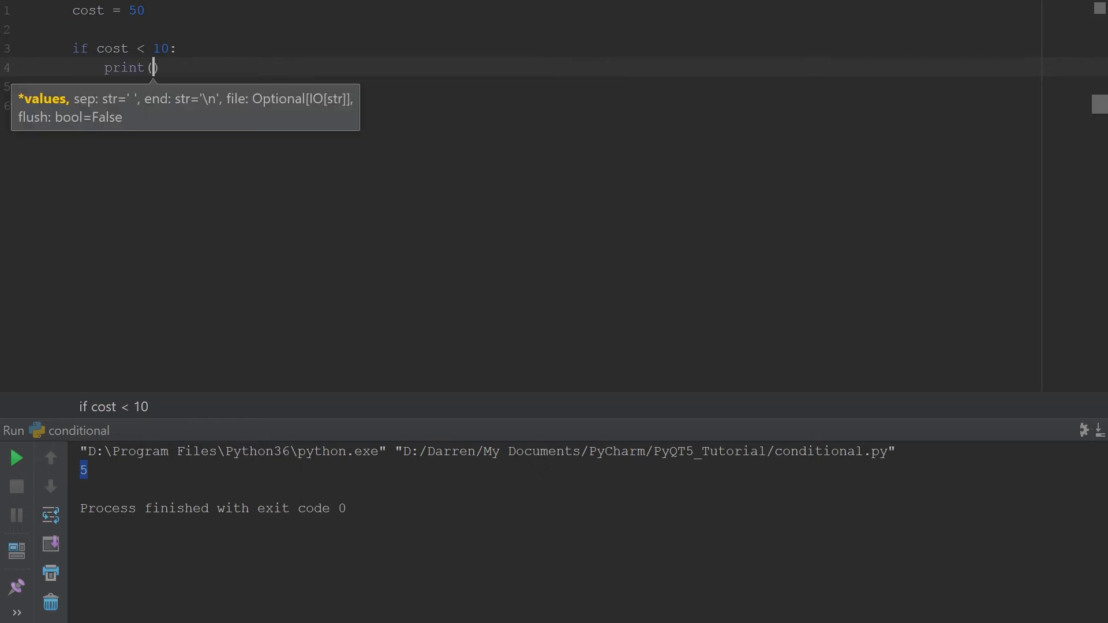
pyautogui.write('"')
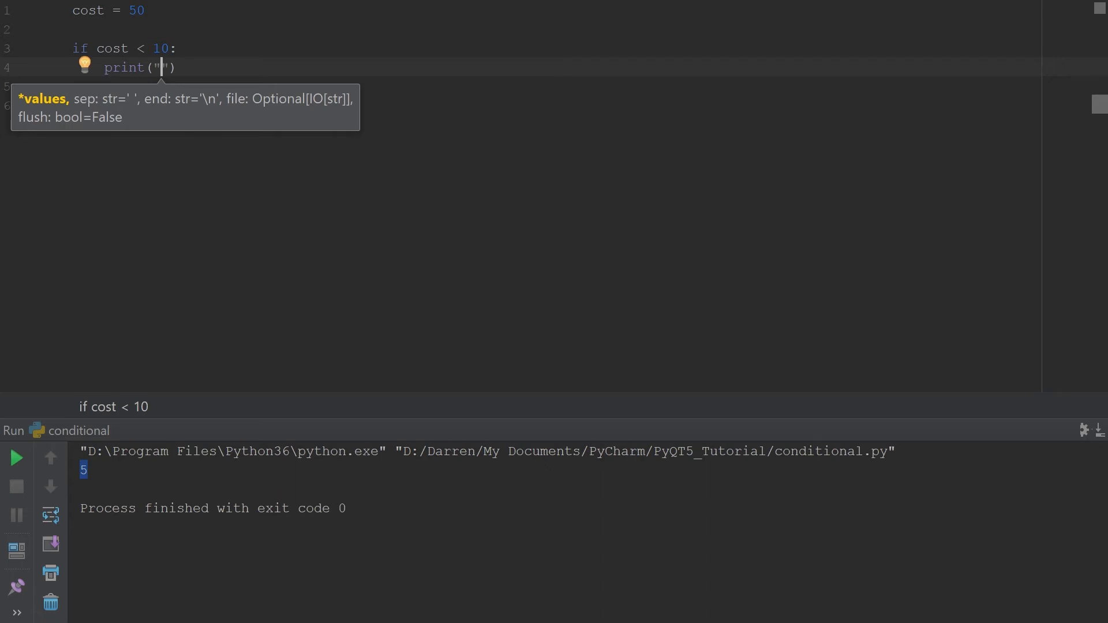
pyautogui.write('P')
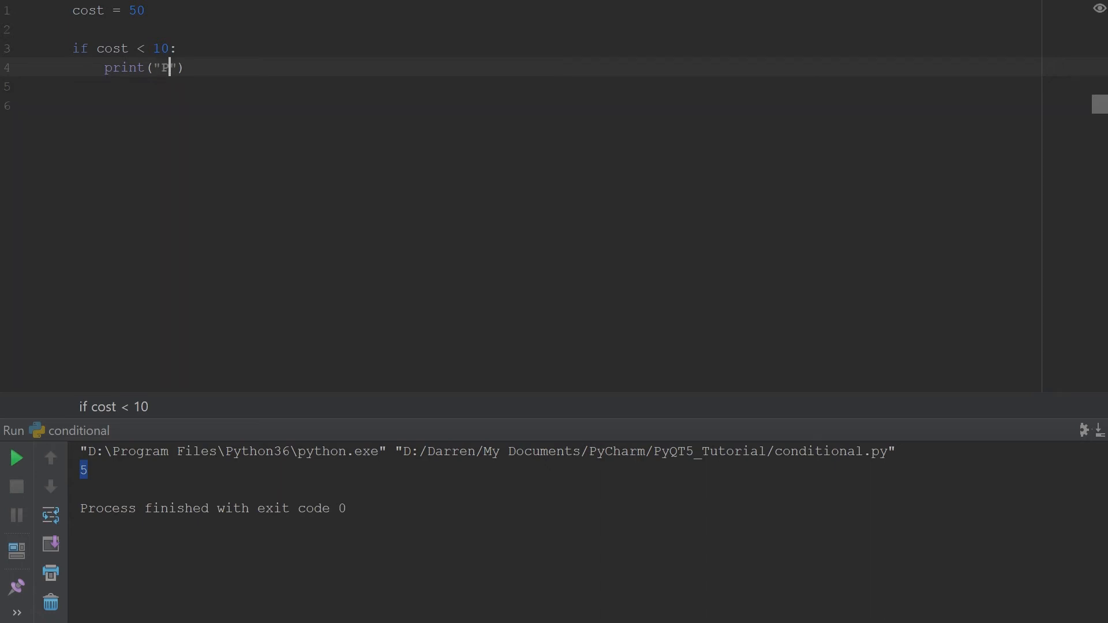
pyautogui.write('Cost')
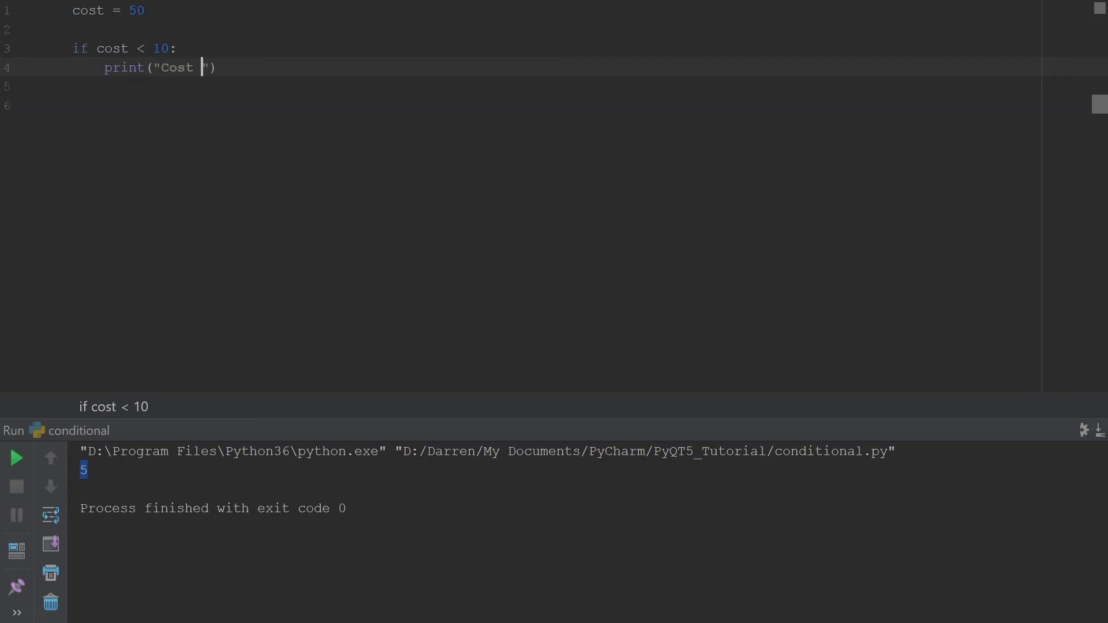
pyautogui.write('is low')
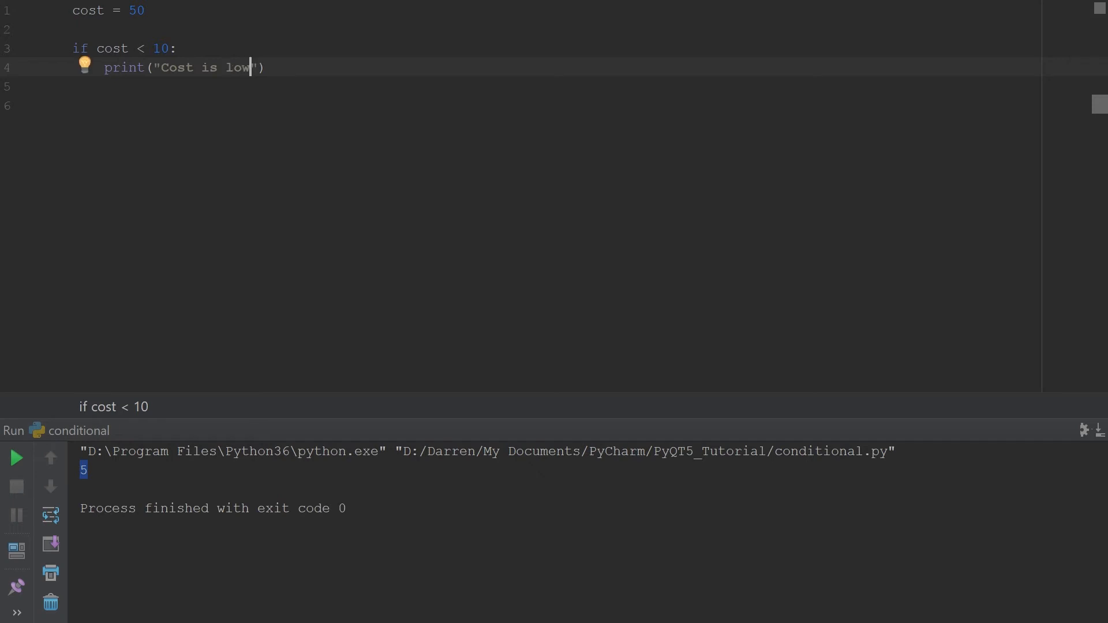
pyautogui.write(':')
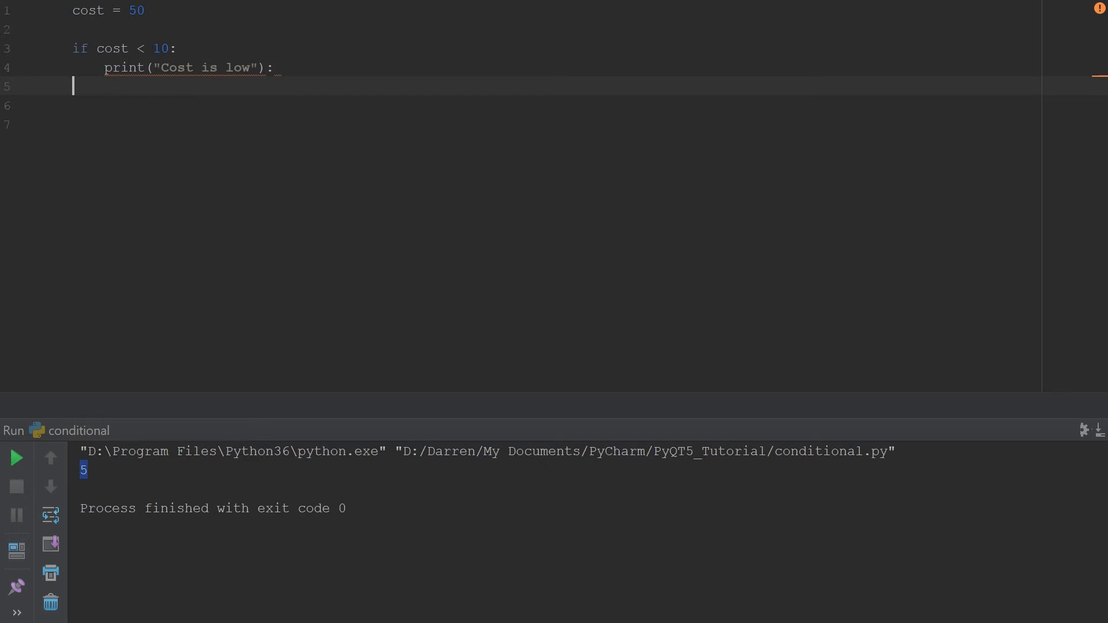
# Step: Add 'elif cost < 20:' printing the "kinda low" message
pyautogui.write('elif')
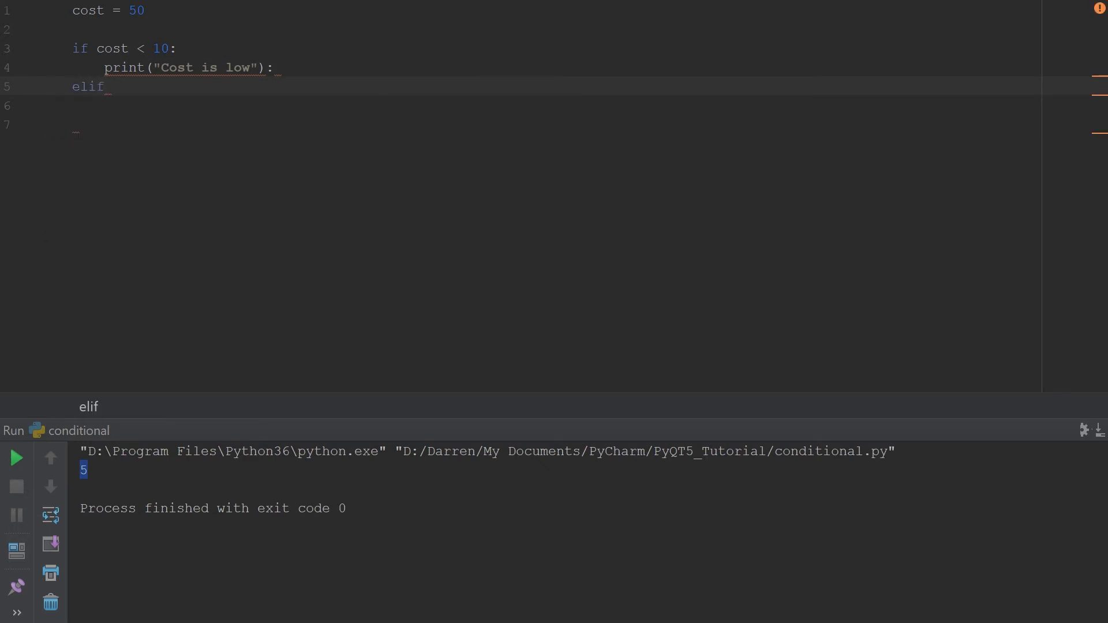
pyautogui.write('cost')
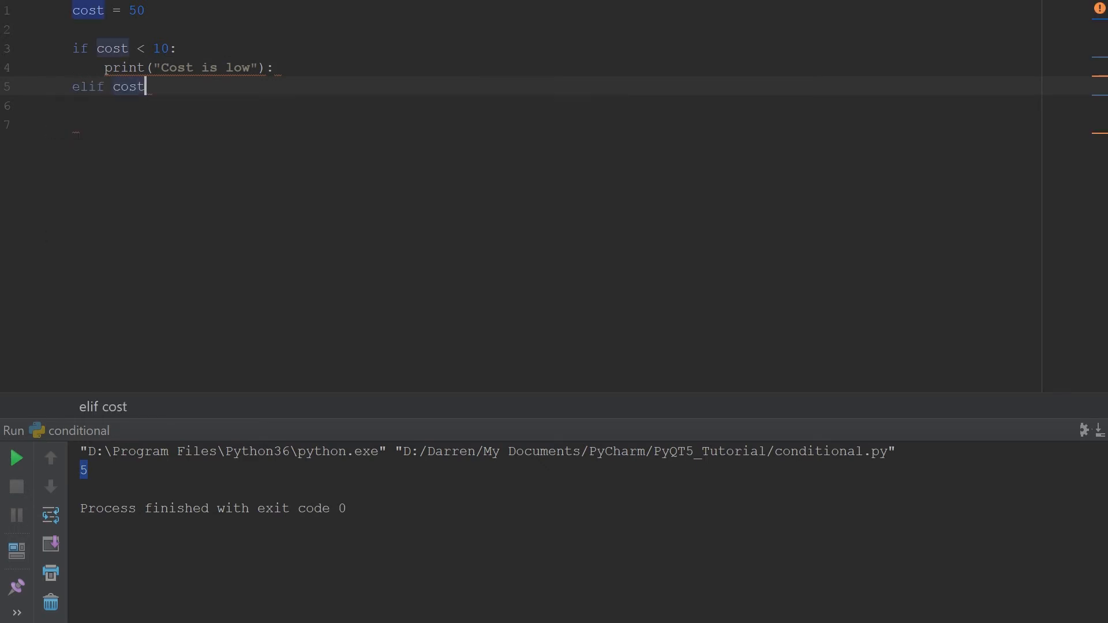
pyautogui.write('<')
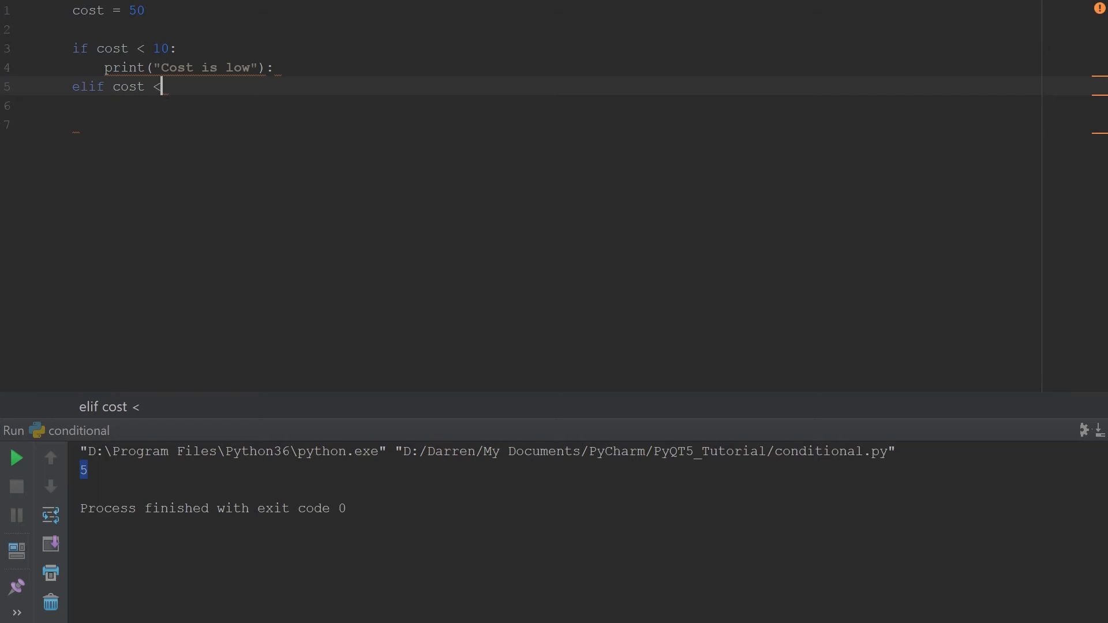
pyautogui.write('20')
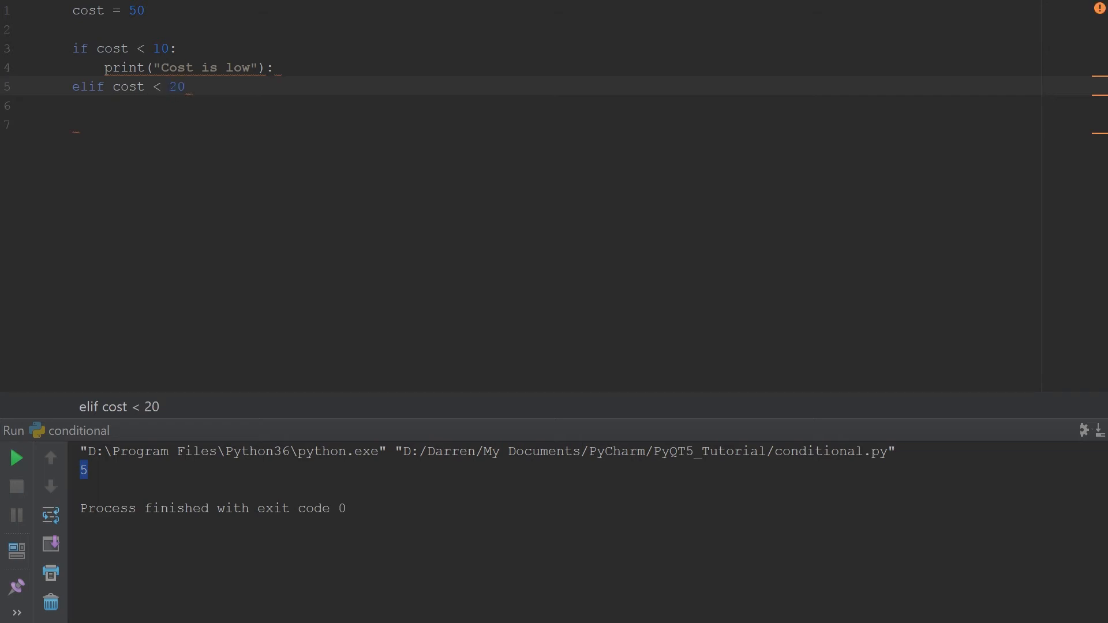
pyautogui.write(':')
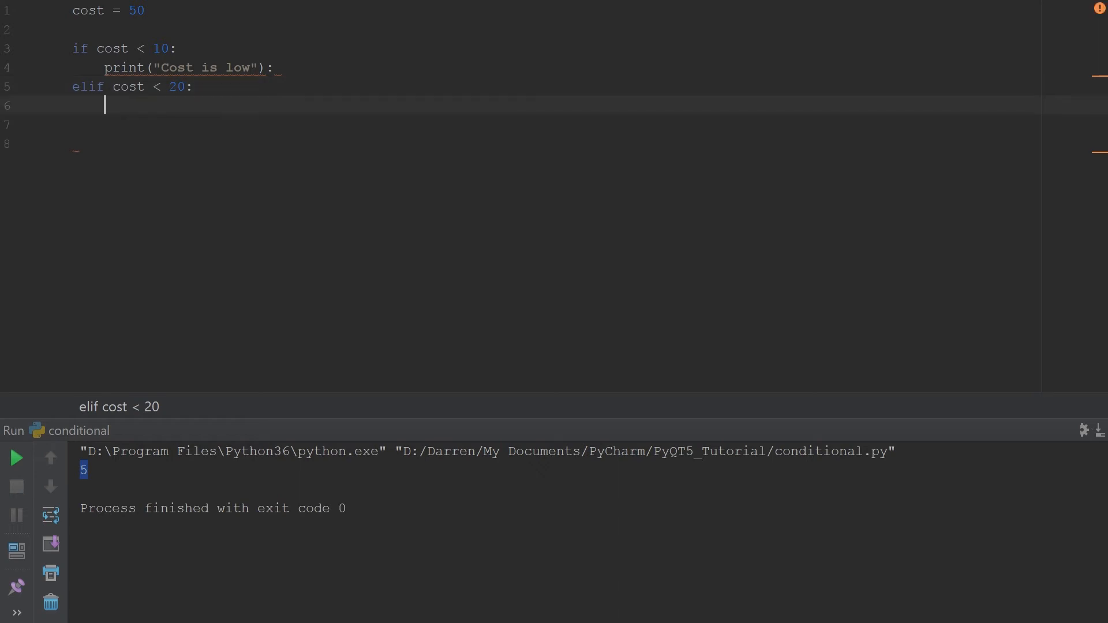
pyautogui.write('print(')
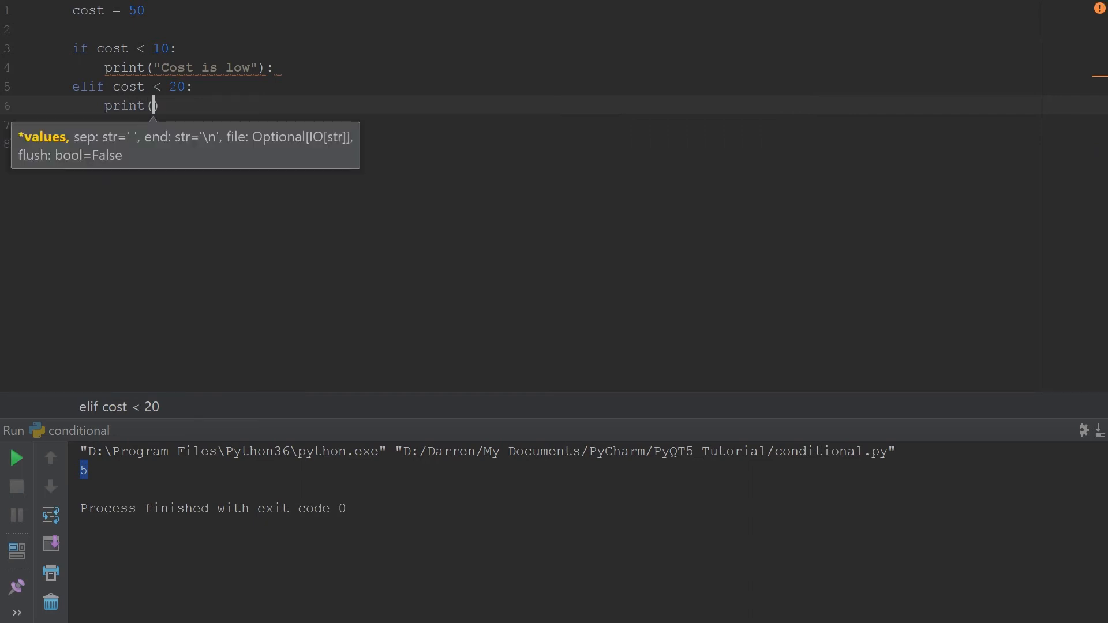
pyautogui.write('"Pr"')
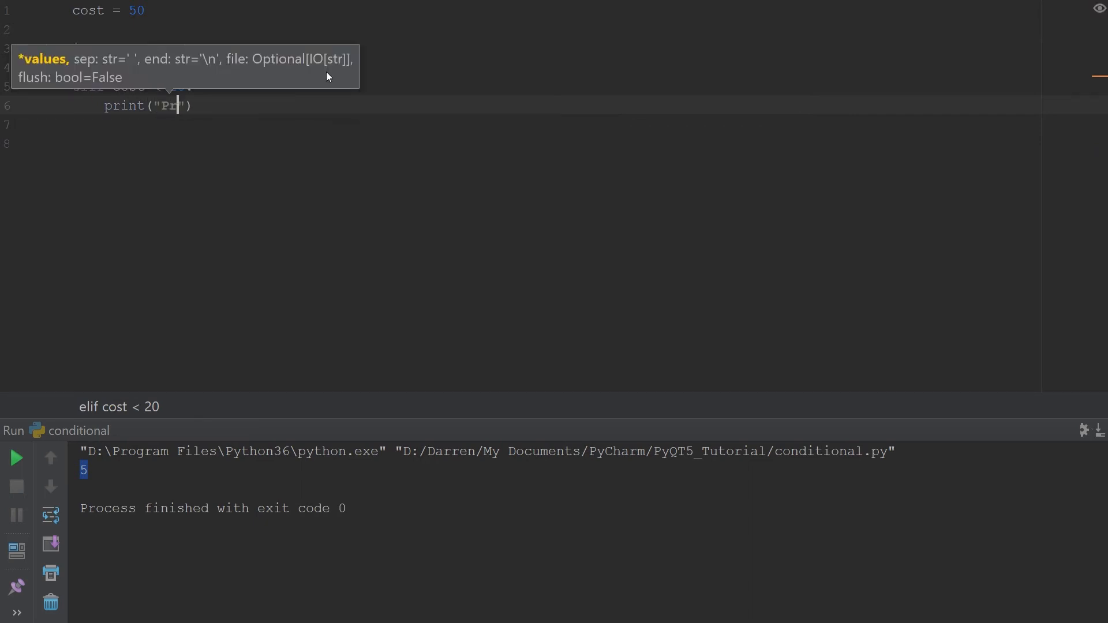
pyautogui.write('ice is')
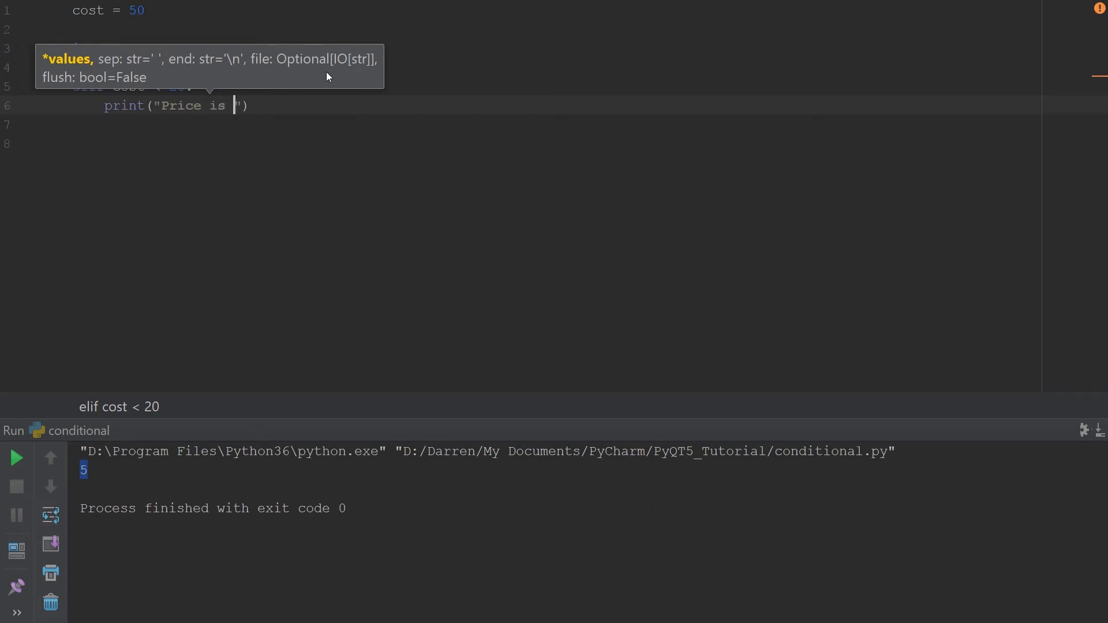
pyautogui.write('kin')
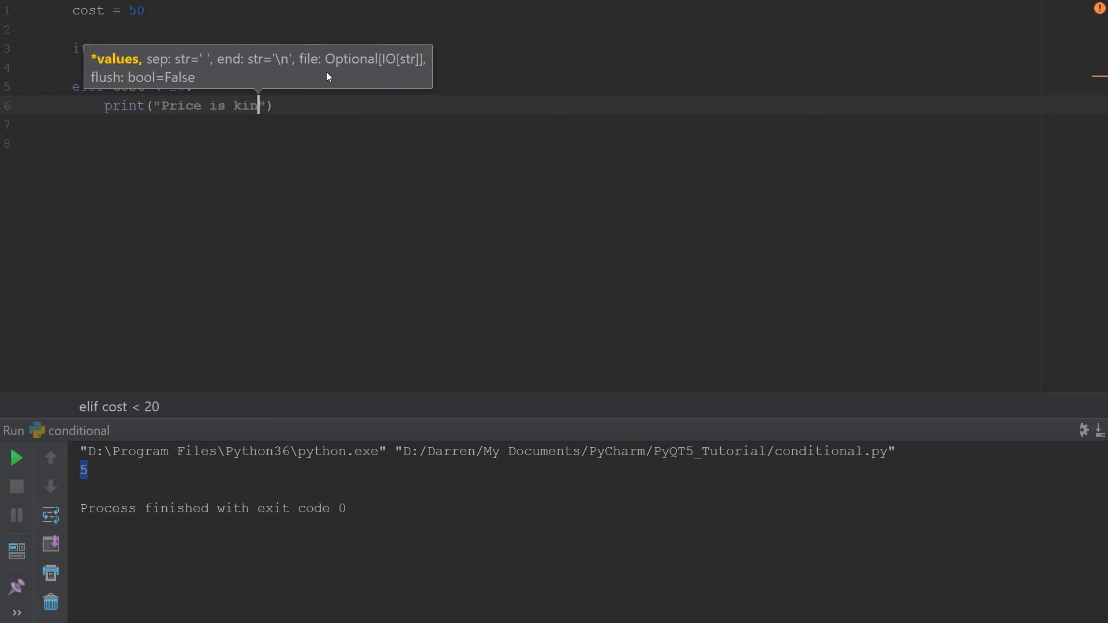
pyautogui.write('da low')
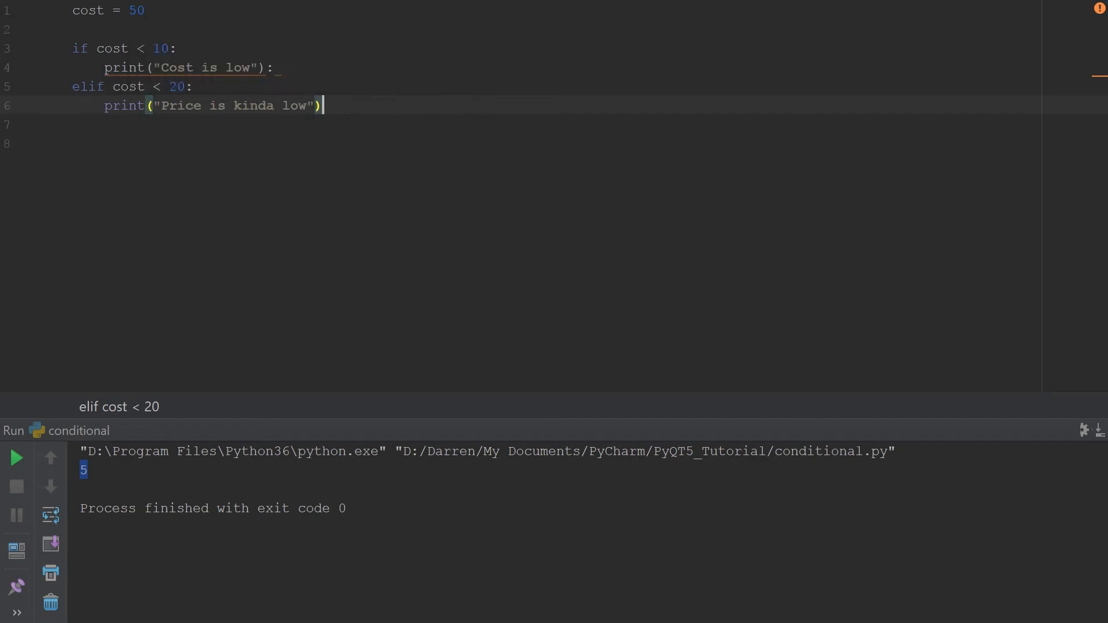
# Step: Add 'elif cost < 40:' printing "Cost is Okay", rewording Price to Cost
pyautogui.write('eli')
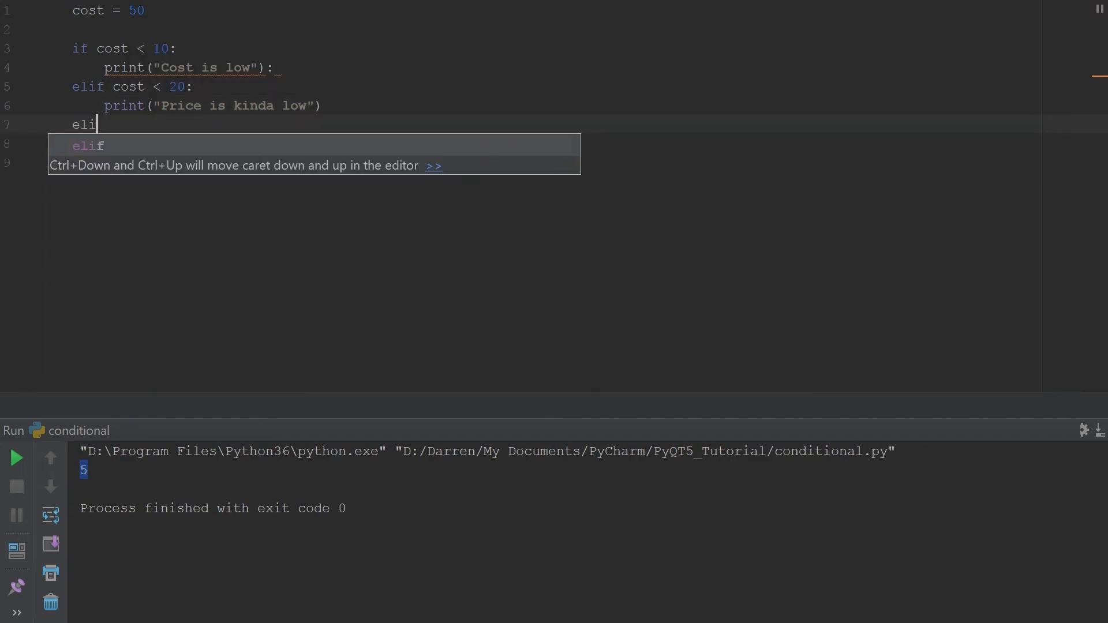
pyautogui.write('cost')
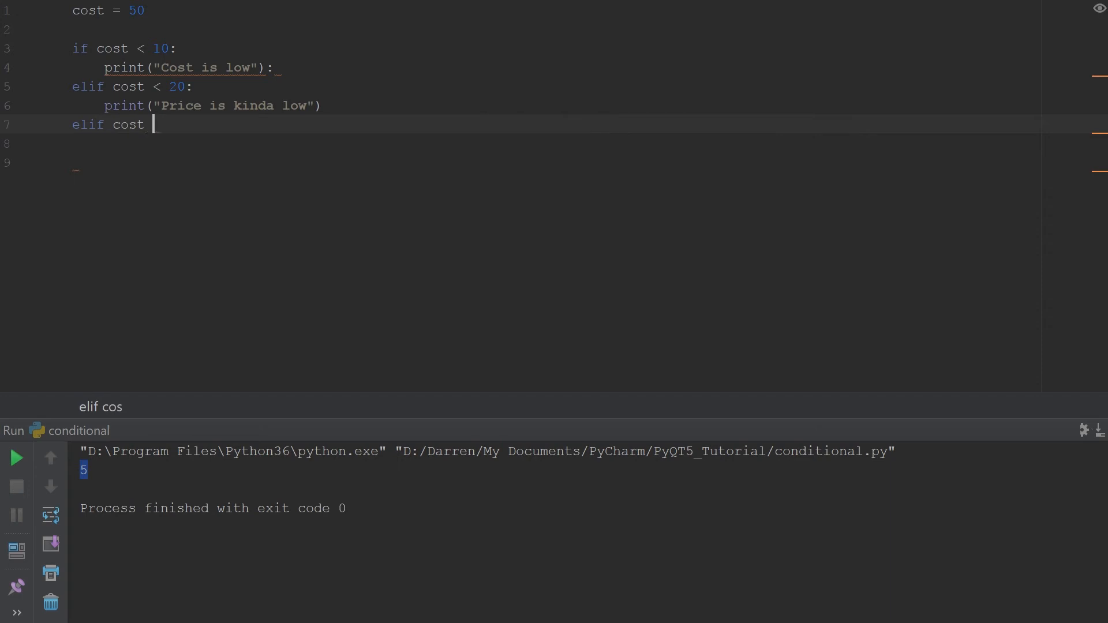
pyautogui.write('<')
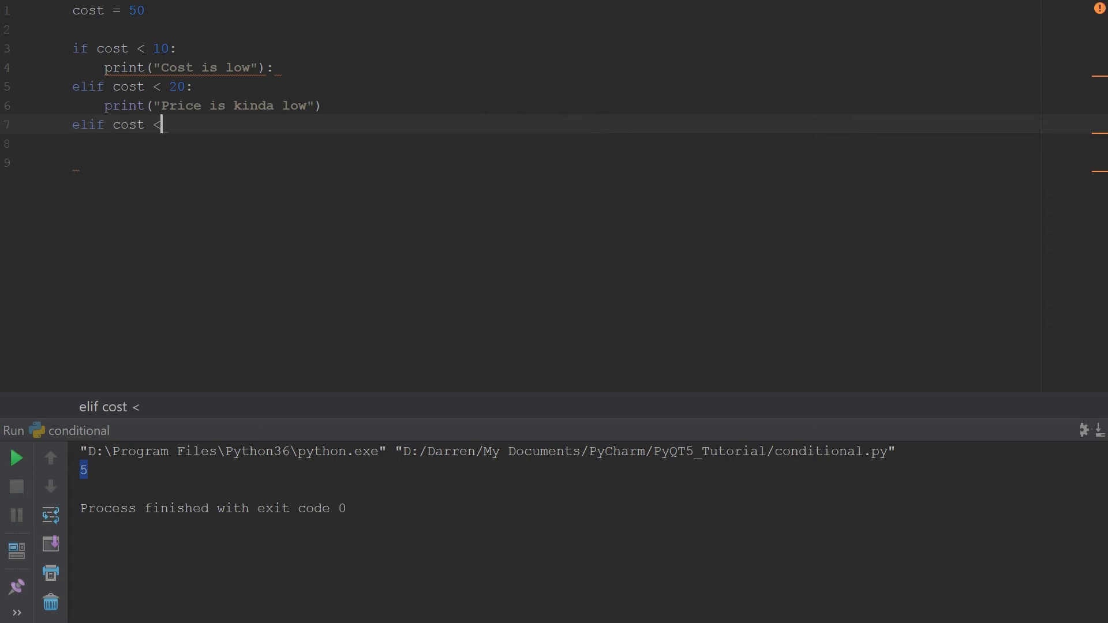
pyautogui.write('40:')
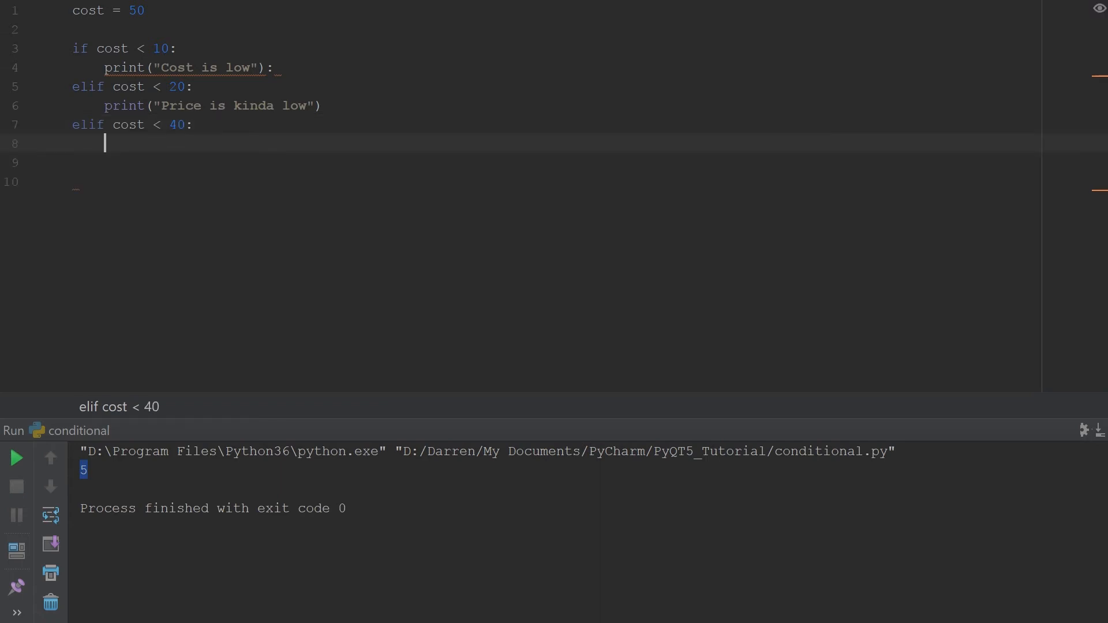
pyautogui.write('print("')
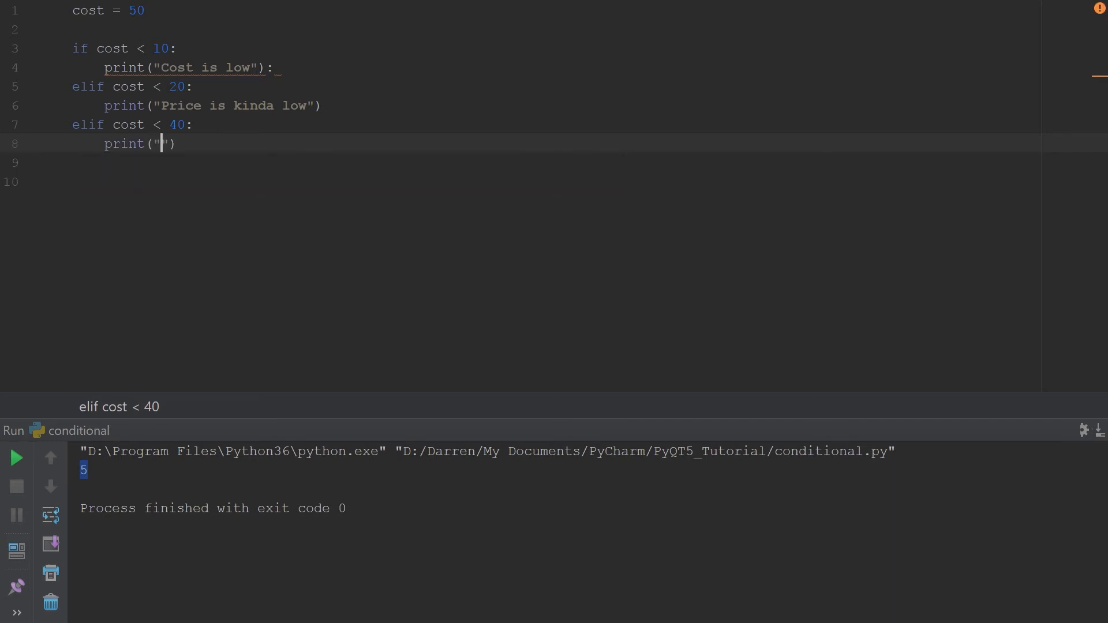
pyautogui.write('Price')
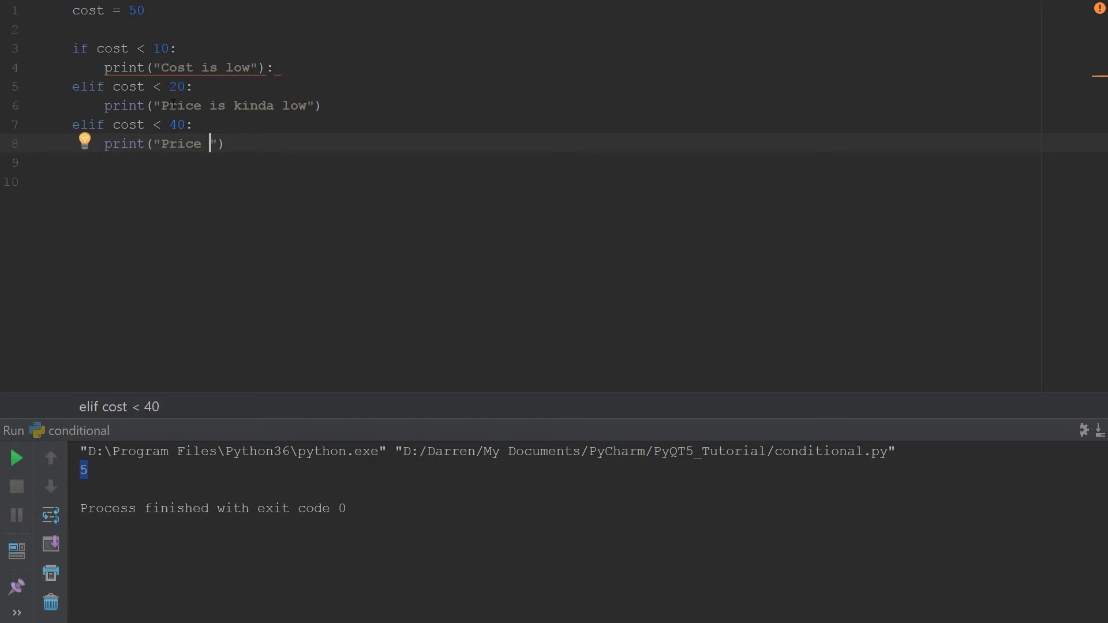
pyautogui.click(186, 105)
pyautogui.write('C')
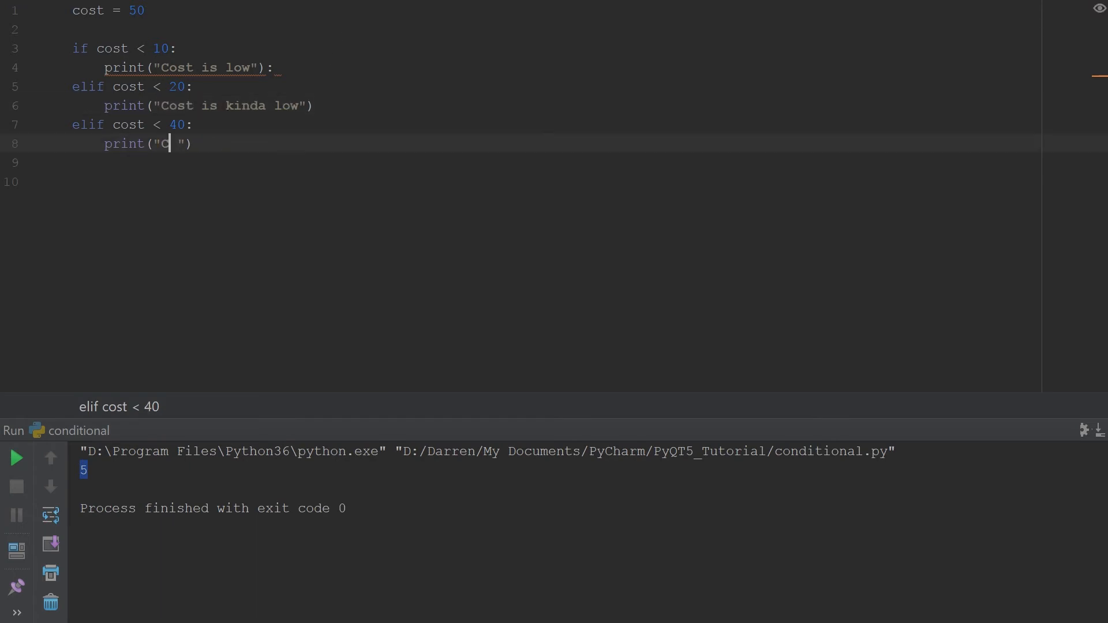
pyautogui.write('ost')
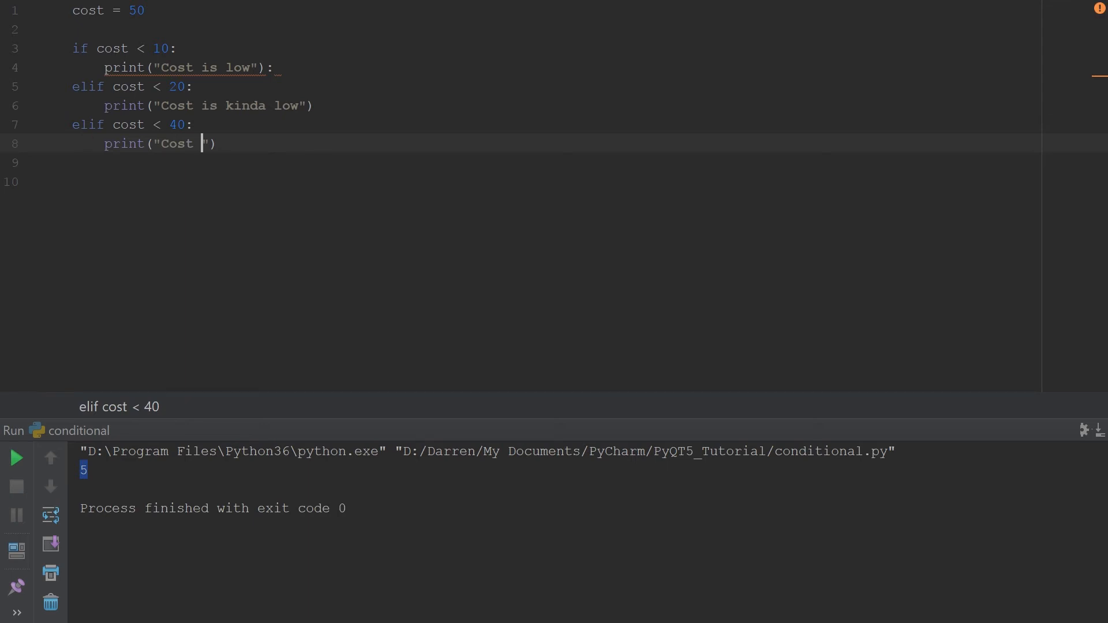
pyautogui.write('is')
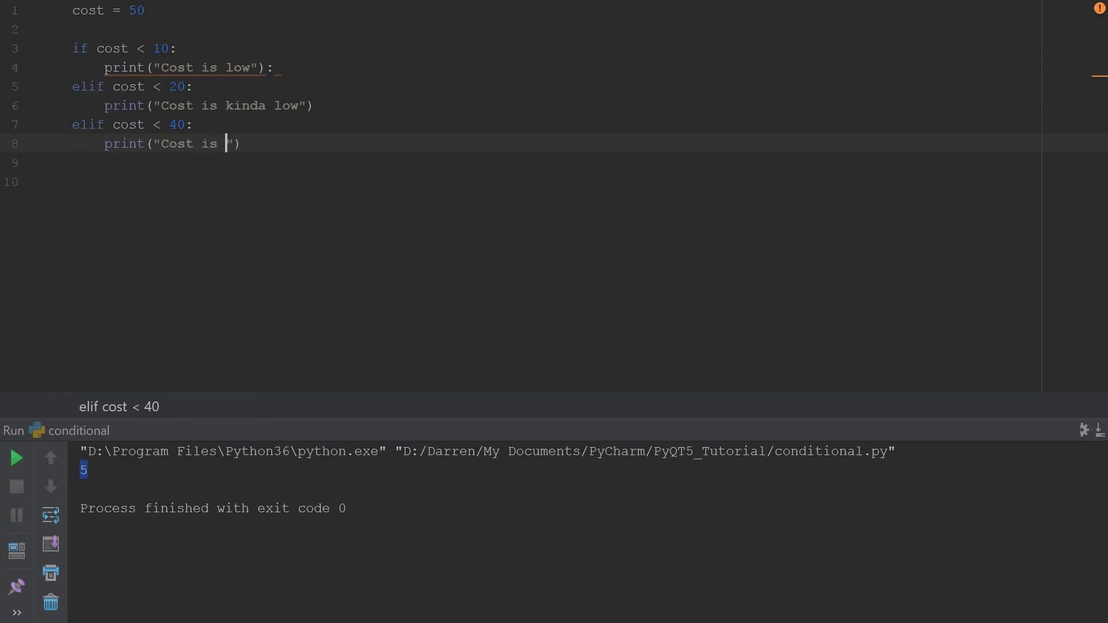
pyautogui.write('Okay')
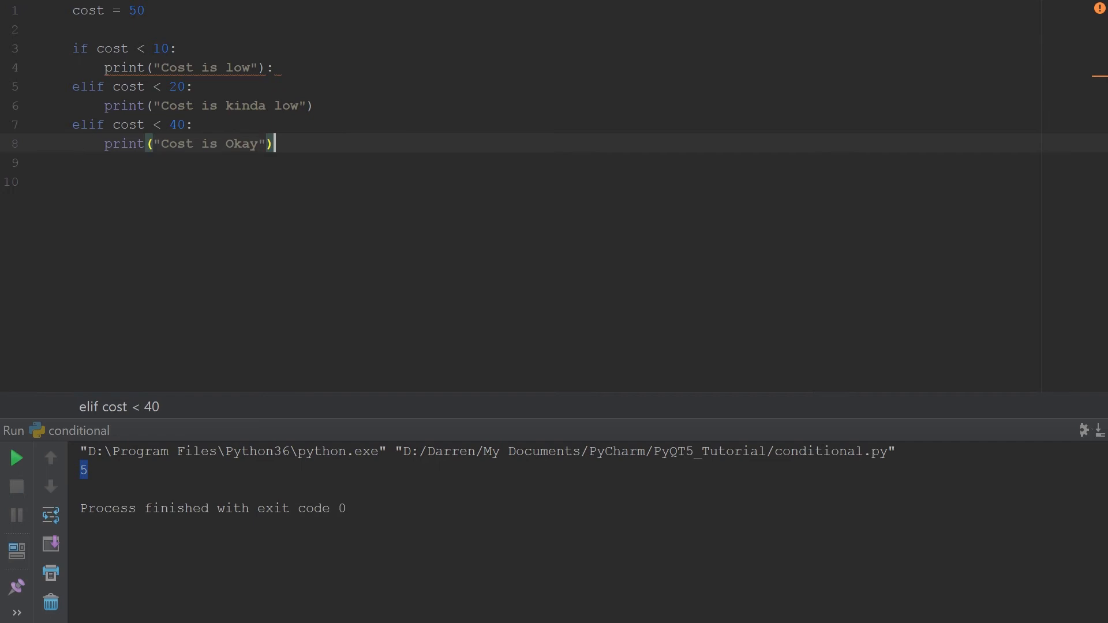
pyautogui.press('enter')
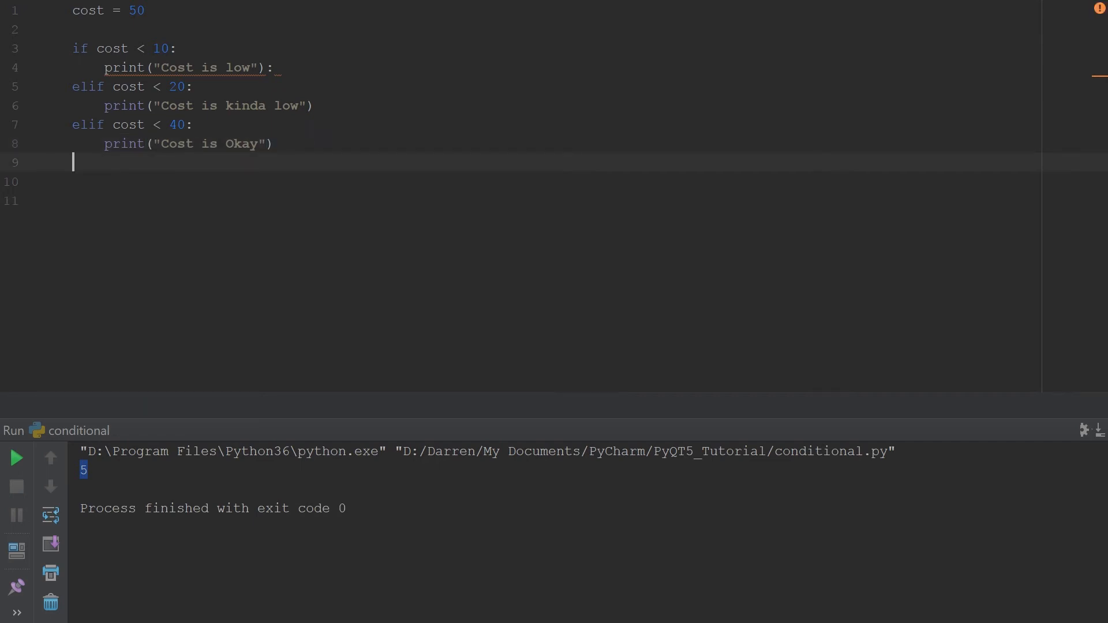
# Step: Add an else branch that prints 'Cost is too high'
pyautogui.write('else:')
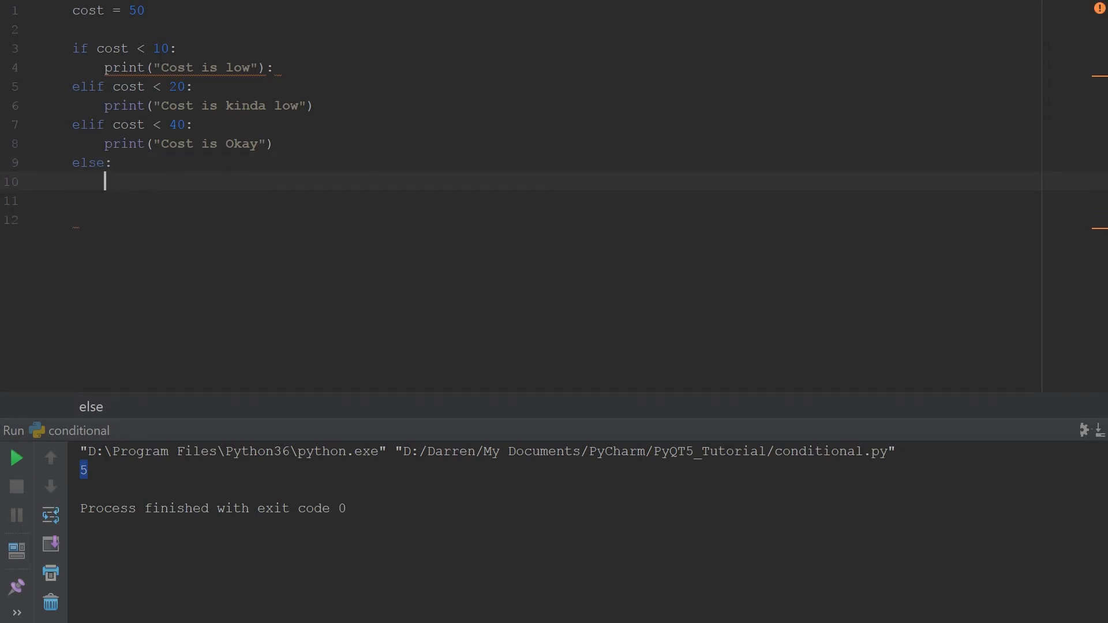
pyautogui.write('print("')
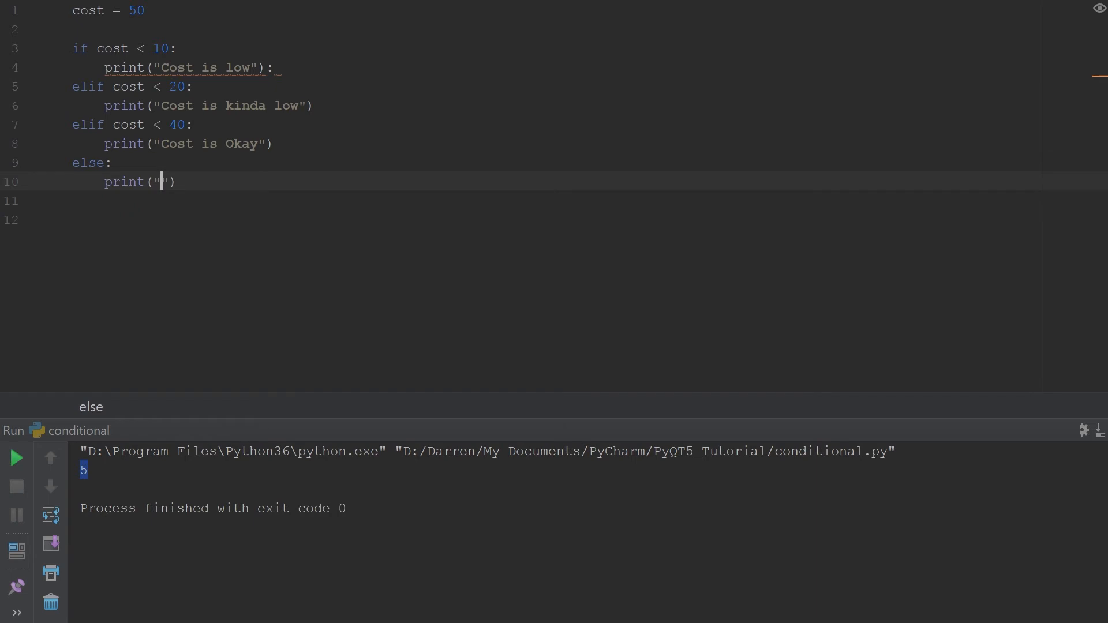
pyautogui.write('Cost is too')
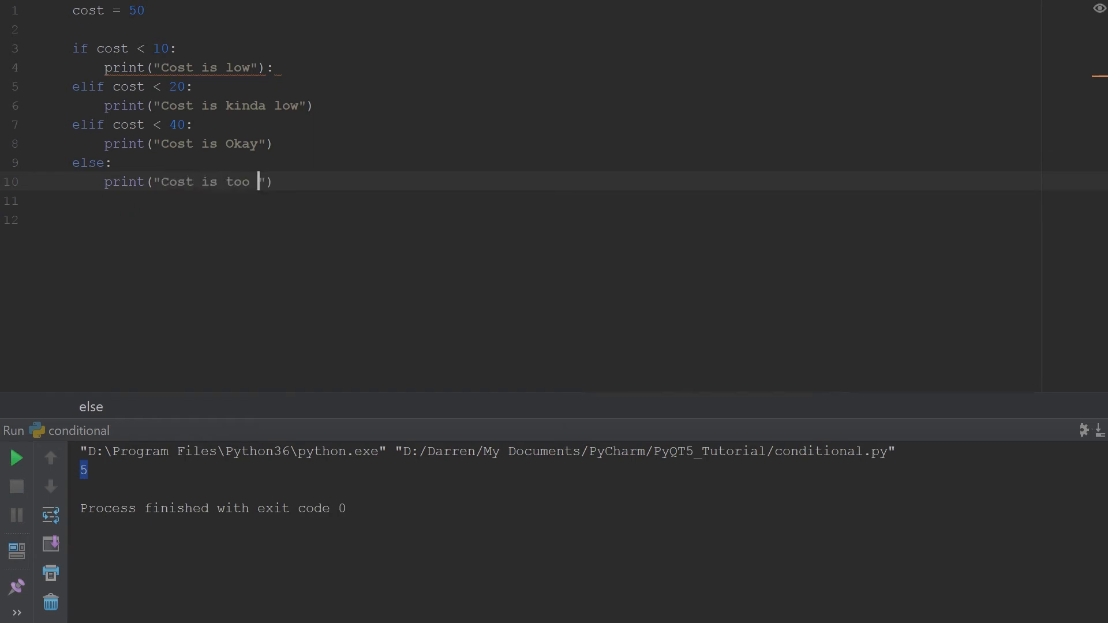
pyautogui.write('high')
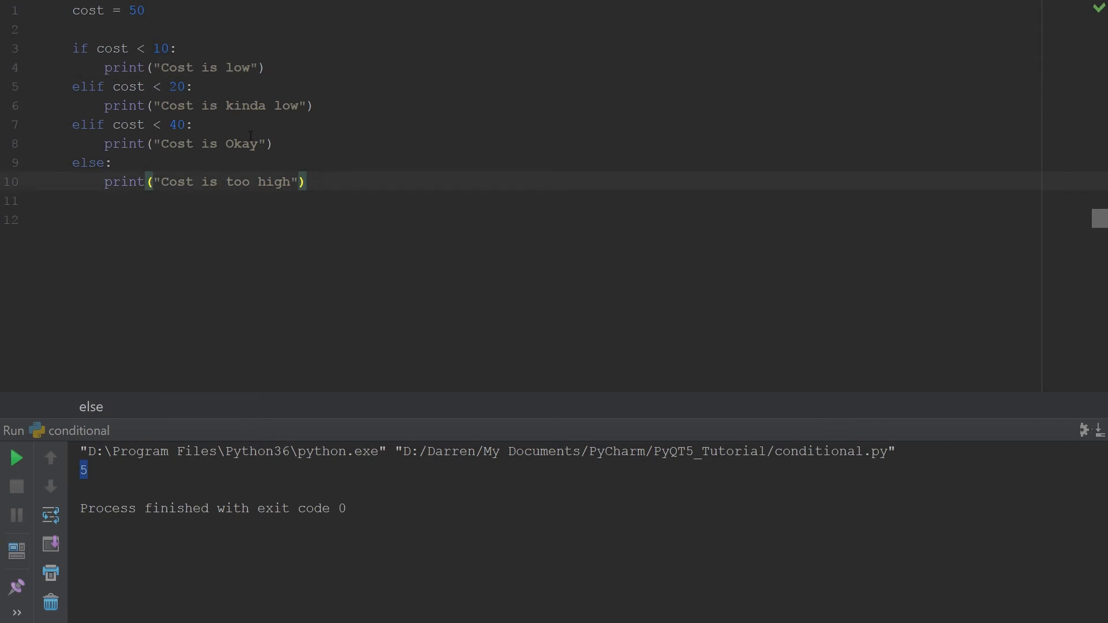
# Step: Run the script to show 'Cost is too high', then clear the cost value 50 on line 1
pyautogui.click(15, 458)
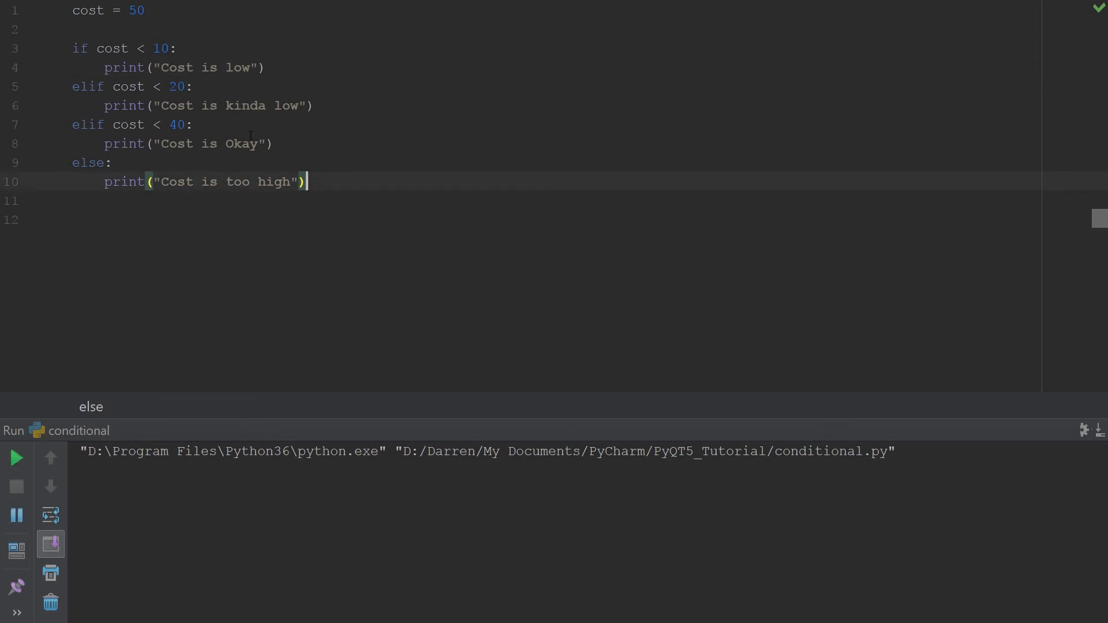
pyautogui.click(16, 458)
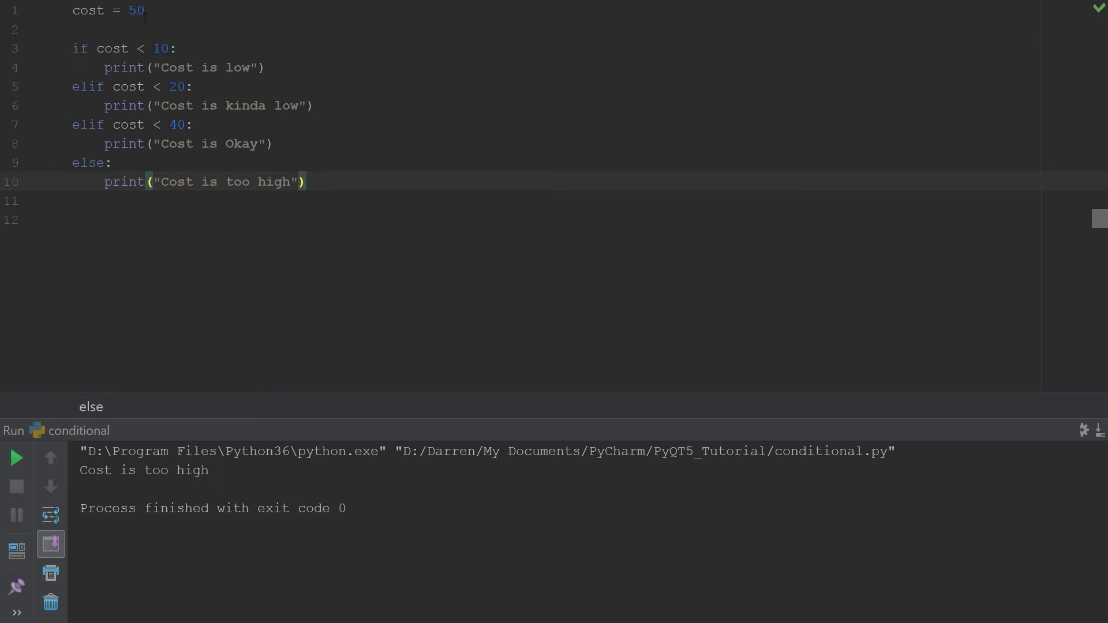
pyautogui.press('Backspace')
pyautogui.write('3')
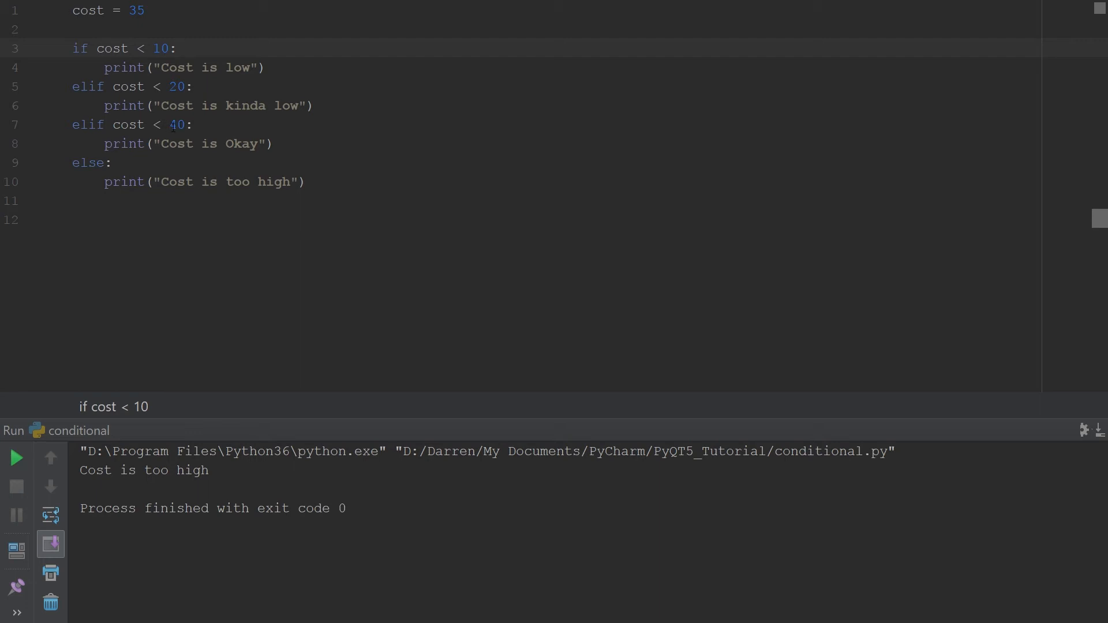
# Step: Rerun conditional.py with cost at 35 so it prints 'Cost is Okay'
pyautogui.click(16, 458)
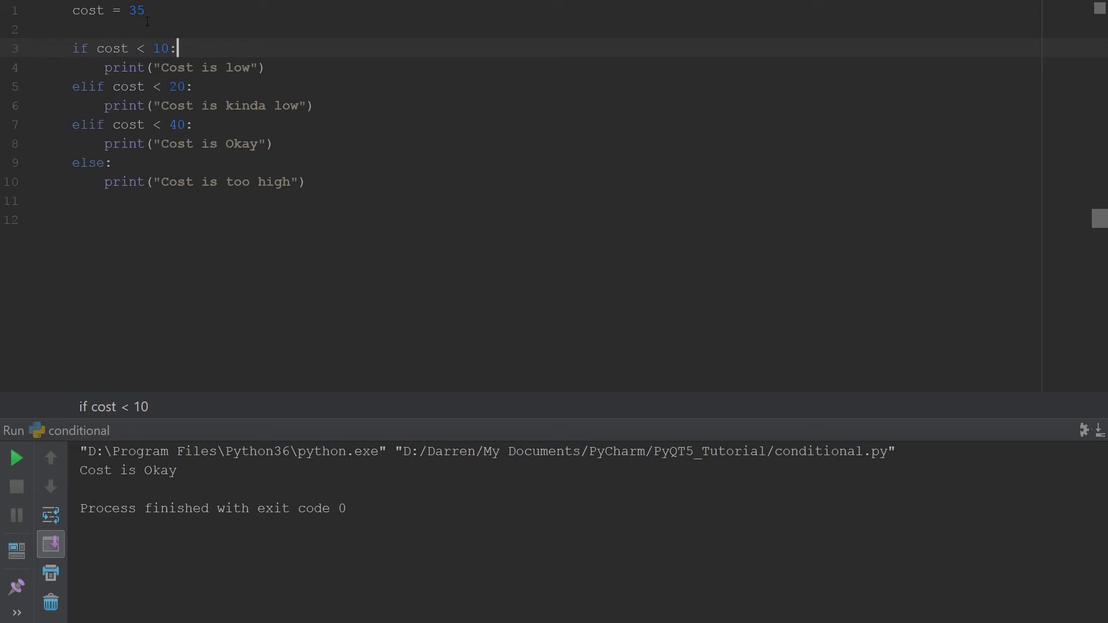
# Step: Change cost from 35 to 15 so the rerun prints 'Cost is kinda low'
pyautogui.write('1')
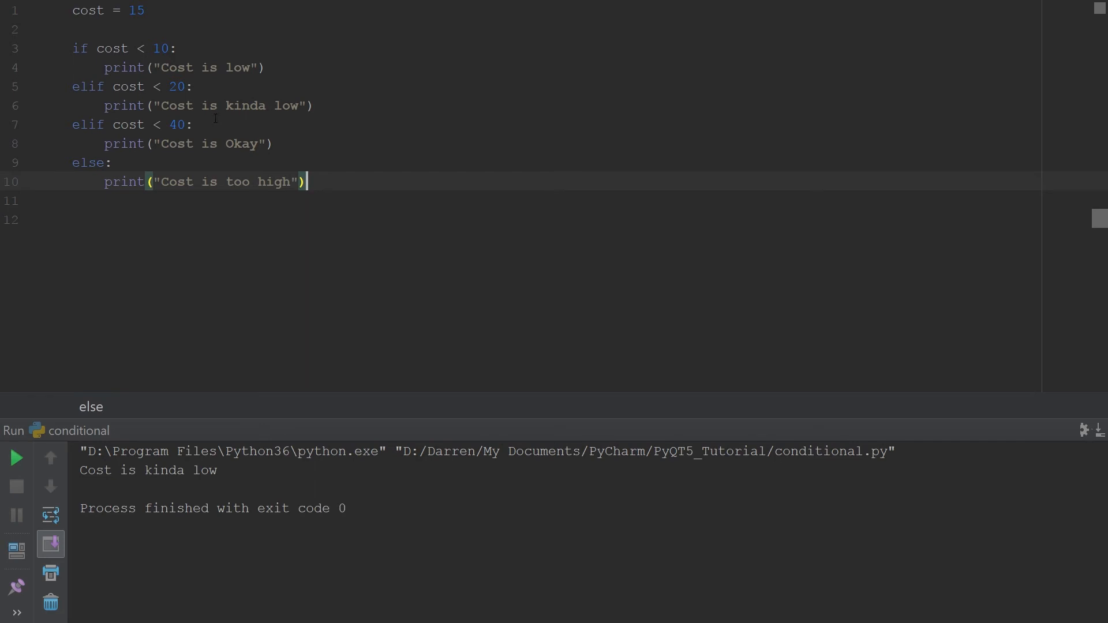
pyautogui.moveTo(204, 428)
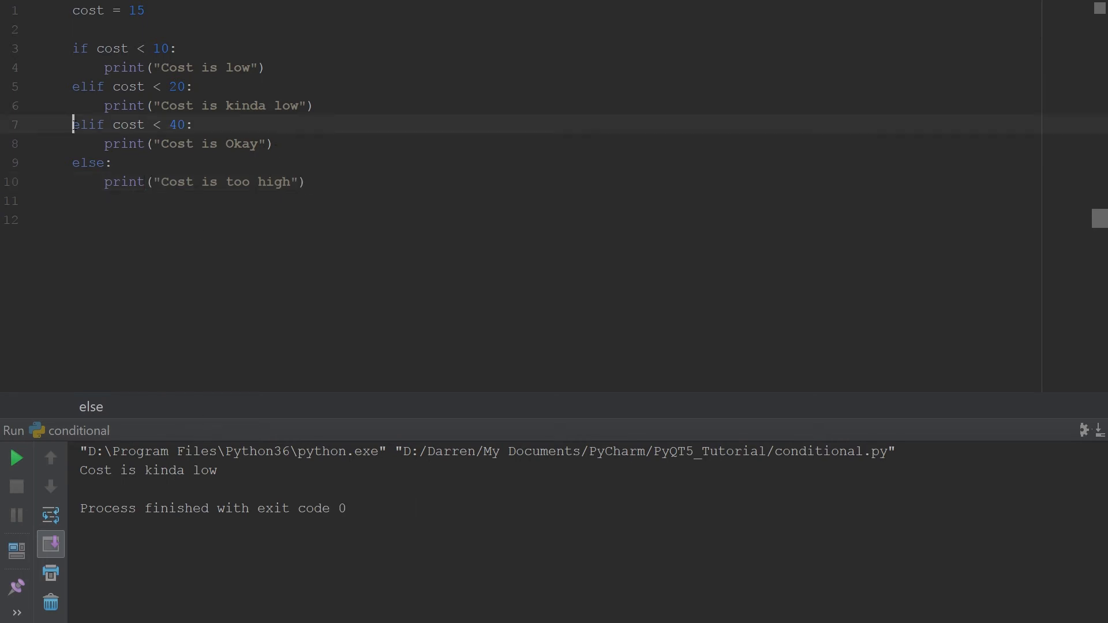
pyautogui.tripleClick(131, 125)
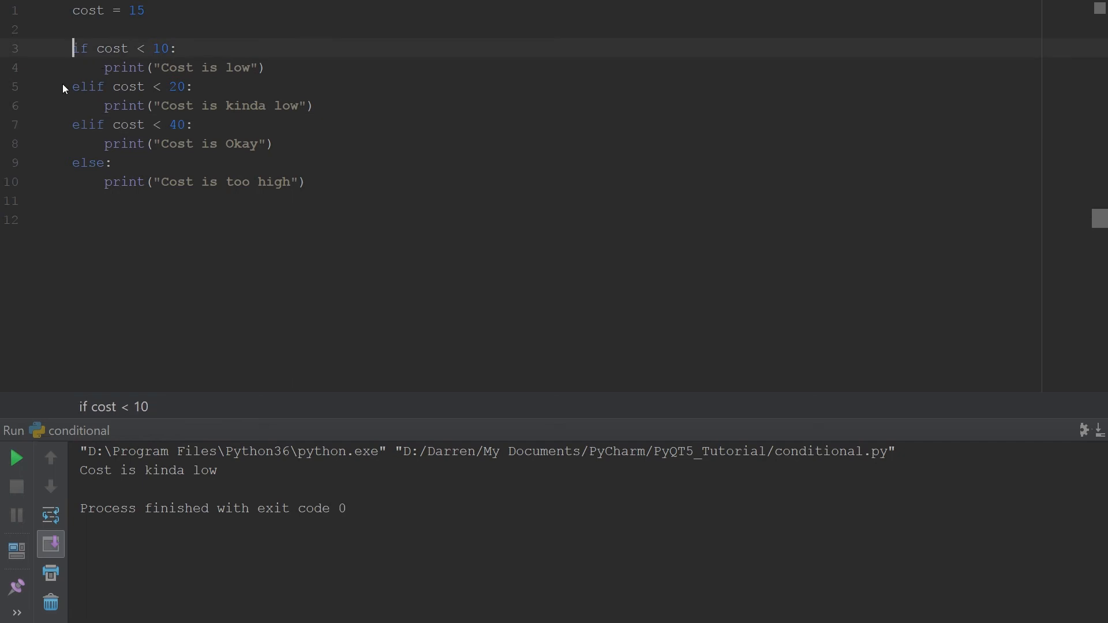
pyautogui.moveTo(56, 82)
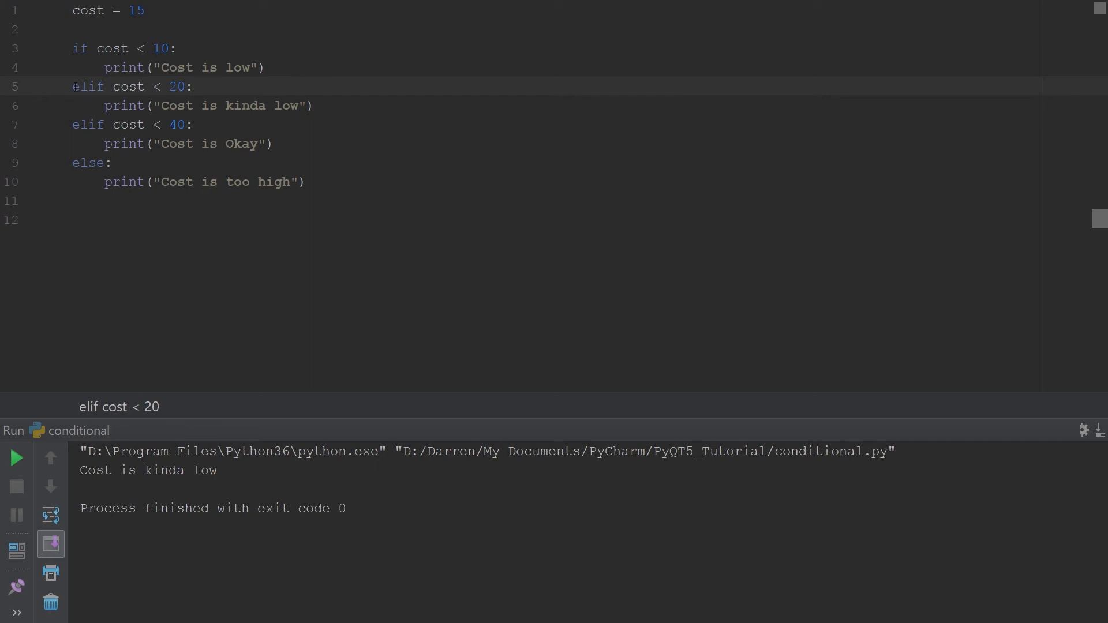
pyautogui.doubleClick(127, 86)
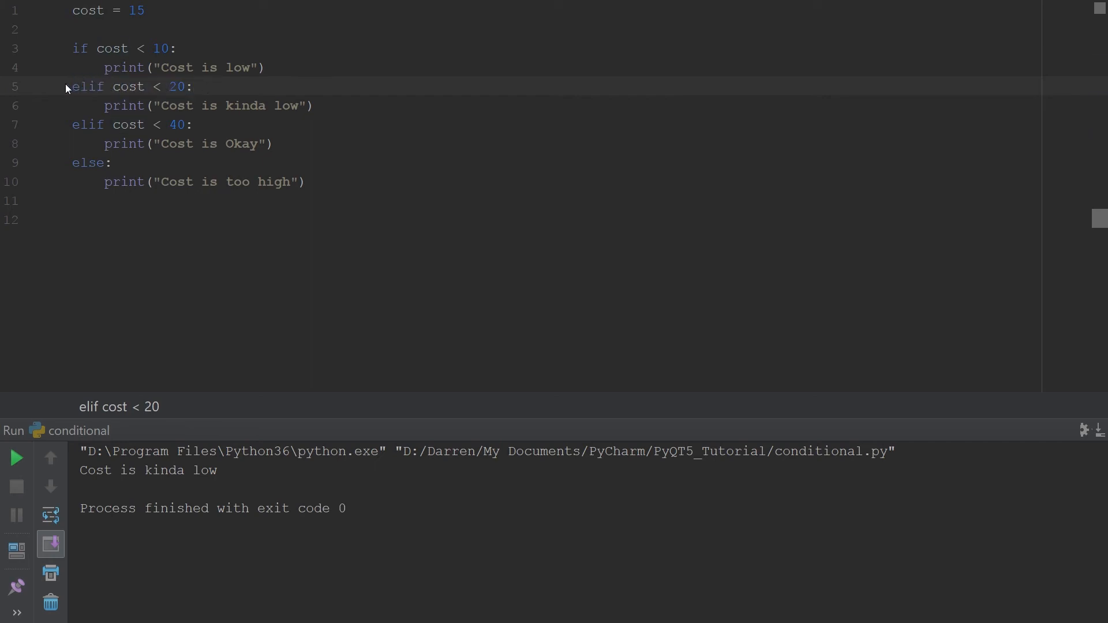
pyautogui.tripleClick(131, 86)
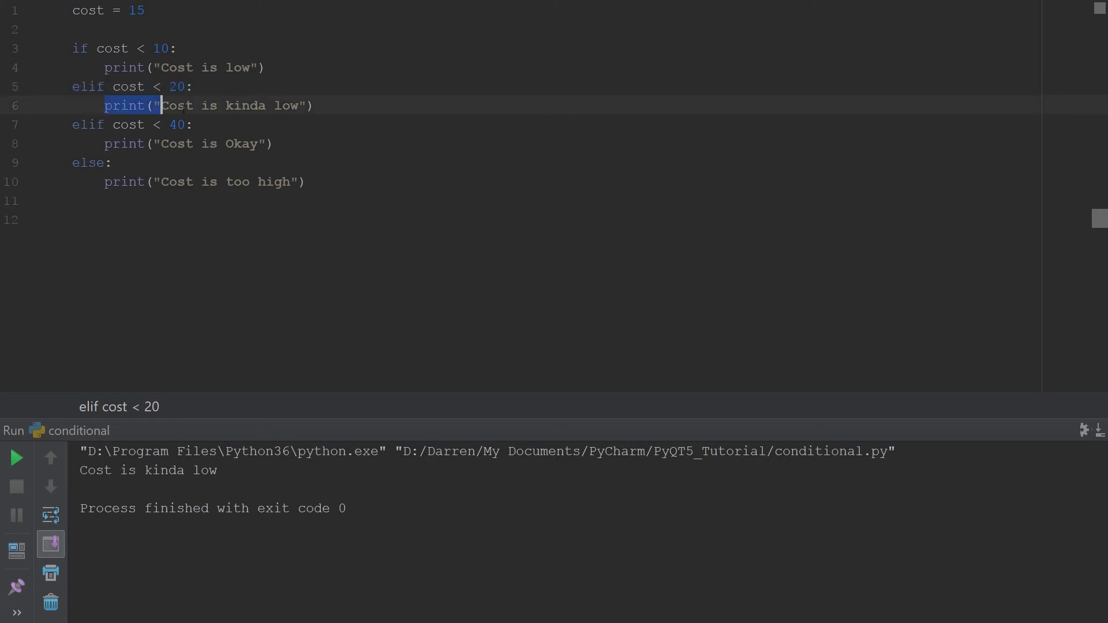
pyautogui.click(240, 144)
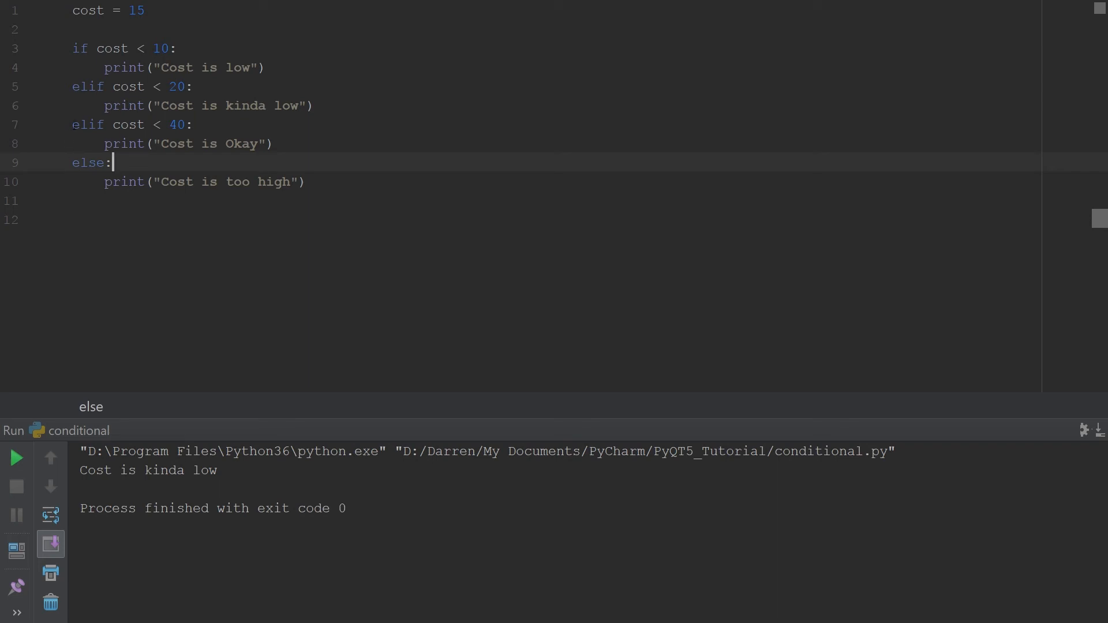
pyautogui.moveTo(70, 90)
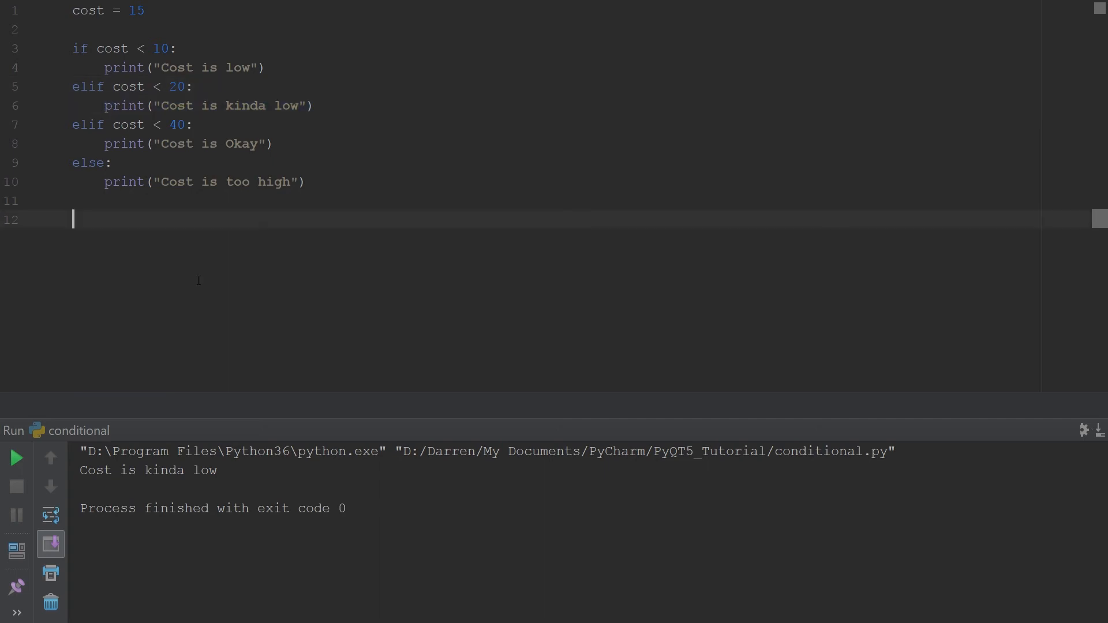
pyautogui.moveTo(219, 246)
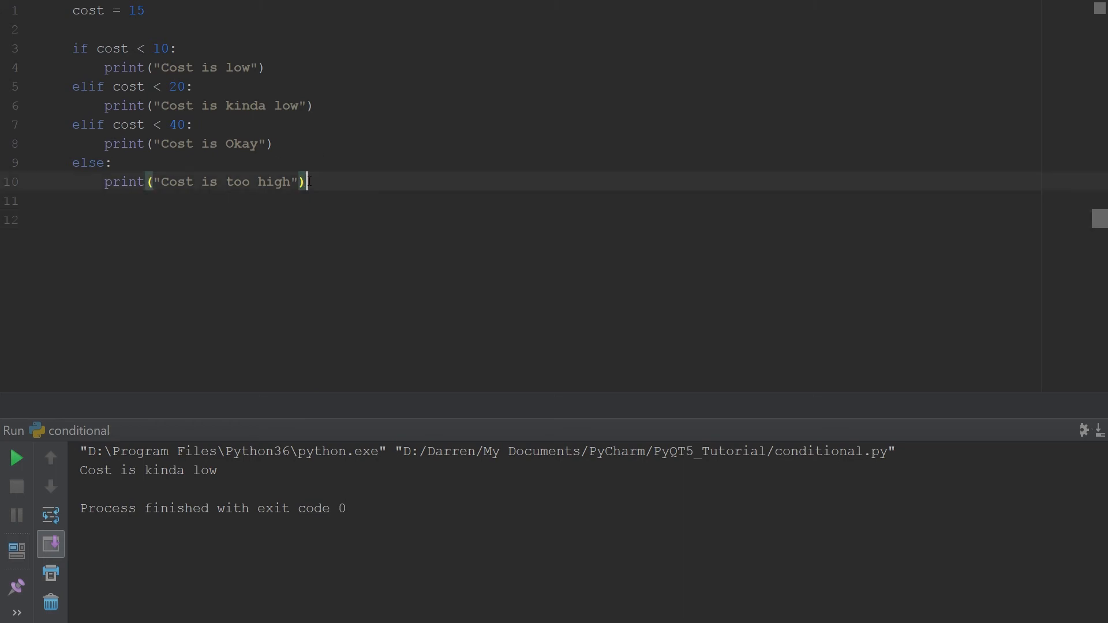
# Step: Delete the elif and else branches on lines 5–10, keeping only the cost < 10 check
pyautogui.moveTo(151, 143); pyautogui.dragTo(305, 182)
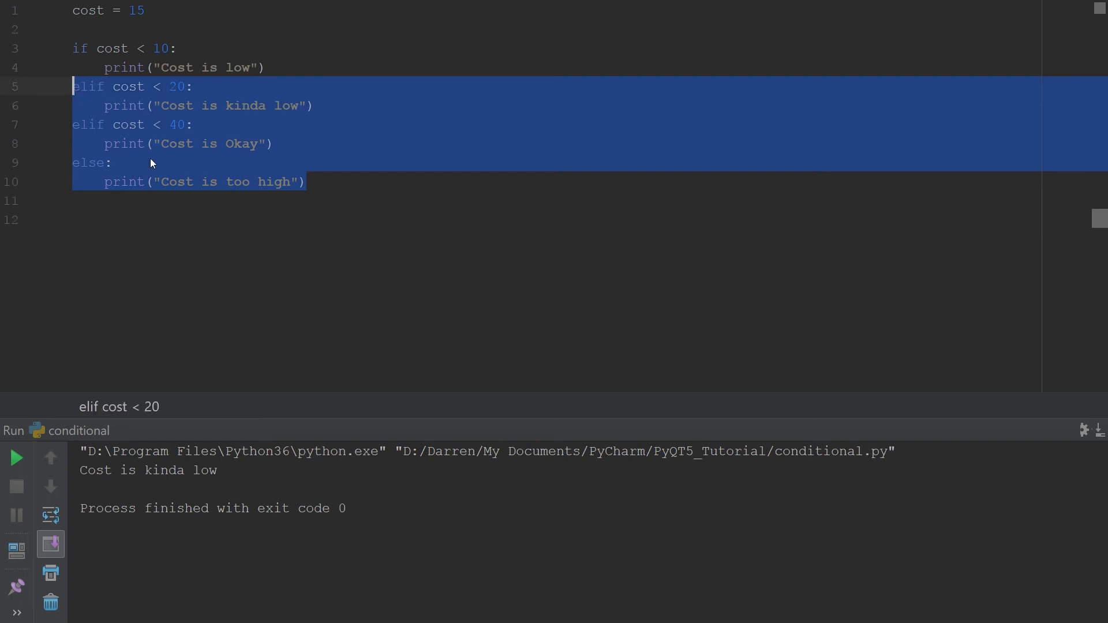
pyautogui.press('Delete')
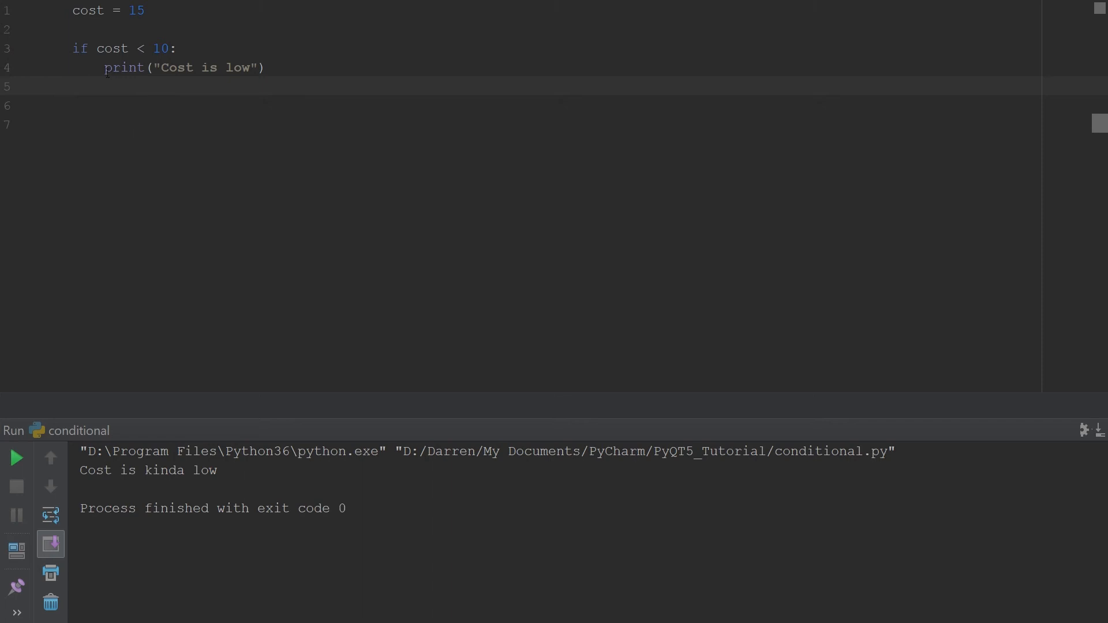
pyautogui.click(73, 86)
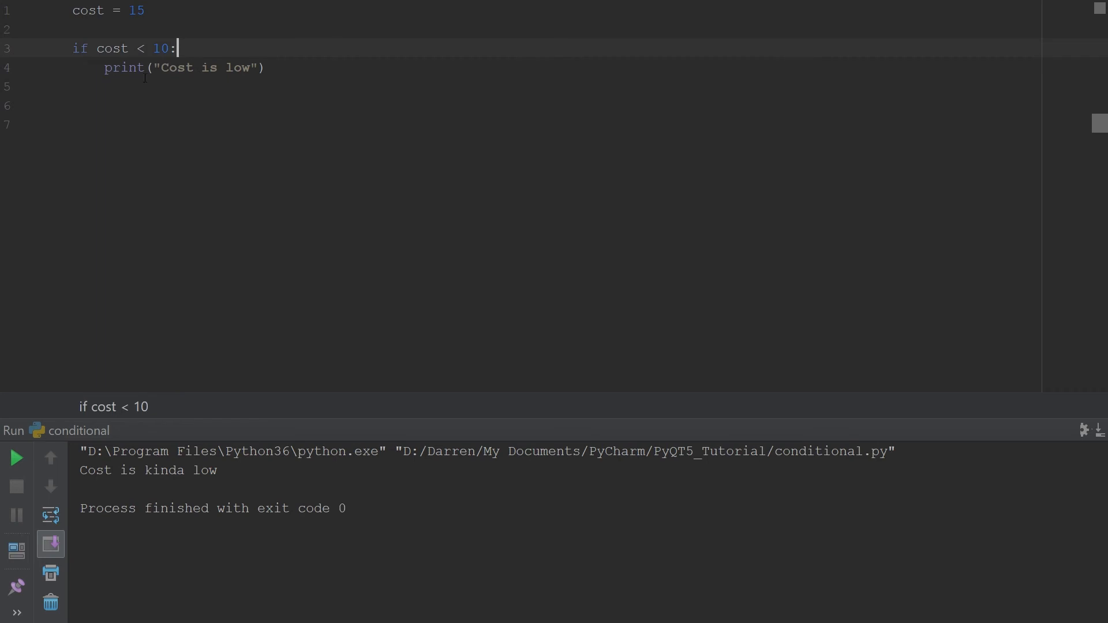
pyautogui.click(92, 67)
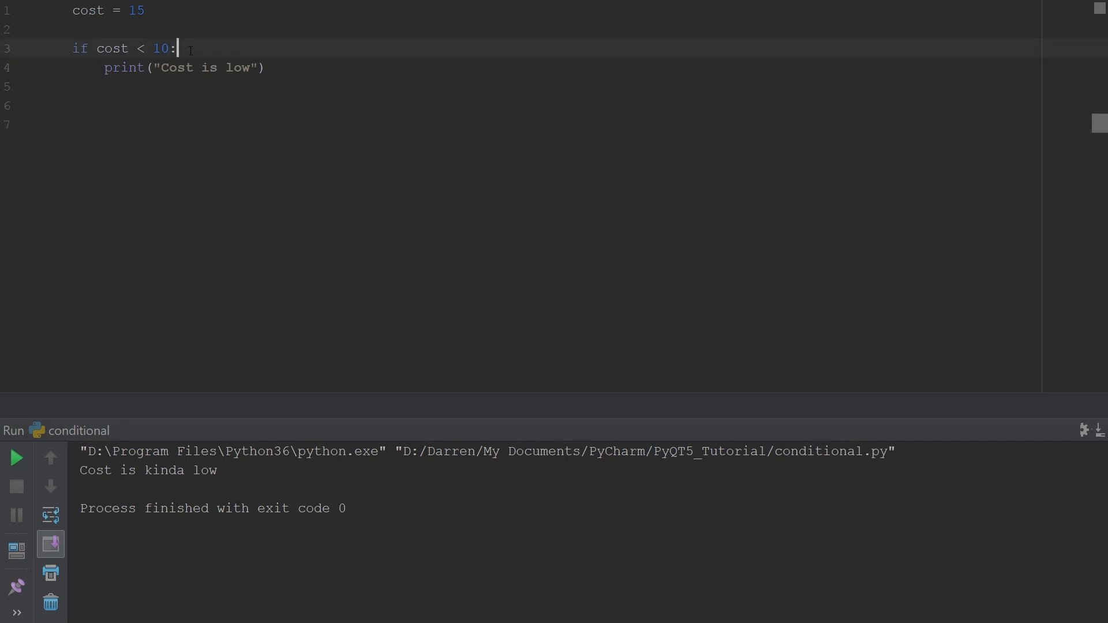
# Step: Join the print onto the if line, run with no output, then split it back
pyautogui.press('Delete')
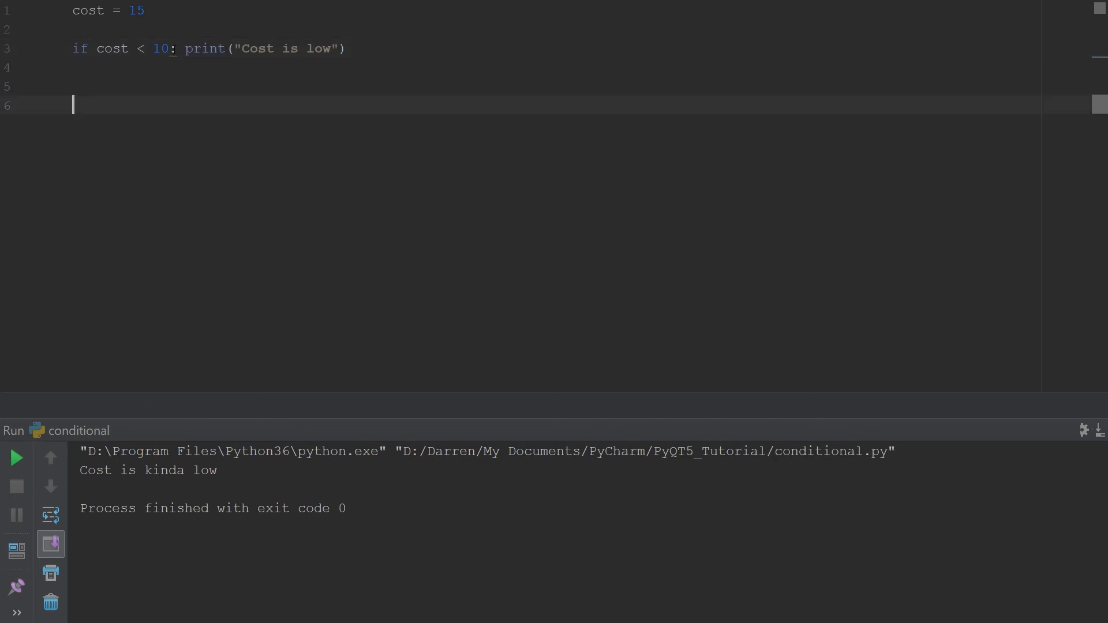
pyautogui.moveTo(169, 105)
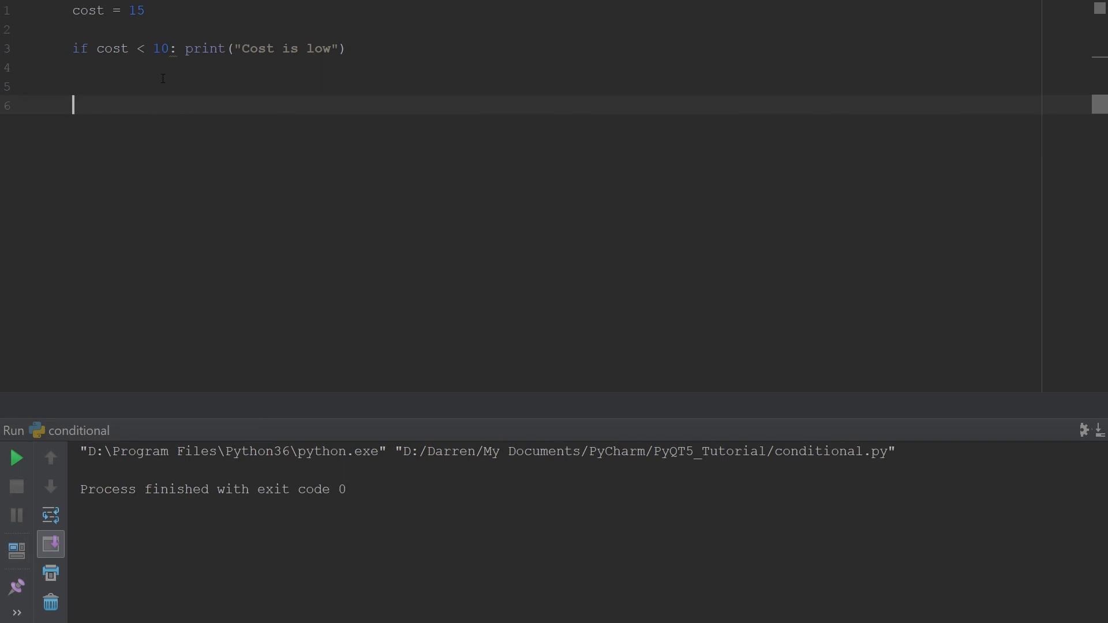
pyautogui.moveTo(174, 49)
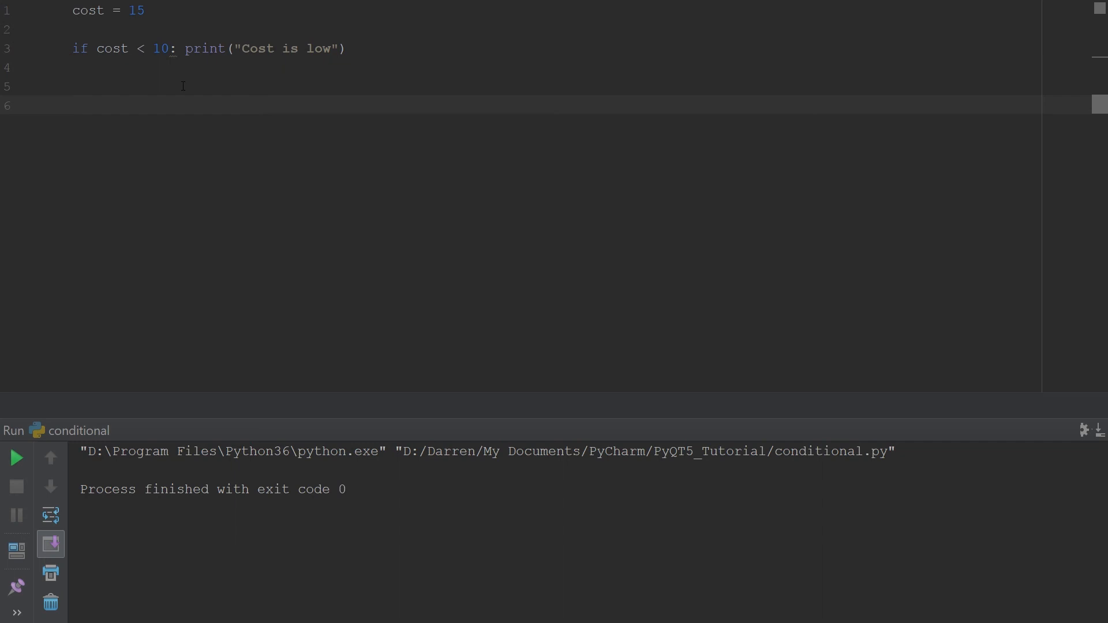
pyautogui.moveTo(183, 48)
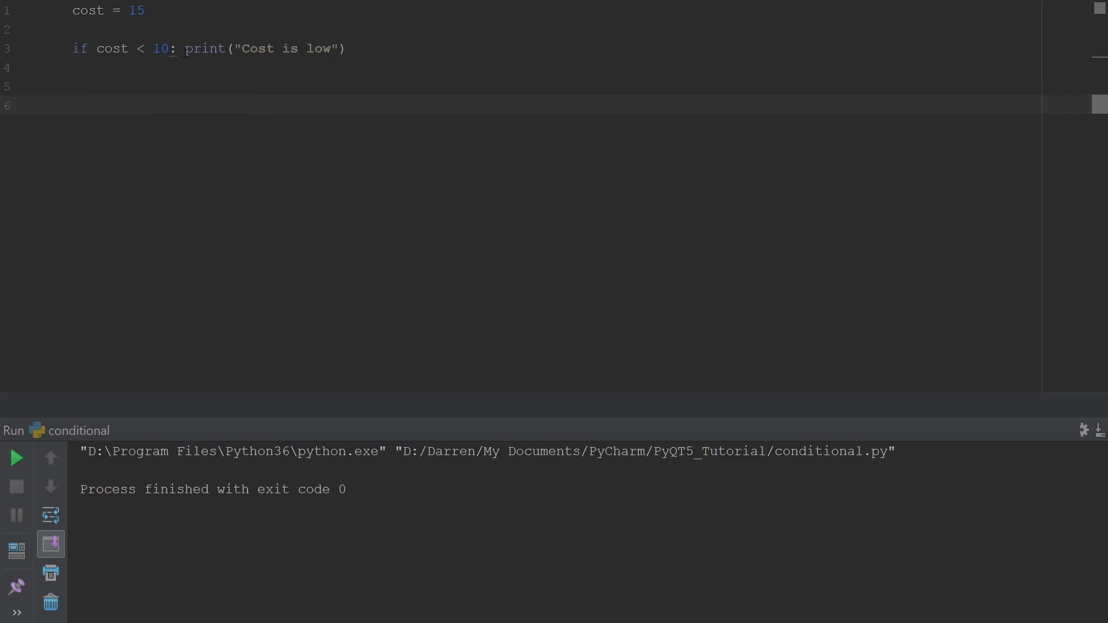
pyautogui.press('enter')
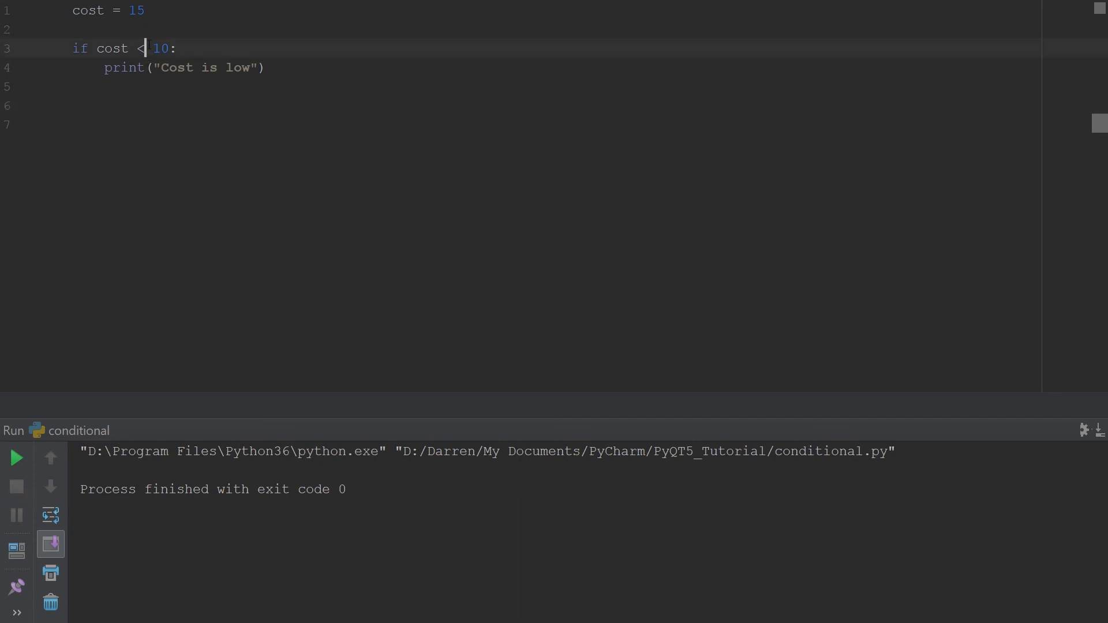
# Step: Rewrite the if condition from cost < 10 to cost == 15
pyautogui.press('Backspace')
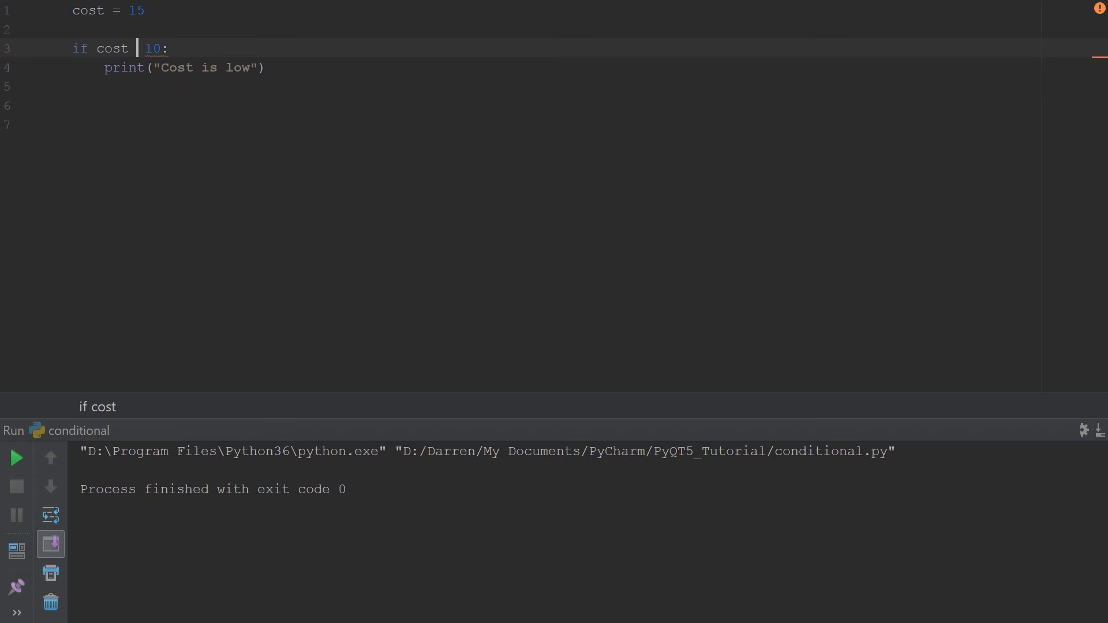
pyautogui.write('==')
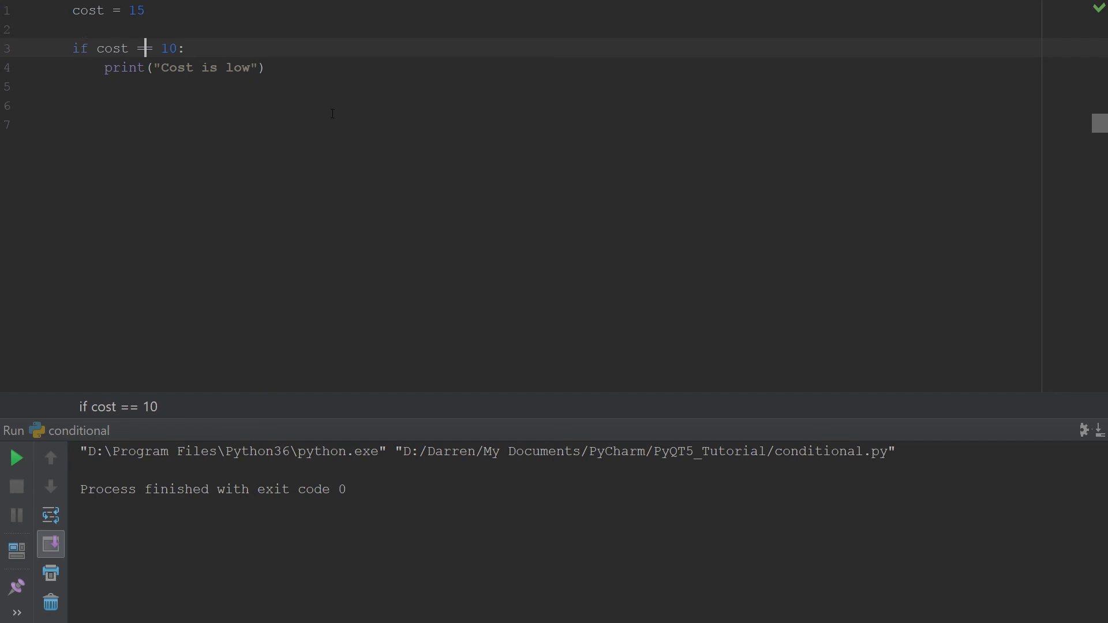
pyautogui.press('BackSpace')
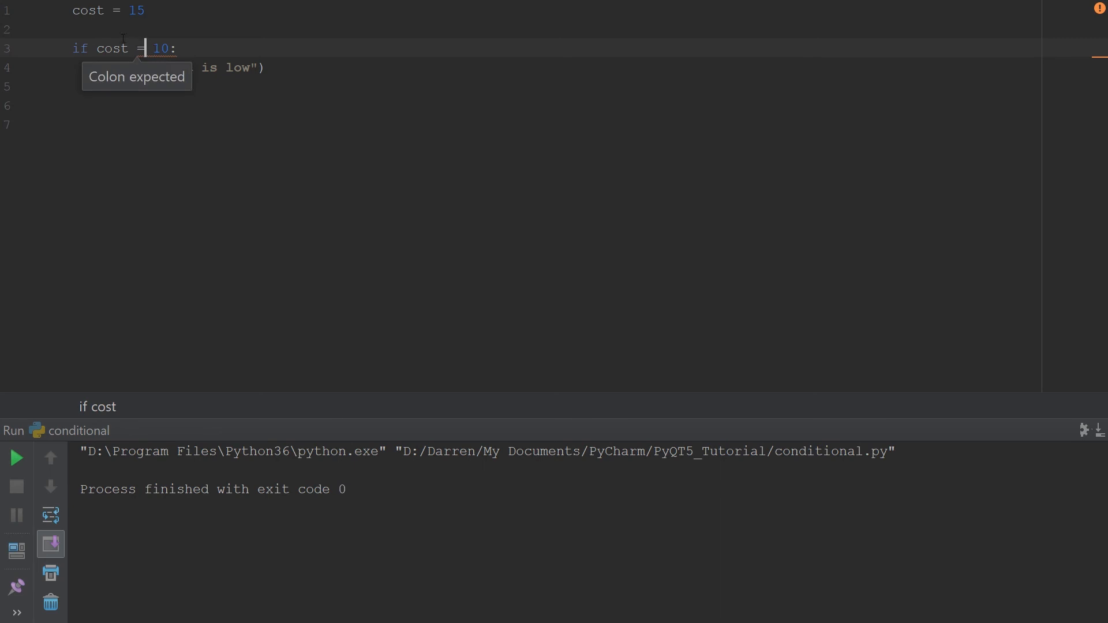
pyautogui.write('=')
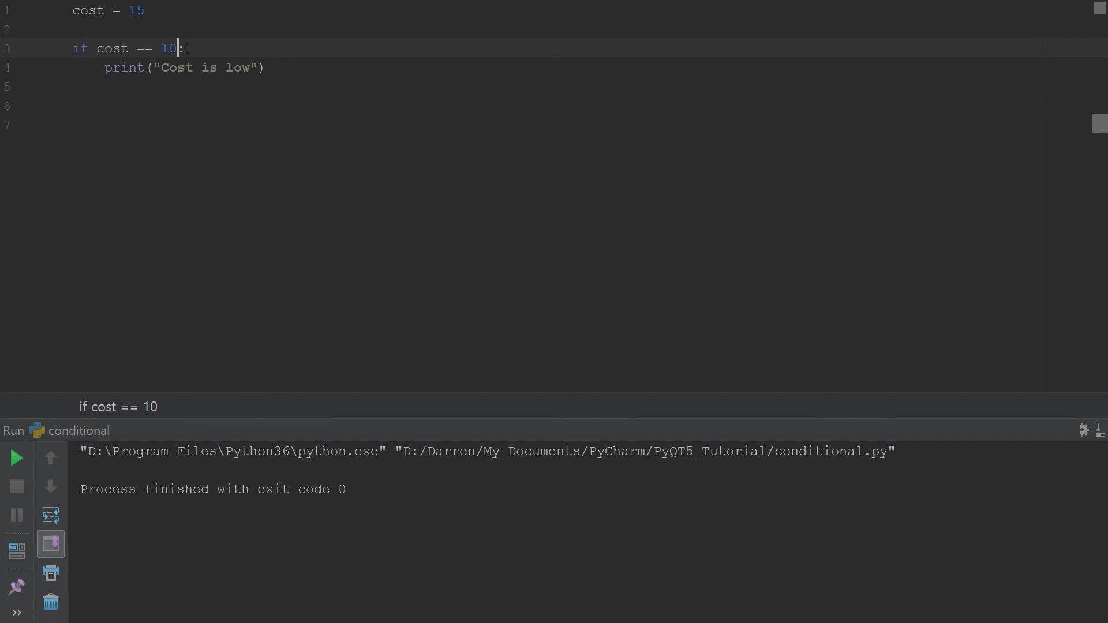
pyautogui.write('4')
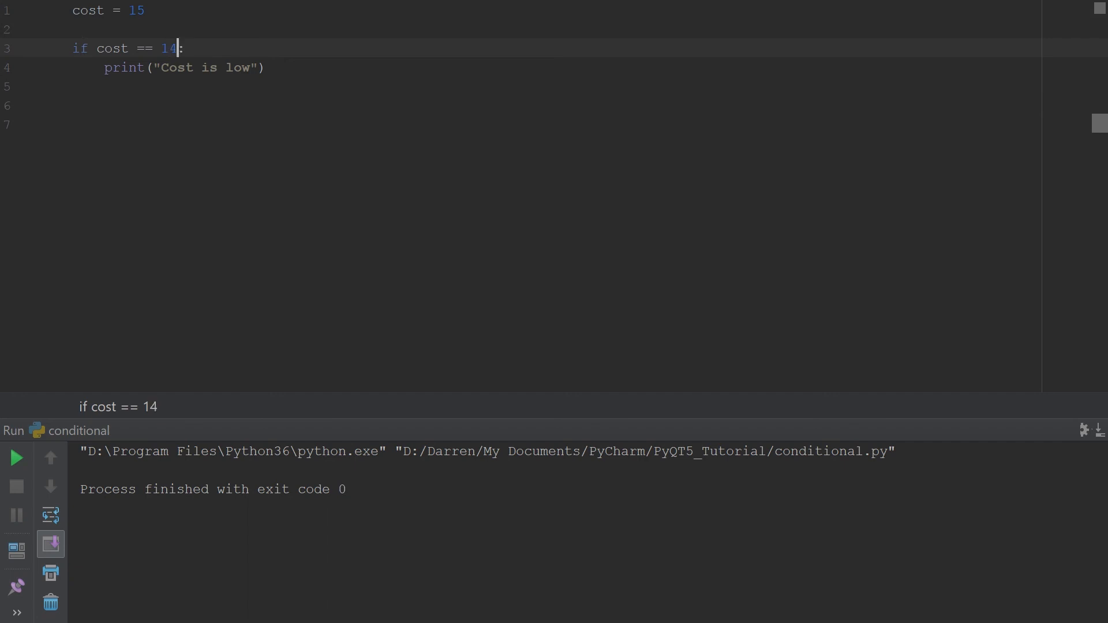
pyautogui.write('5')
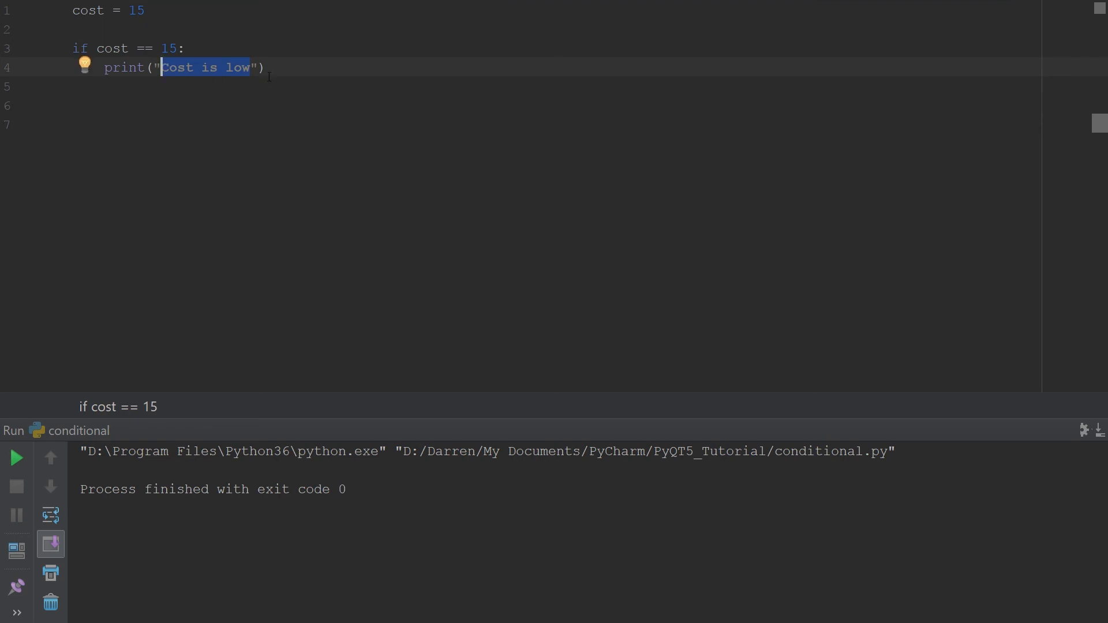
# Step: Print 'cost = 15', run it, and change the condition to cost <= 15
pyautogui.write('co')
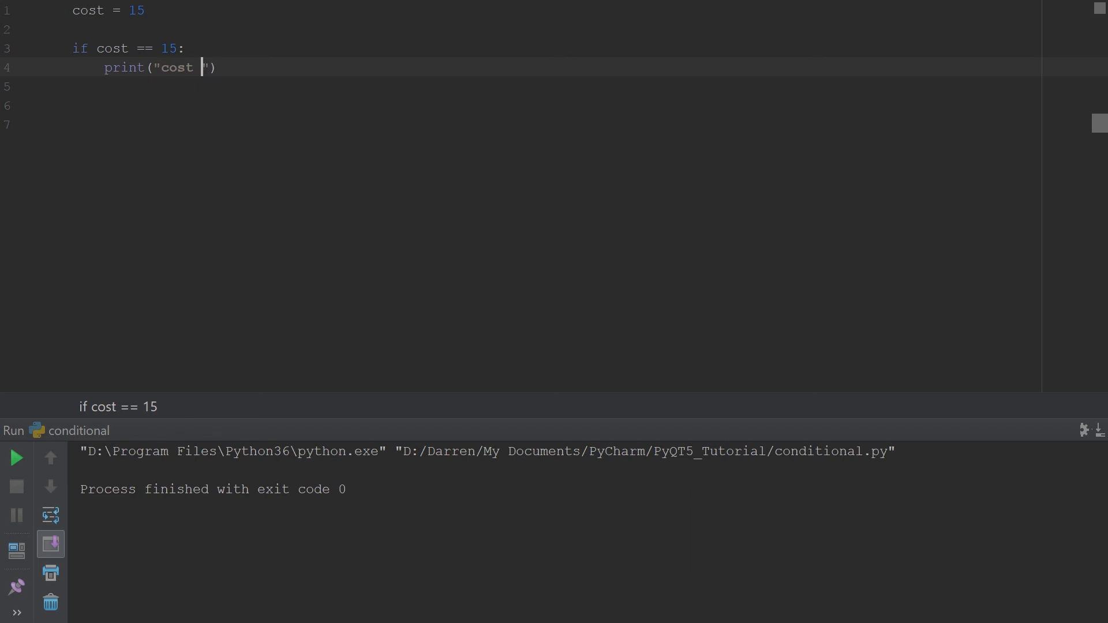
pyautogui.write('=')
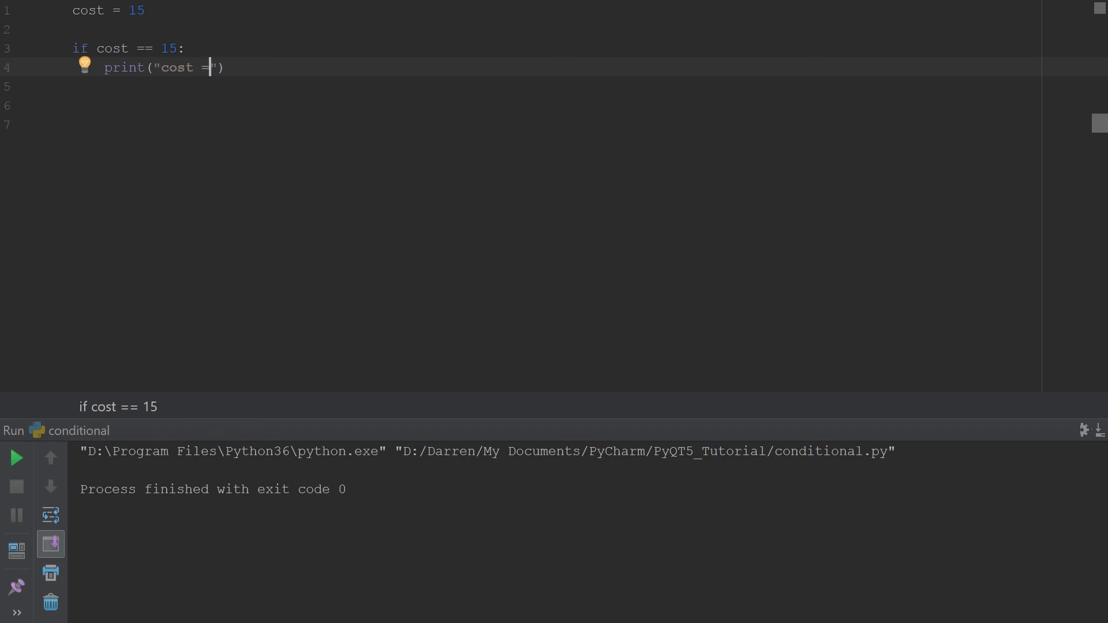
pyautogui.write('15')
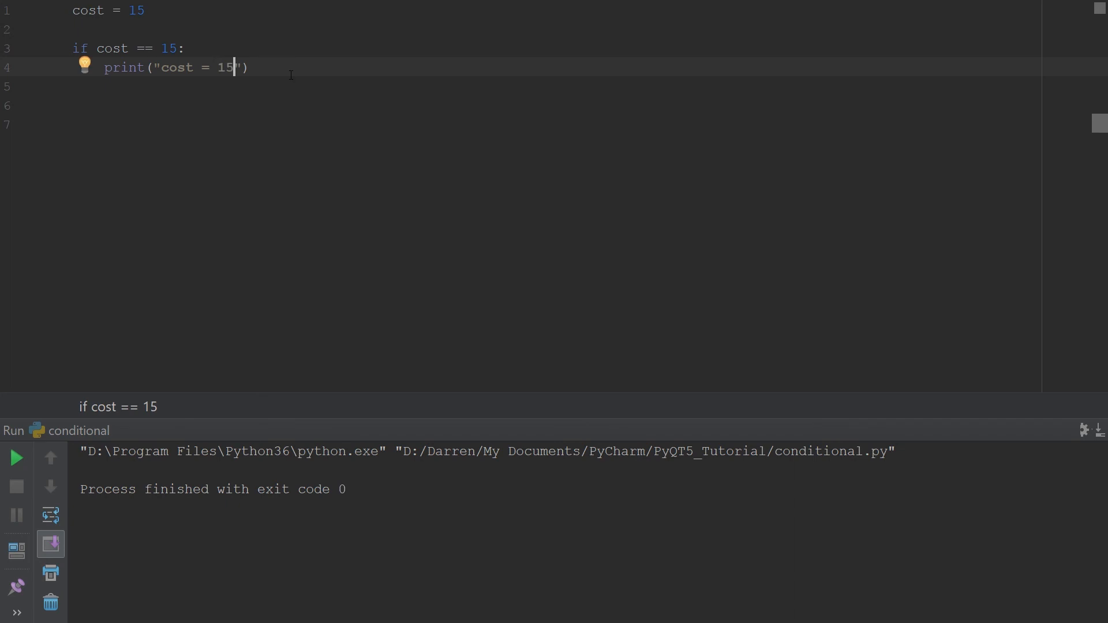
pyautogui.click(16, 458)
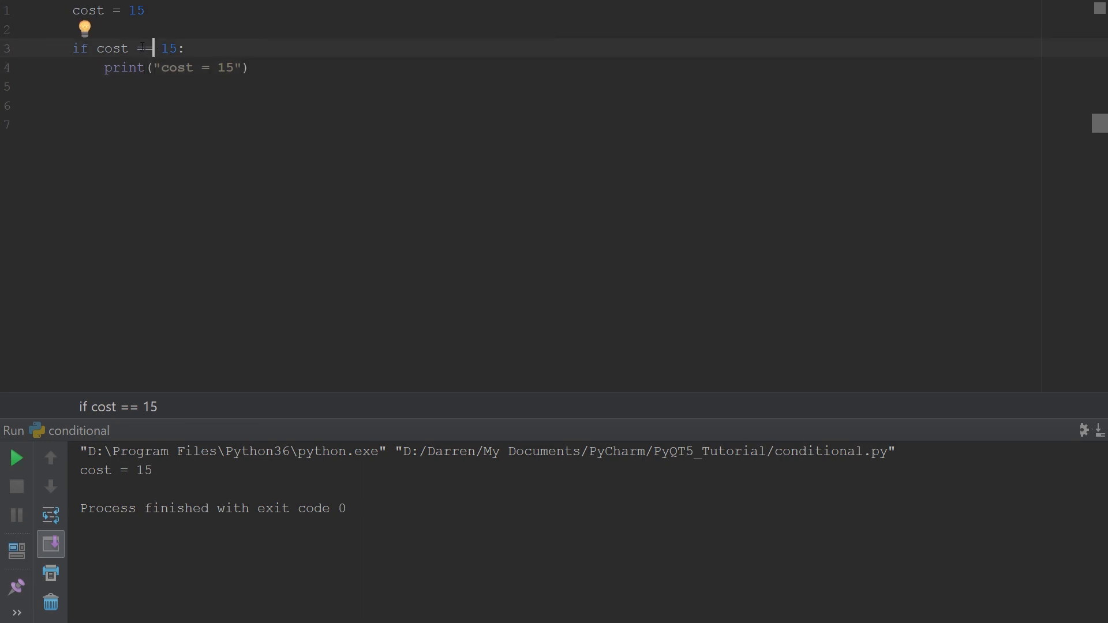
pyautogui.write('<=')
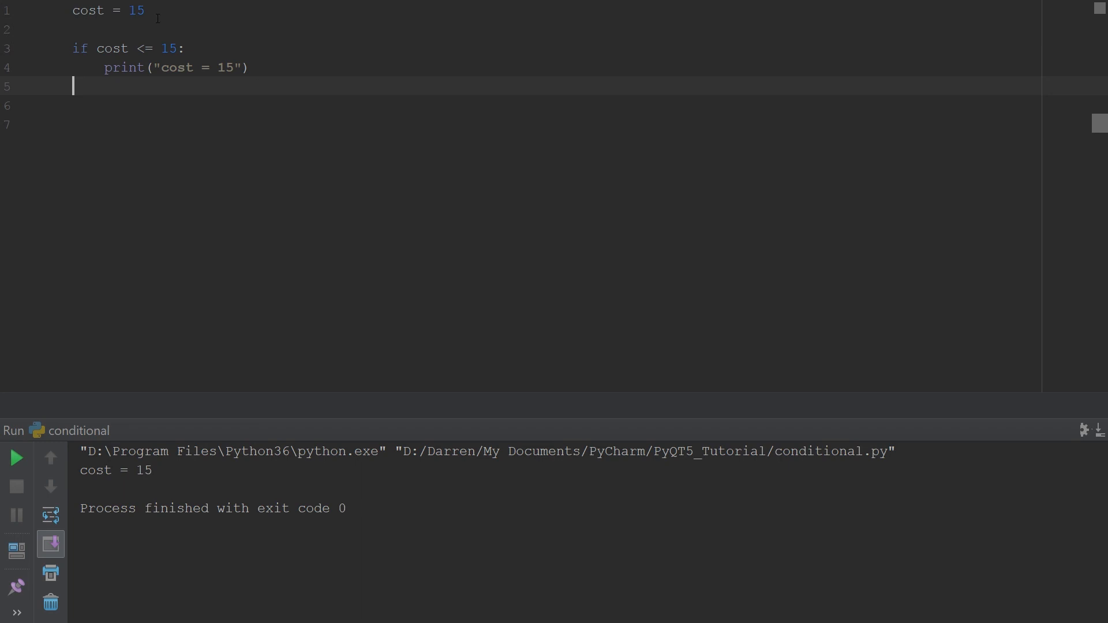
# Step: Try cost != 15, which prints nothing, then rewrite the condition as 'cost not 15'
pyautogui.click(143, 48)
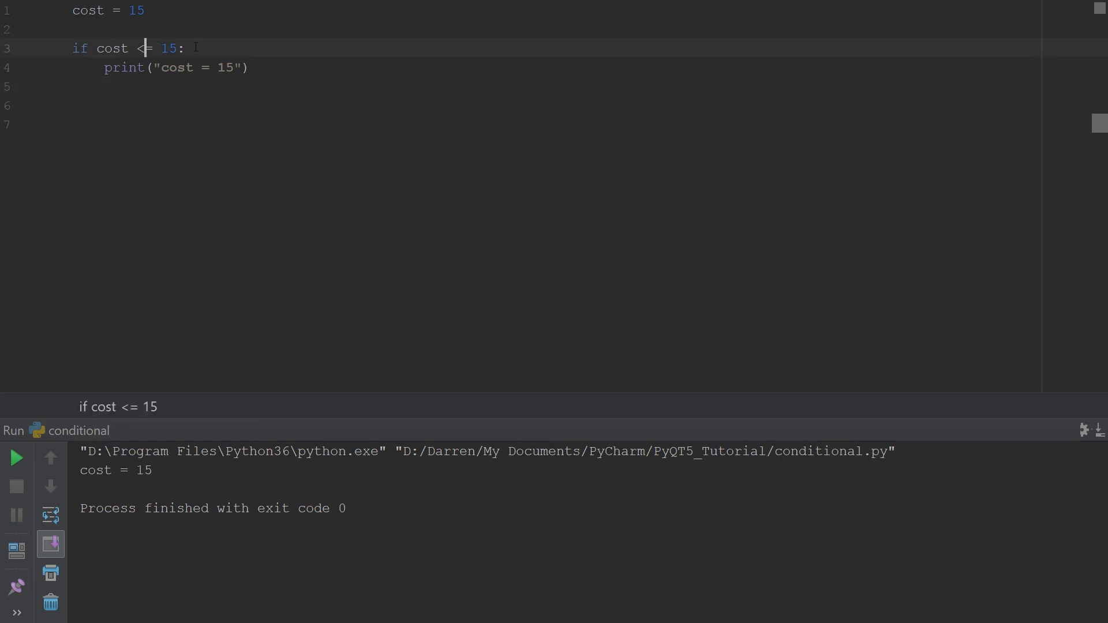
pyautogui.write('!')
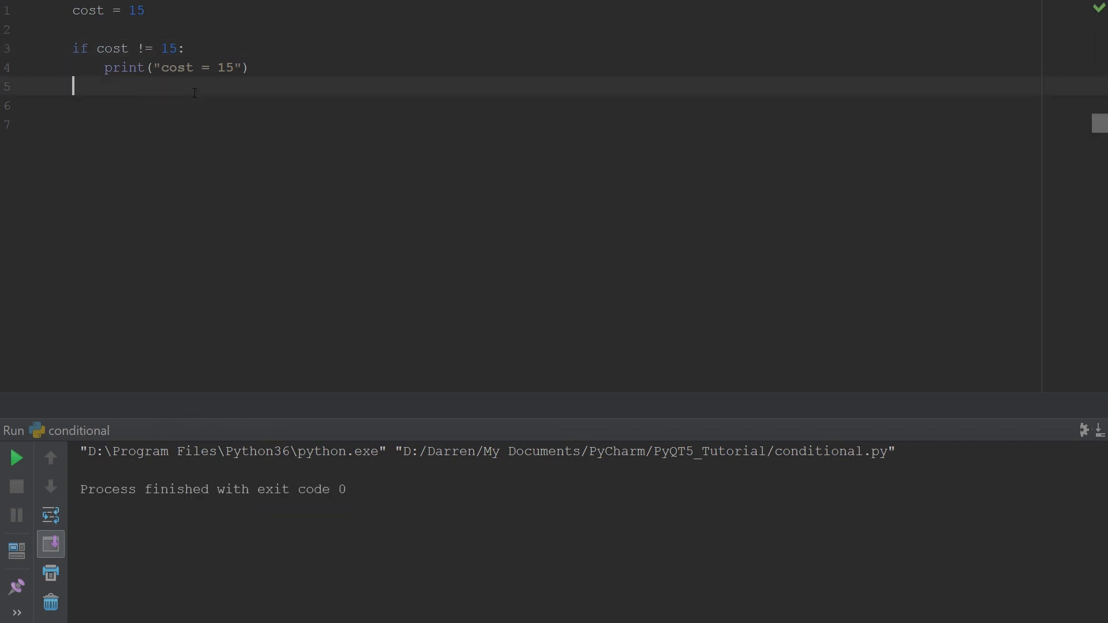
pyautogui.moveTo(203, 84)
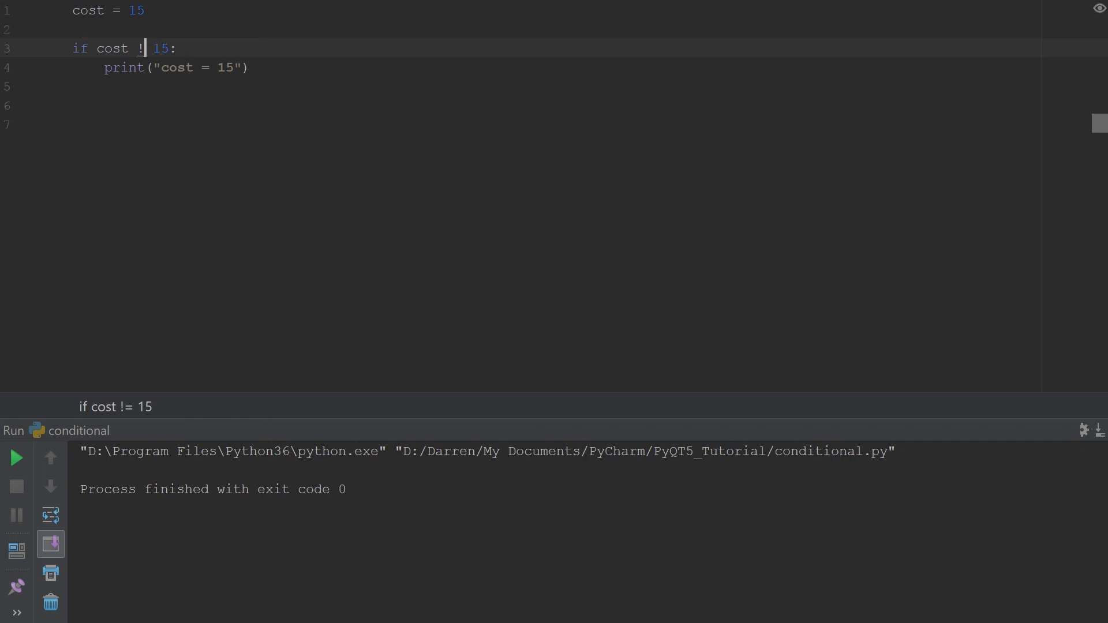
pyautogui.write('not')
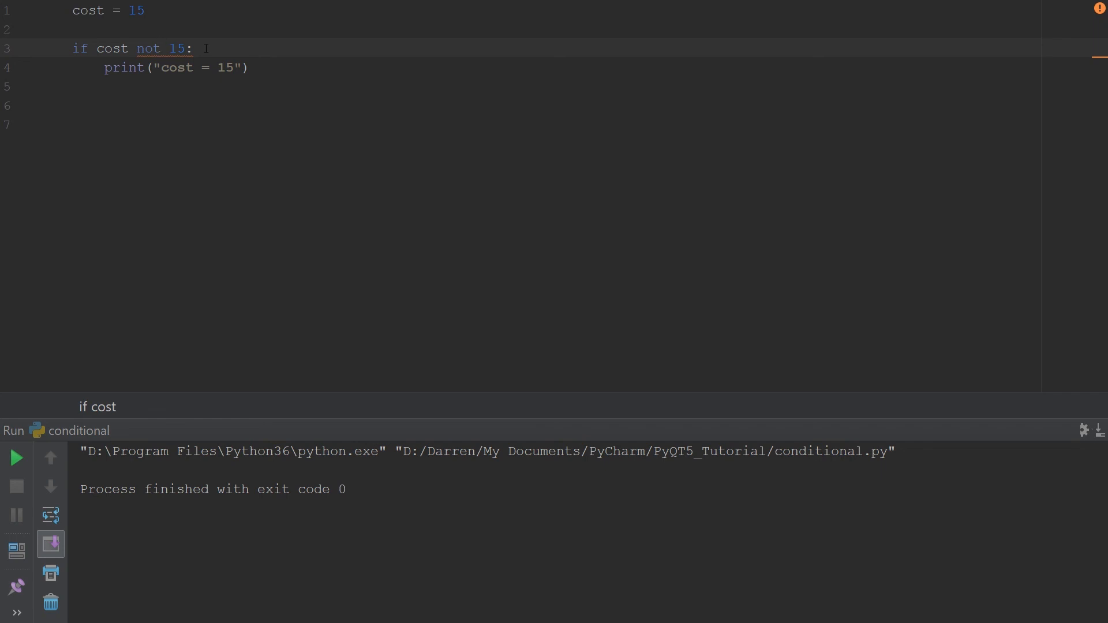
# Step: Make the condition cost not in 15, run it for a TypeError, and add a line below cost = 15
pyautogui.write('in')
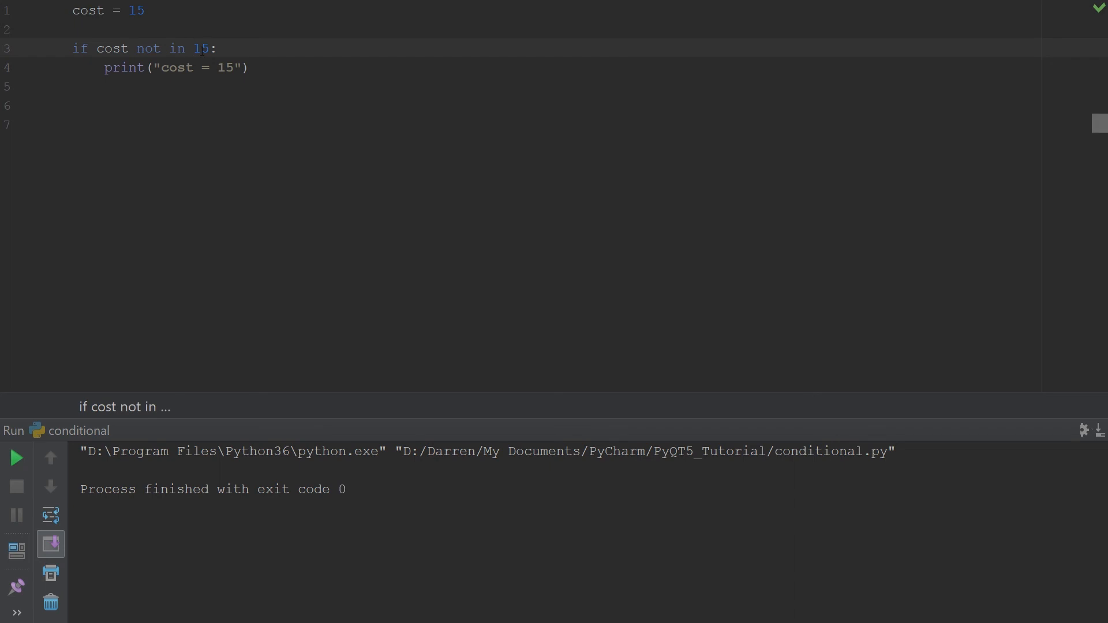
pyautogui.click(15, 458)
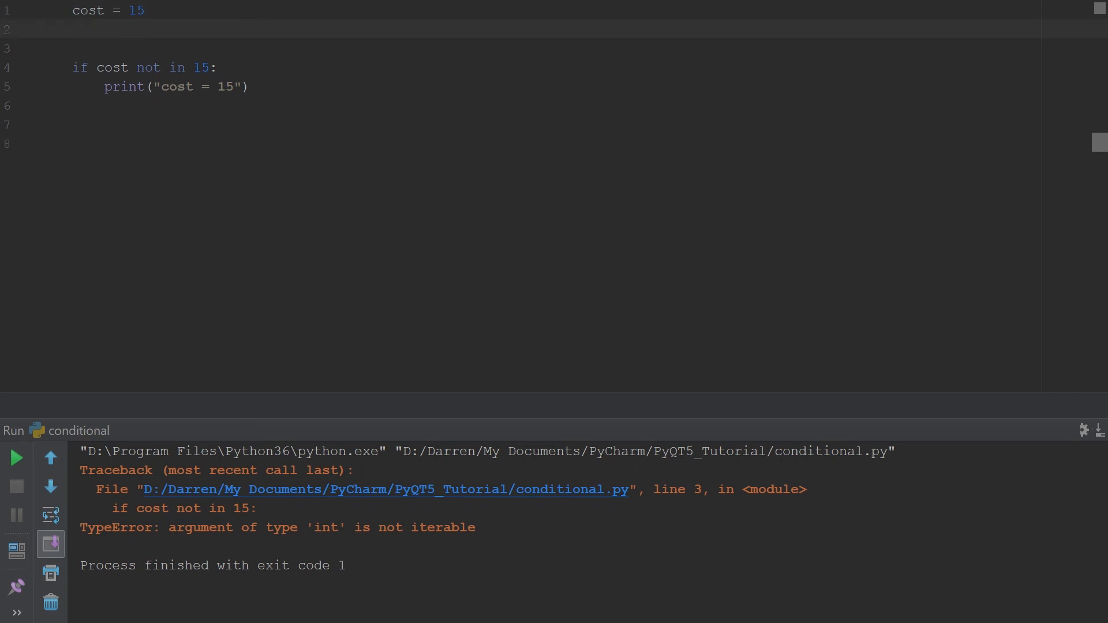
pyautogui.write('a')
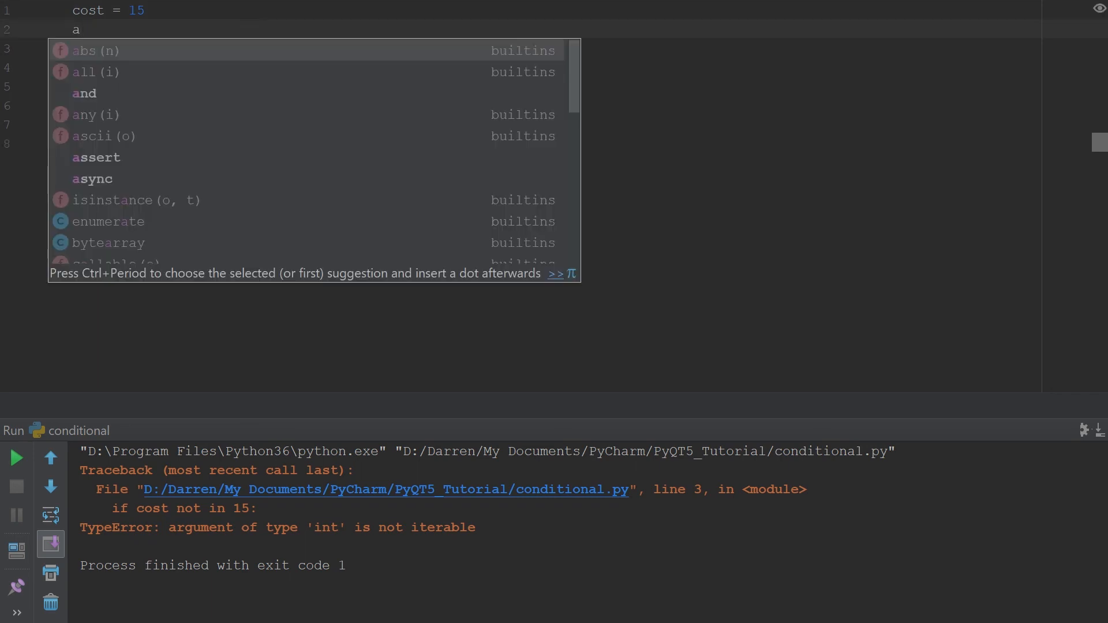
# Step: Define fruits = ["Mango", "Orange", "Banana"] on line 2, below cost = 15
pyautogui.write('rui')
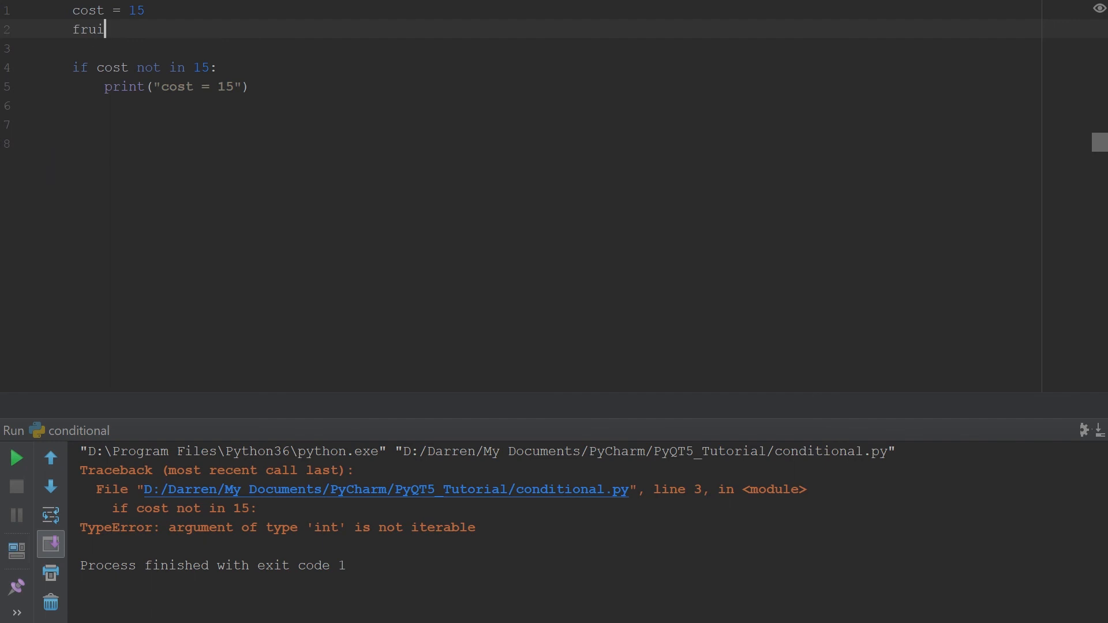
pyautogui.write('ts')
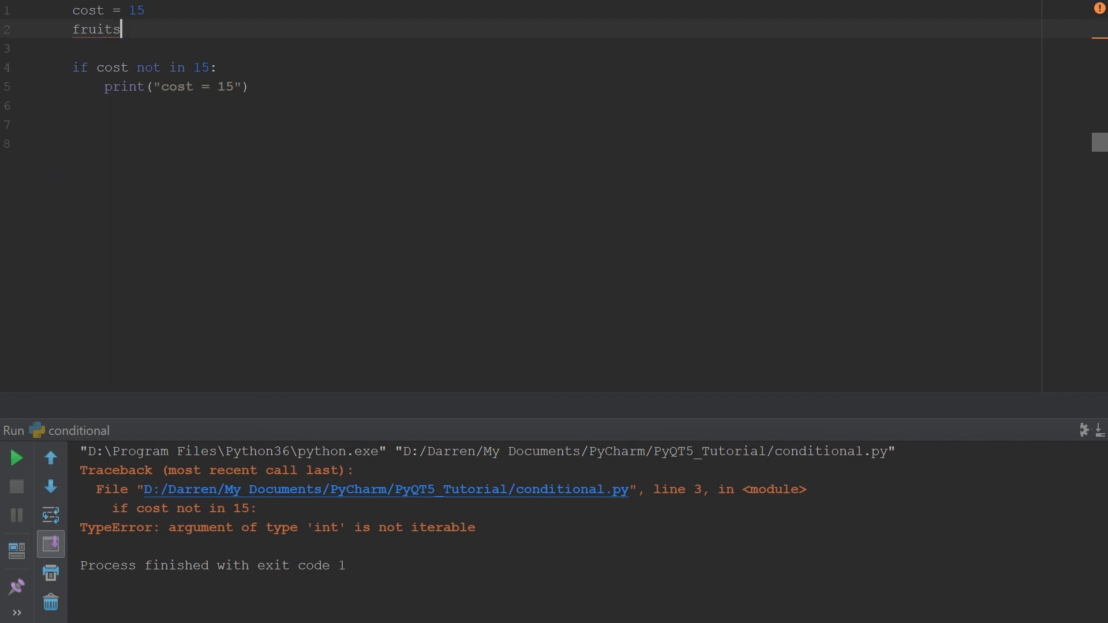
pyautogui.write('= [')
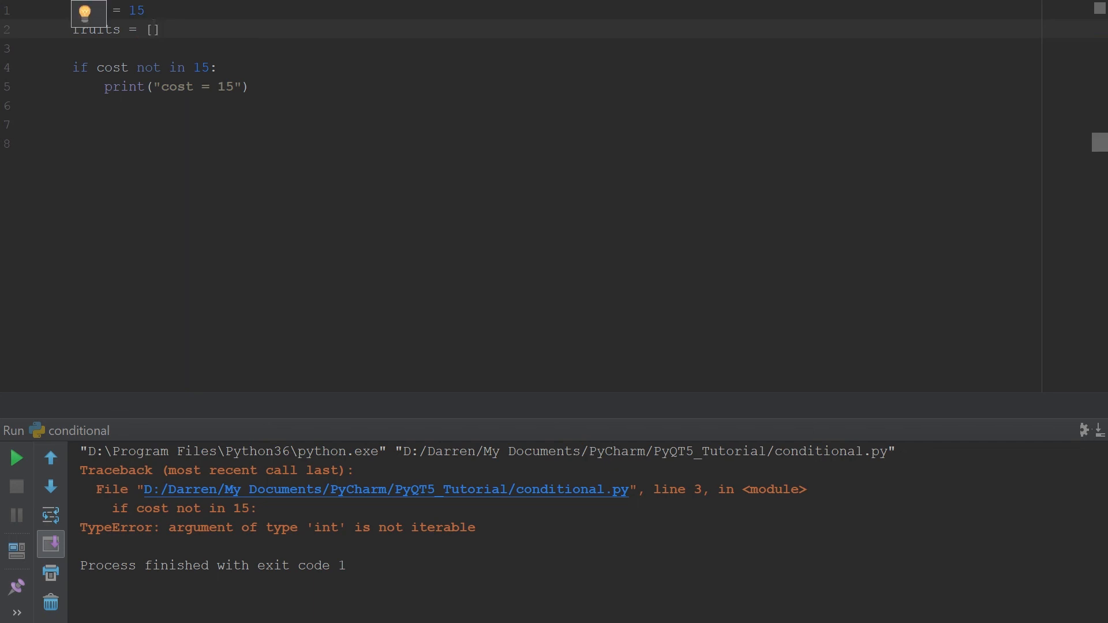
pyautogui.write('""')
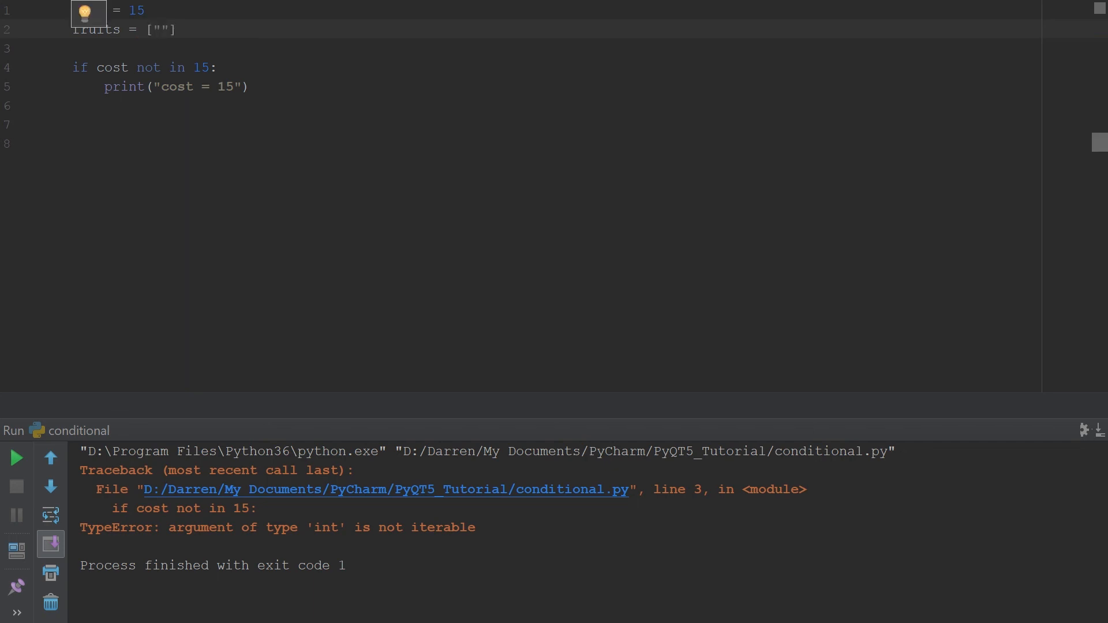
pyautogui.write('Manog')
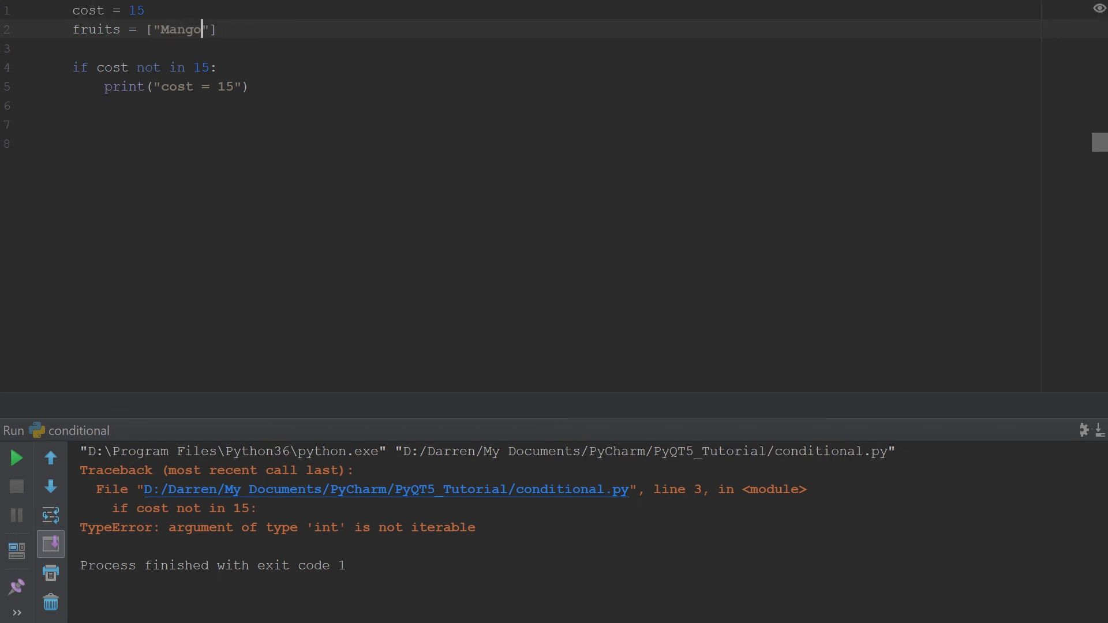
pyautogui.write(',')
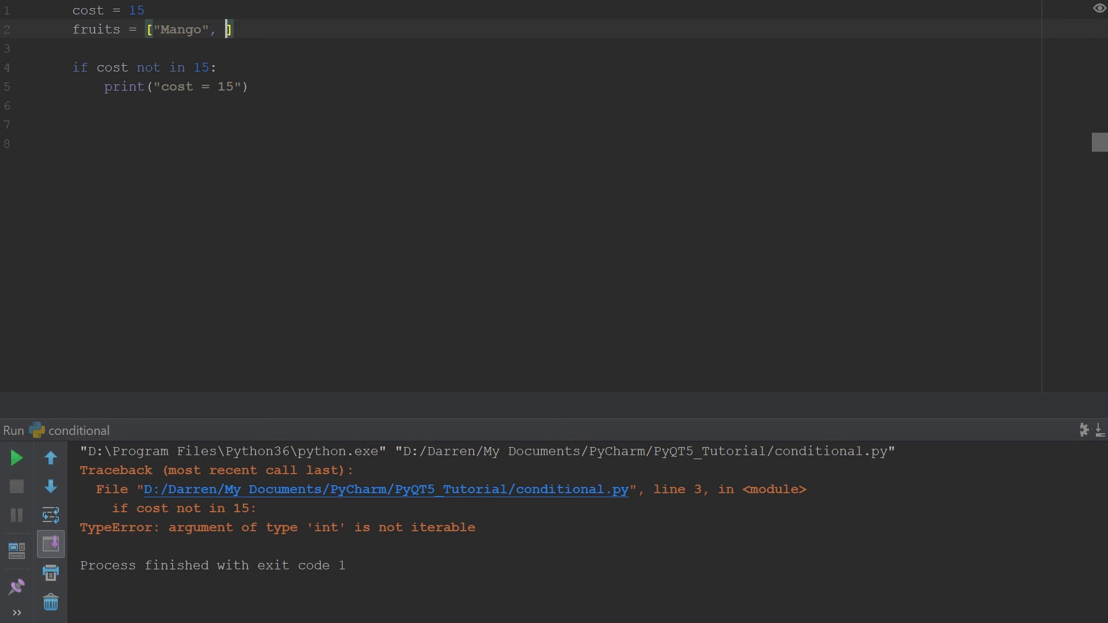
pyautogui.write('"O')
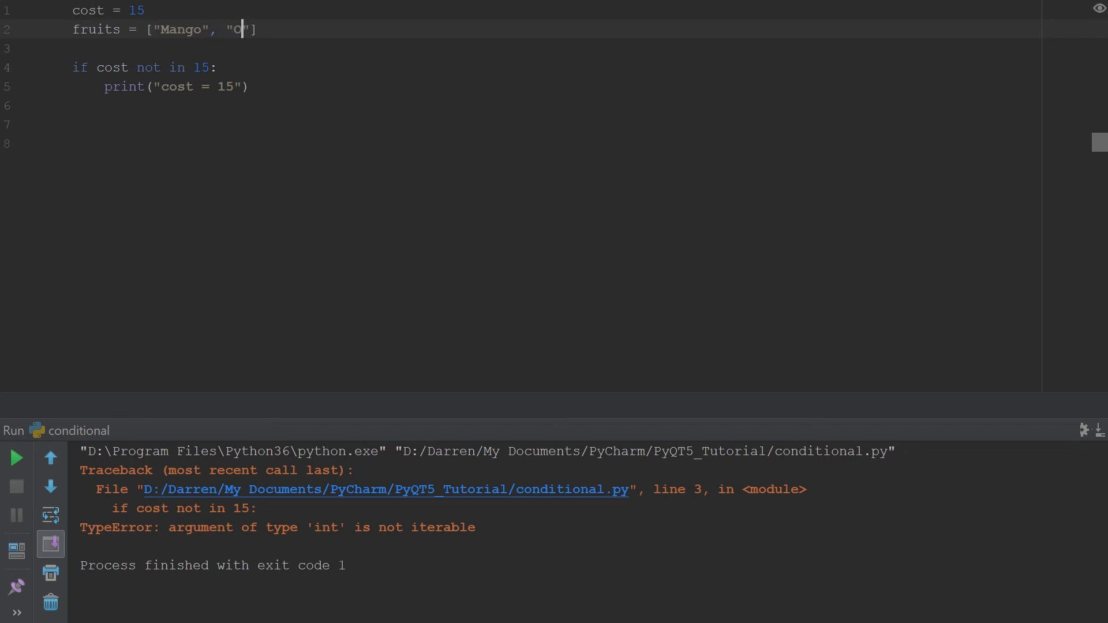
pyautogui.write('range", "Ba')
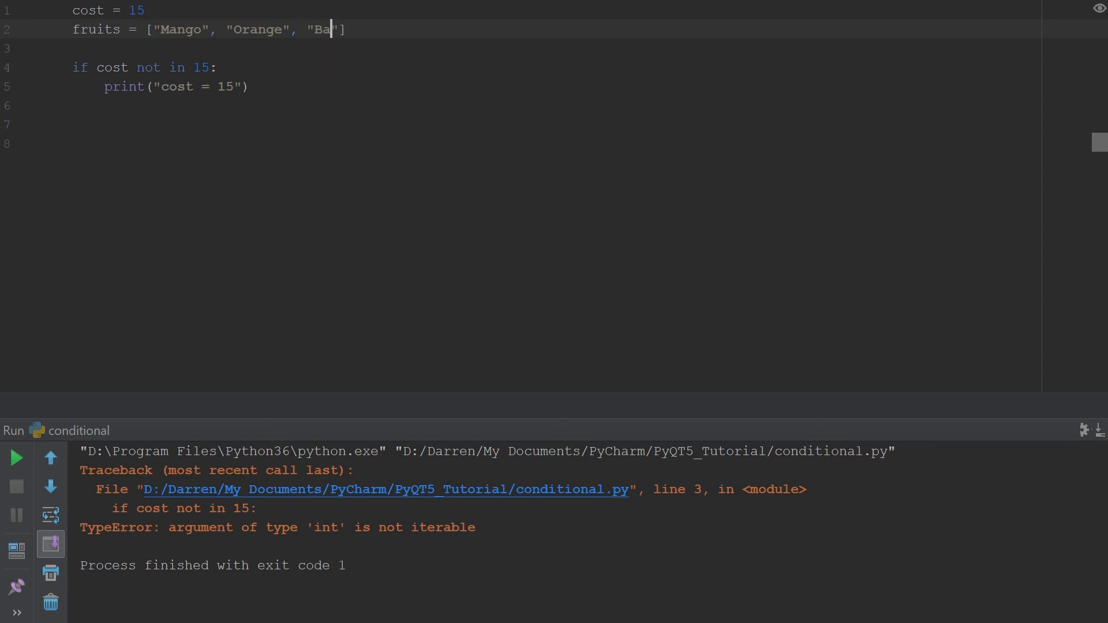
pyautogui.write('nan')
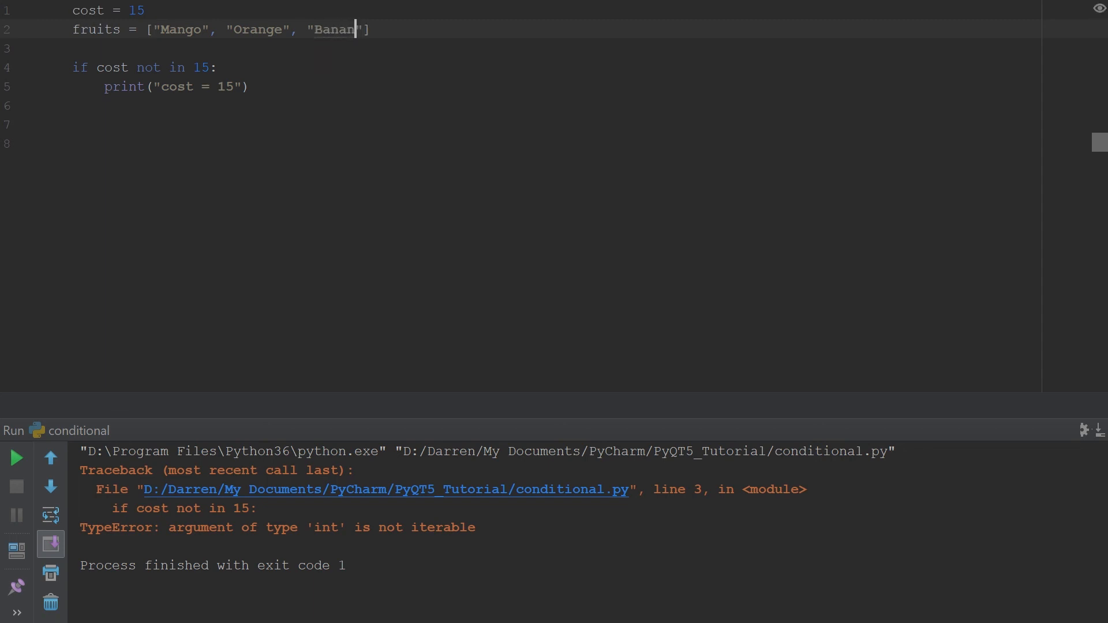
pyautogui.write('a')
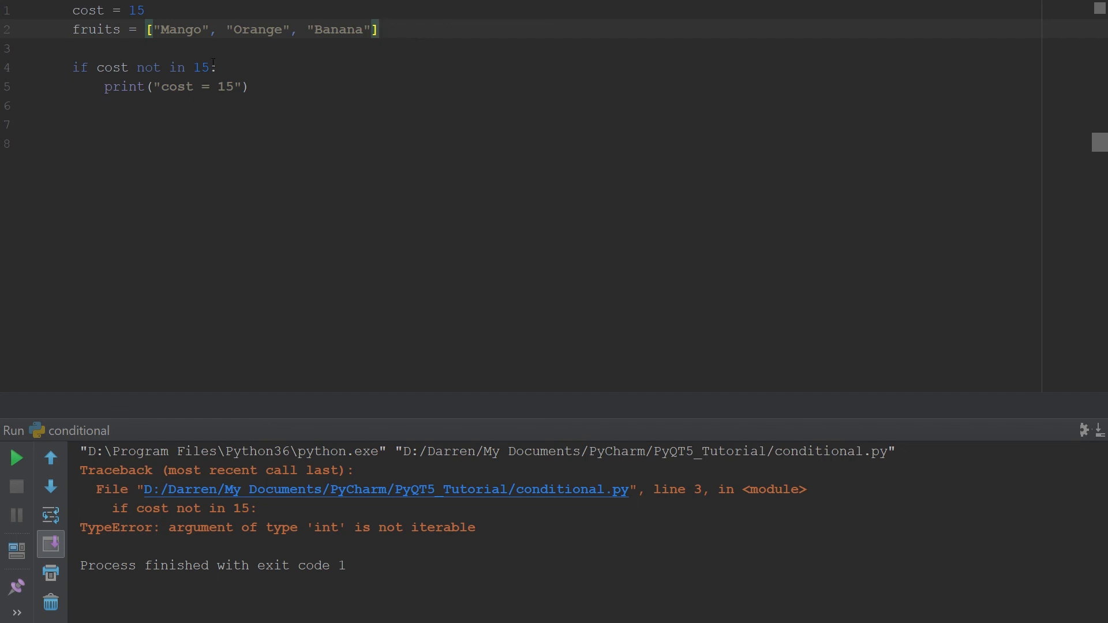
# Step: Rewrite the condition as if "Mango" in fruits: and make its body print "Yes"
pyautogui.doubleClick(112, 67)
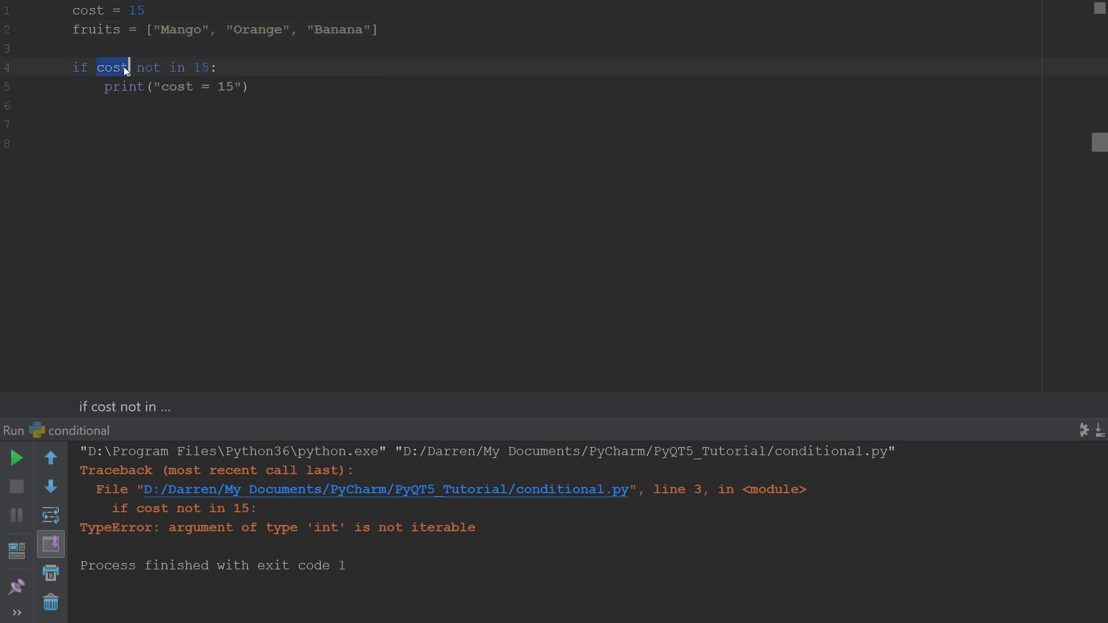
pyautogui.write('"M')
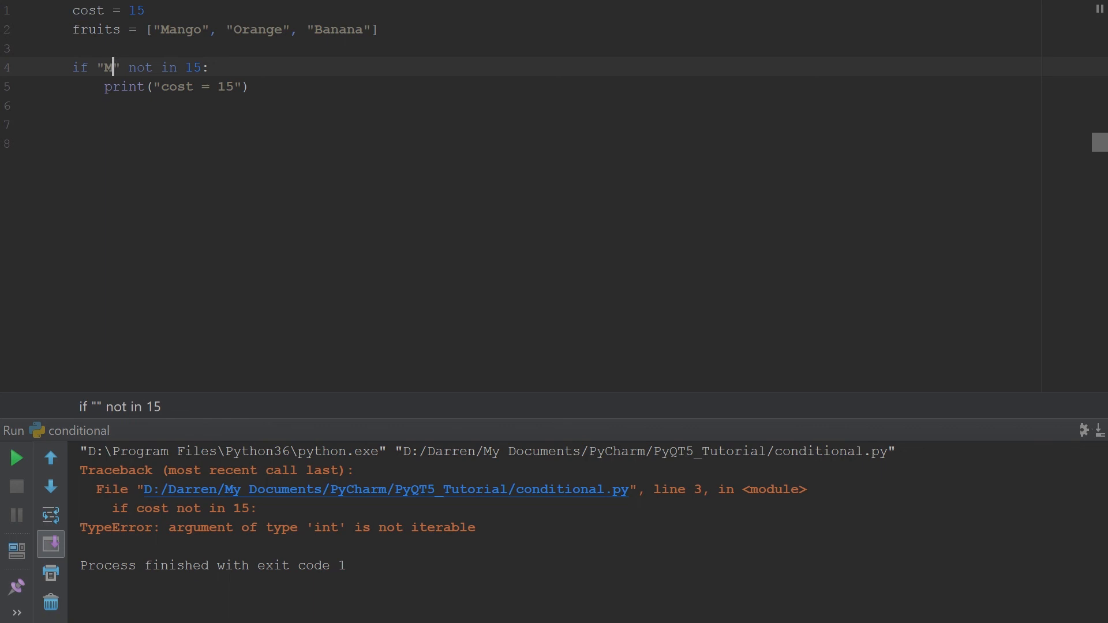
pyautogui.write('ango')
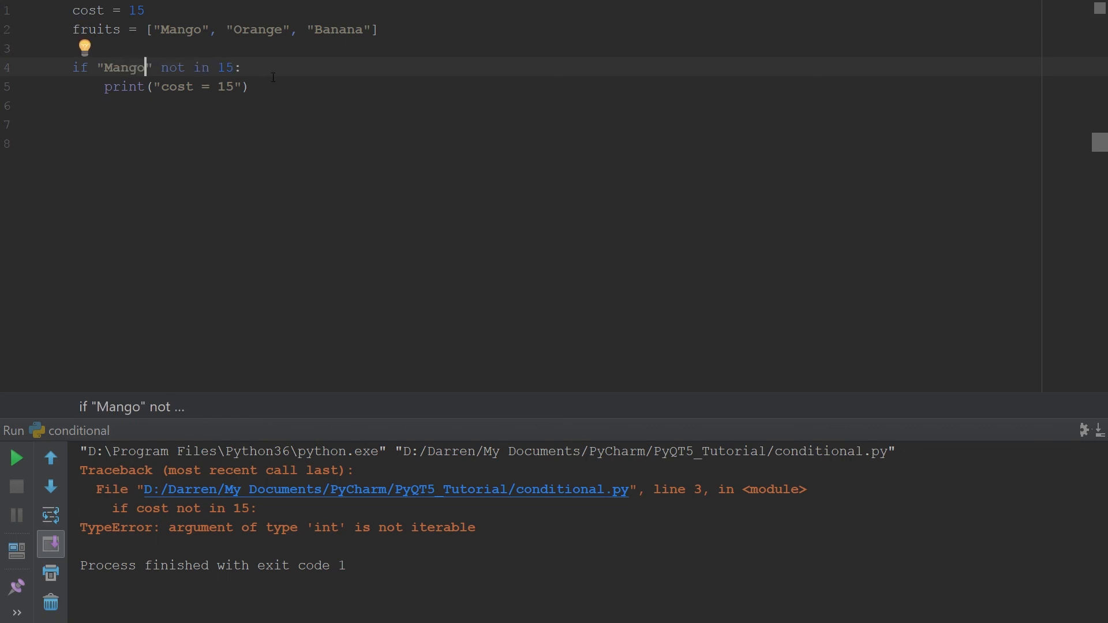
pyautogui.press('BackSpace')
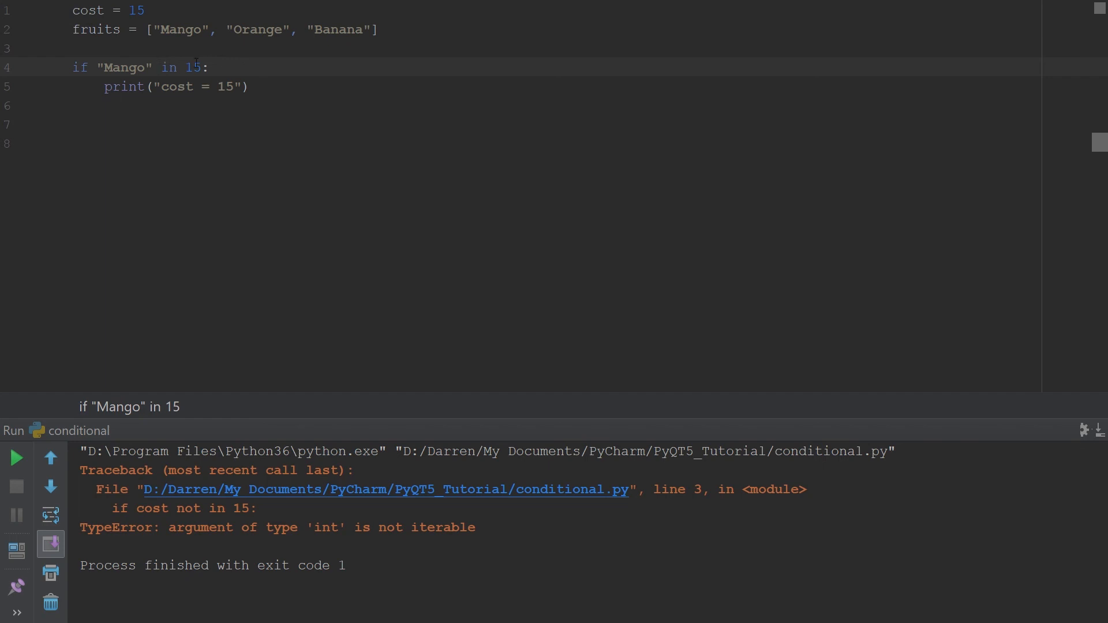
pyautogui.write('fru')
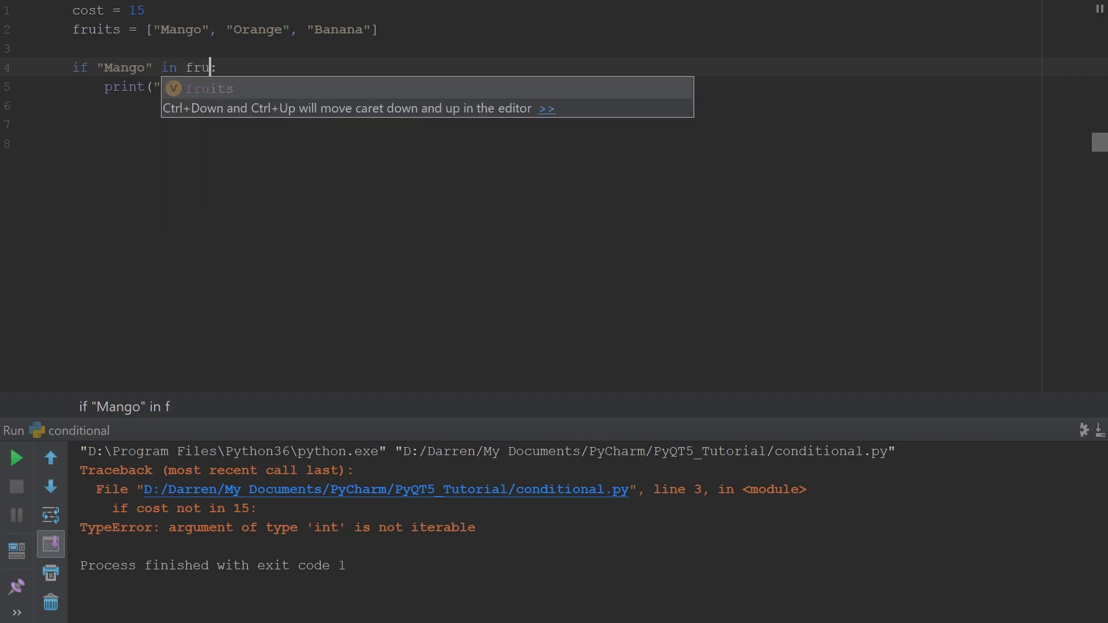
pyautogui.press('Tab')
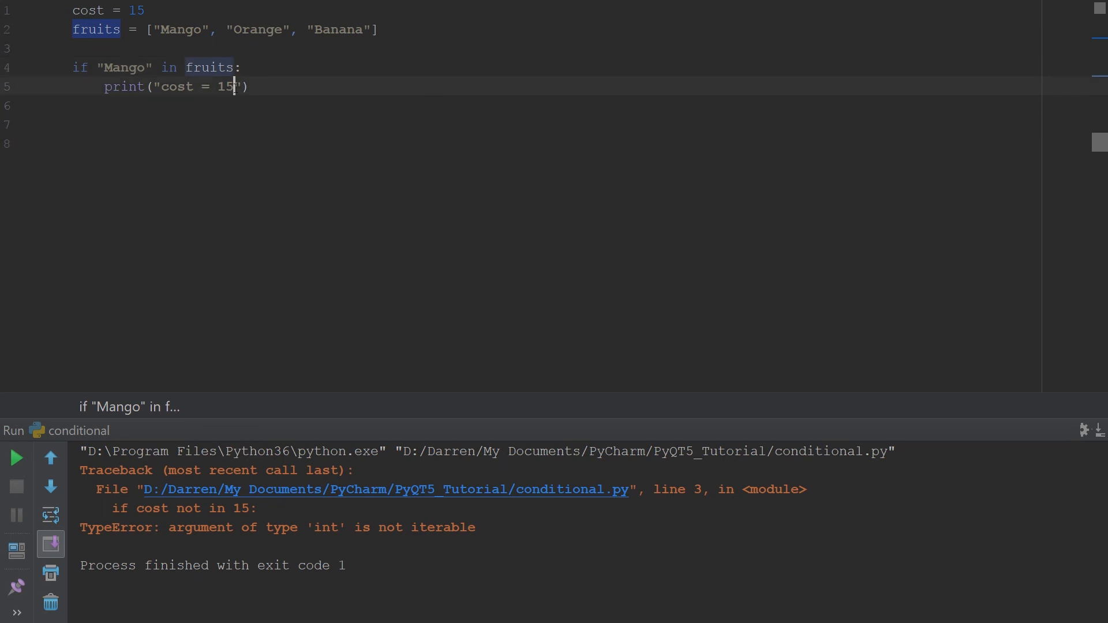
pyautogui.write('Y')
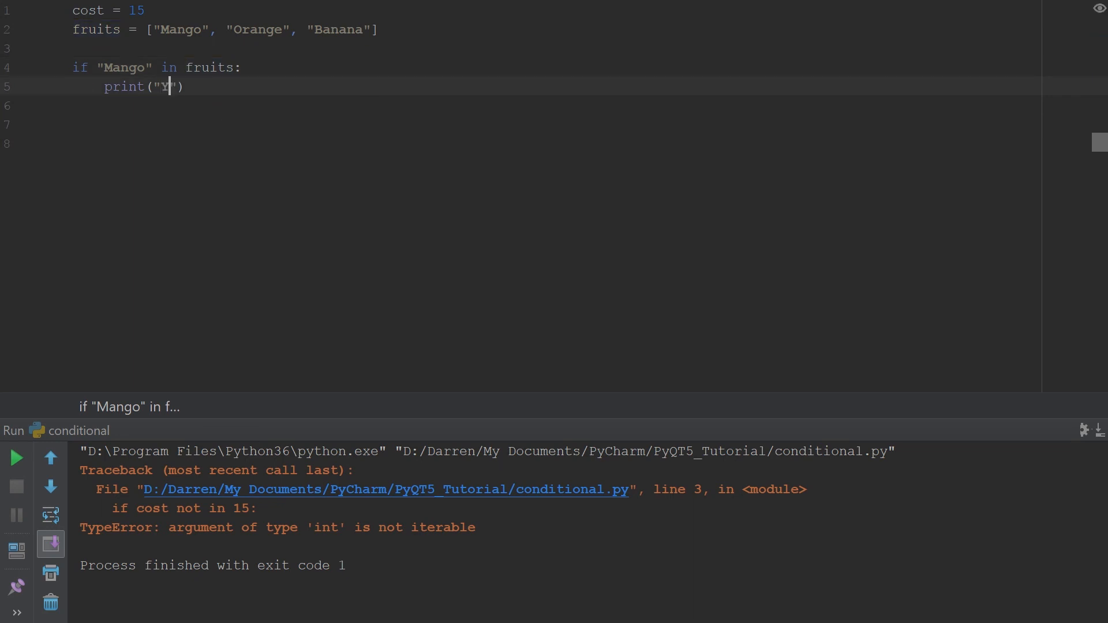
pyautogui.write('es')
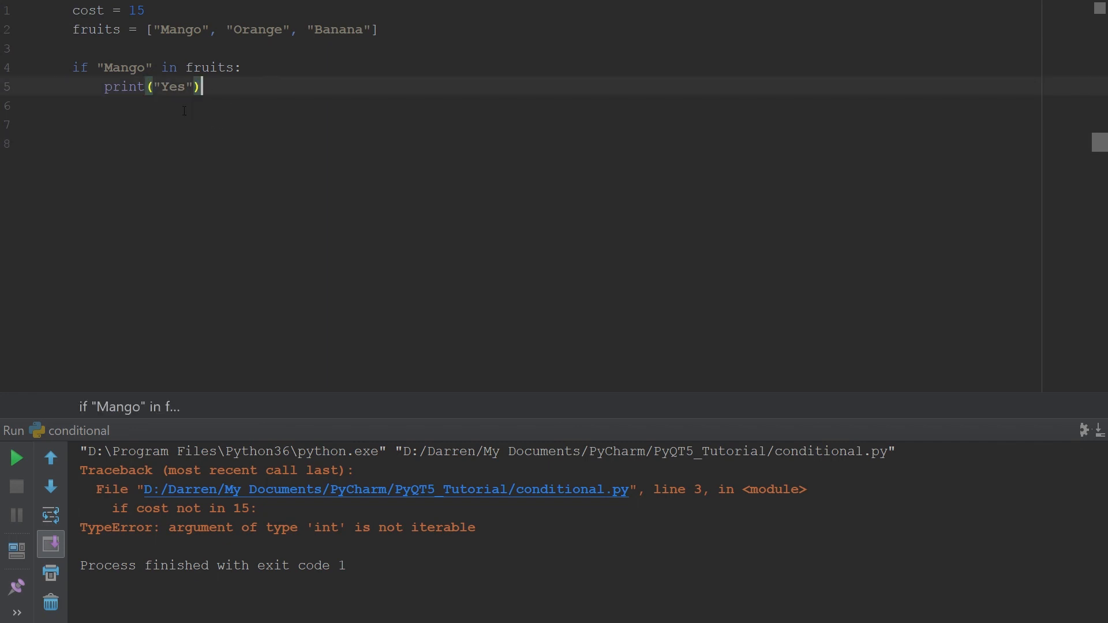
pyautogui.moveTo(224, 105)
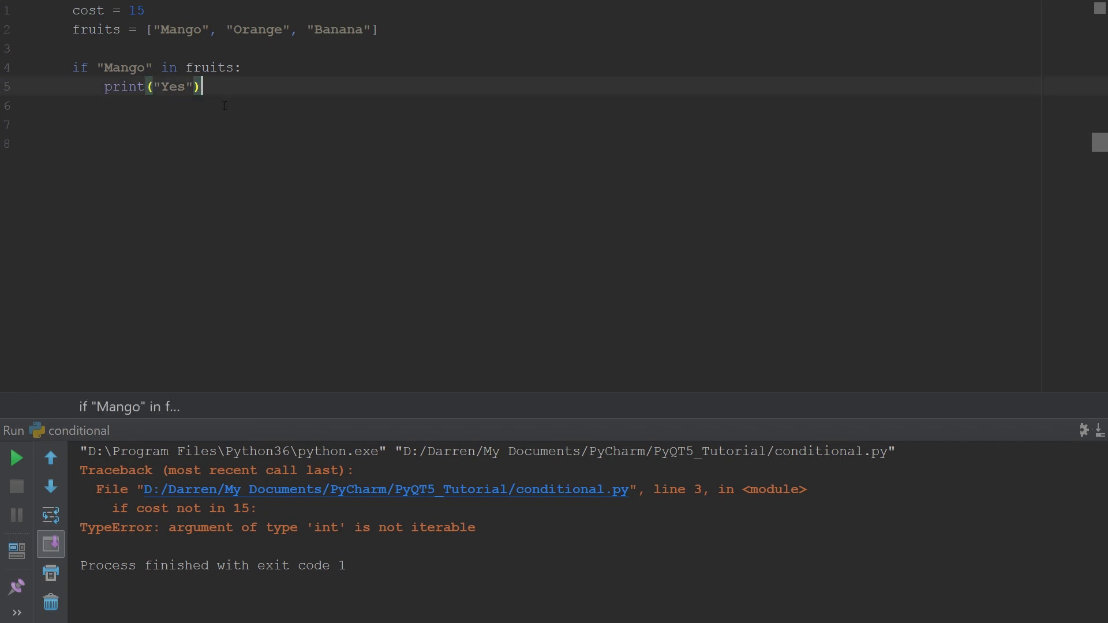